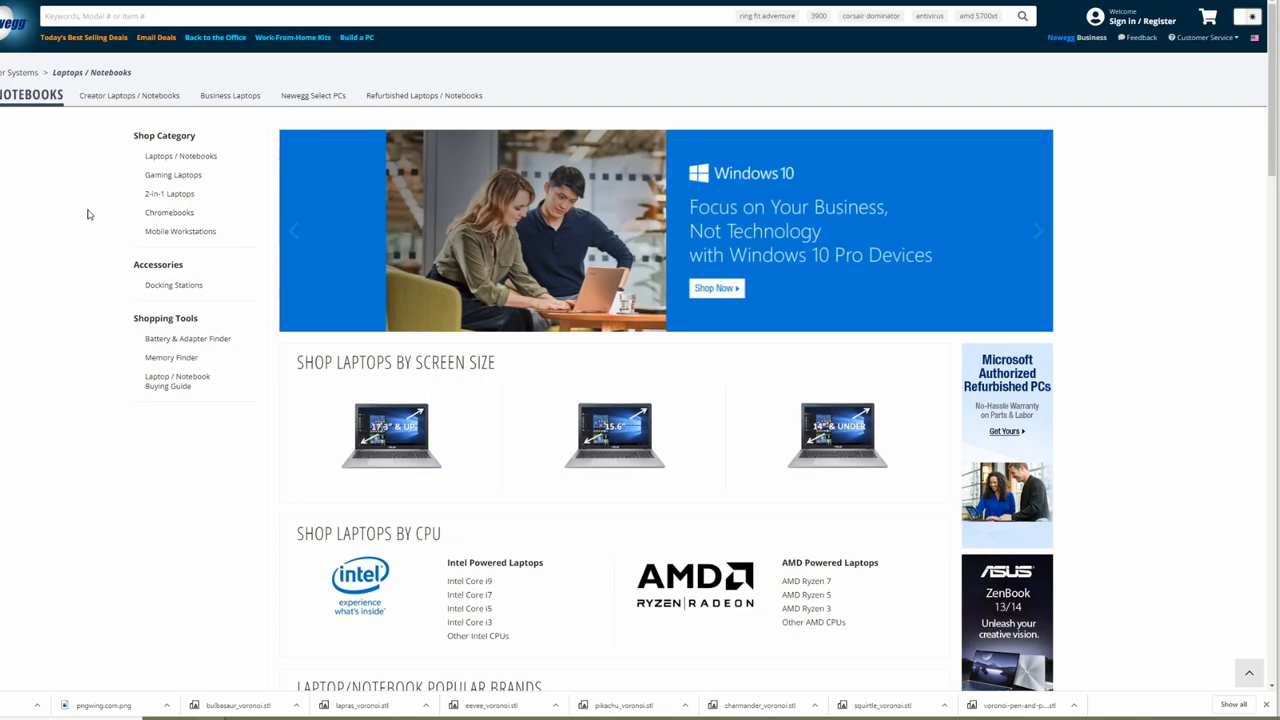
pyautogui.moveTo(180, 231)
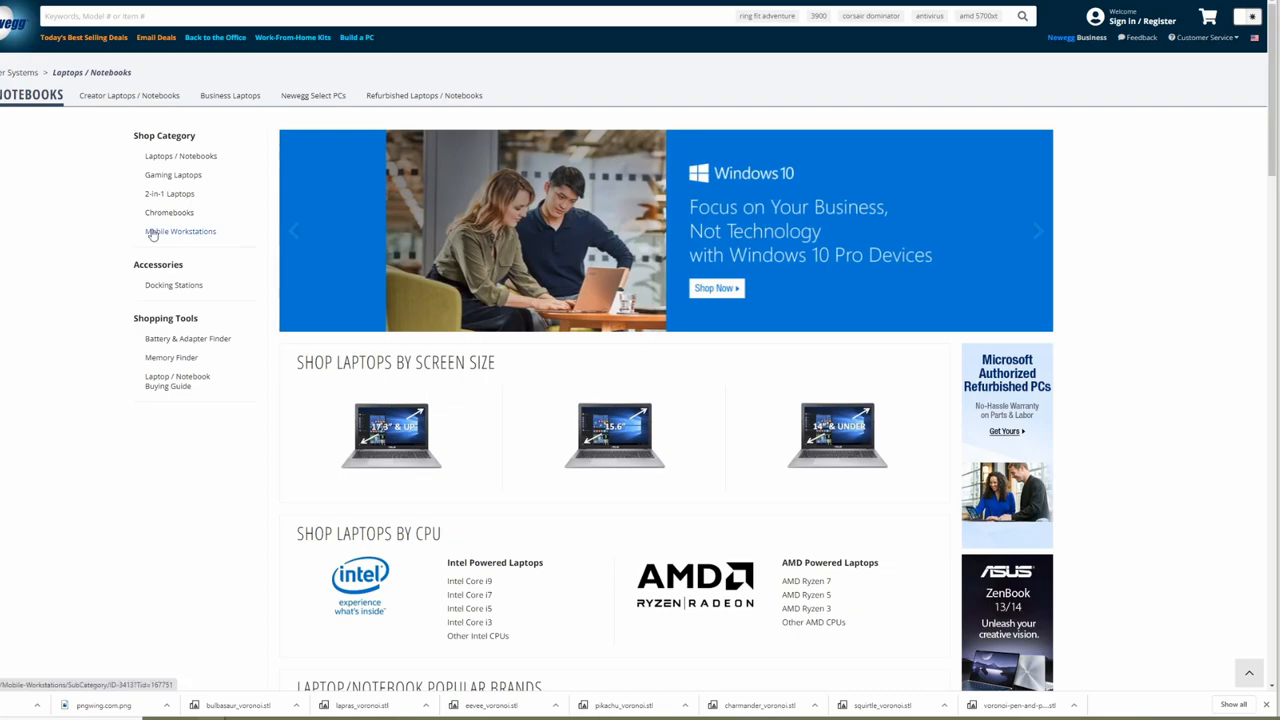
pyautogui.moveTo(105, 202)
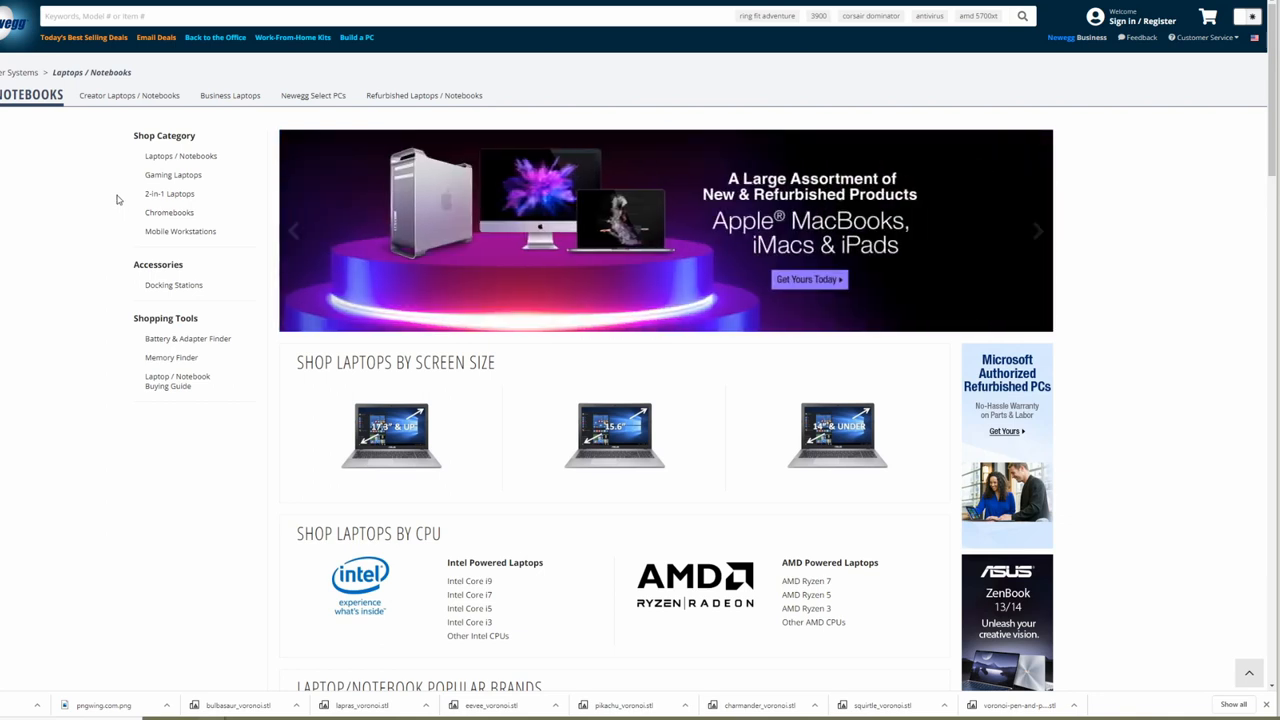
pyautogui.moveTo(106, 204)
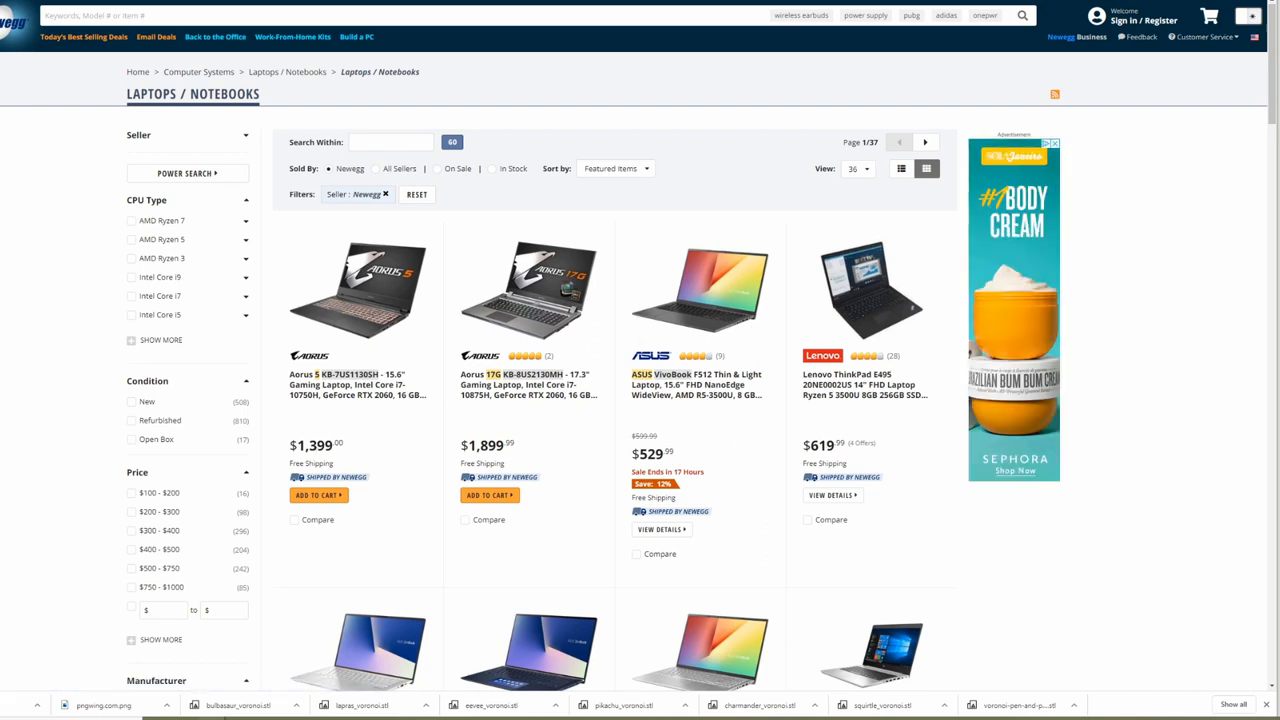
# Filter laptops by resolution: 2560 x 1440, 2496 x 1664 and 2304 x 1440, then apply.
pyautogui.scroll(-3)
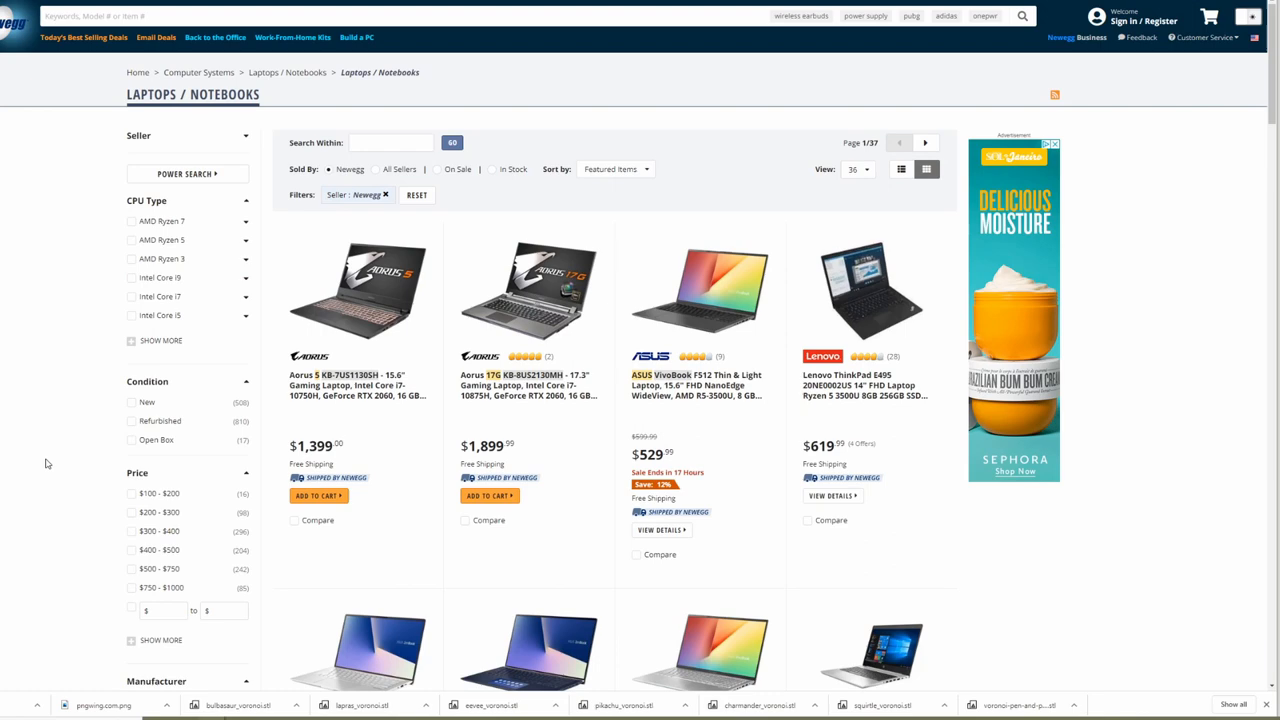
pyautogui.scroll(-3)
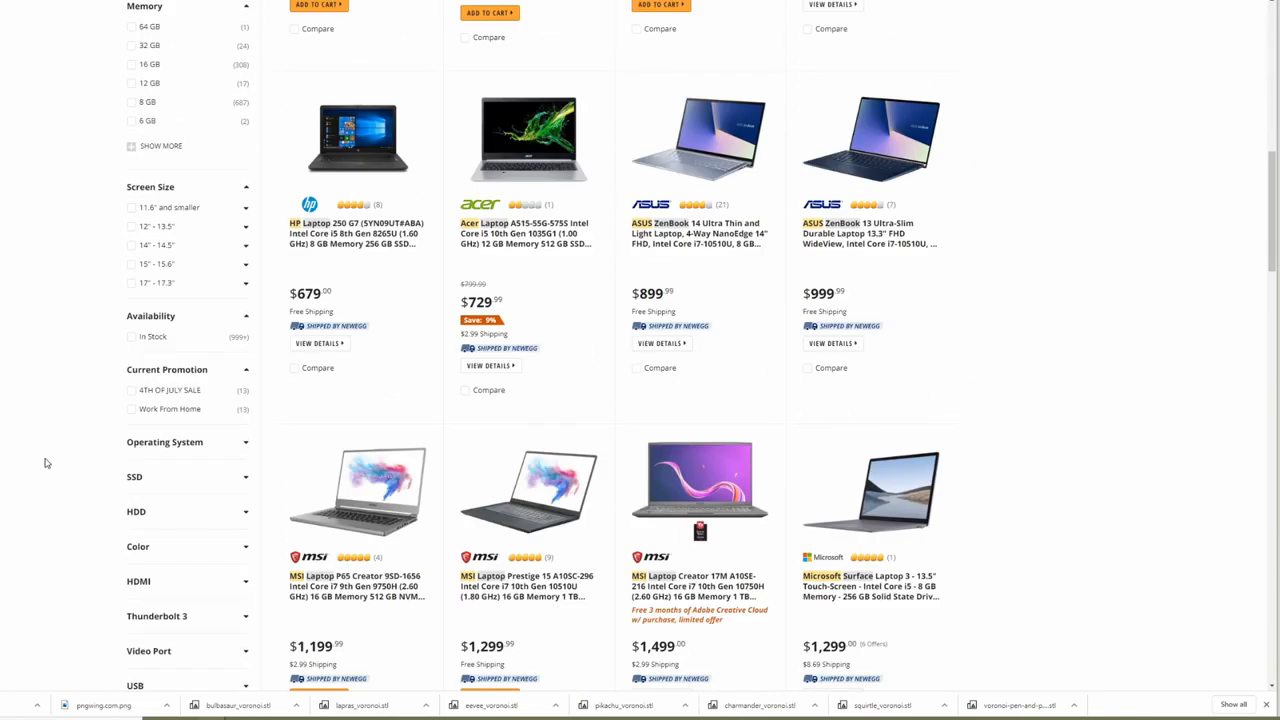
pyautogui.scroll(-3)
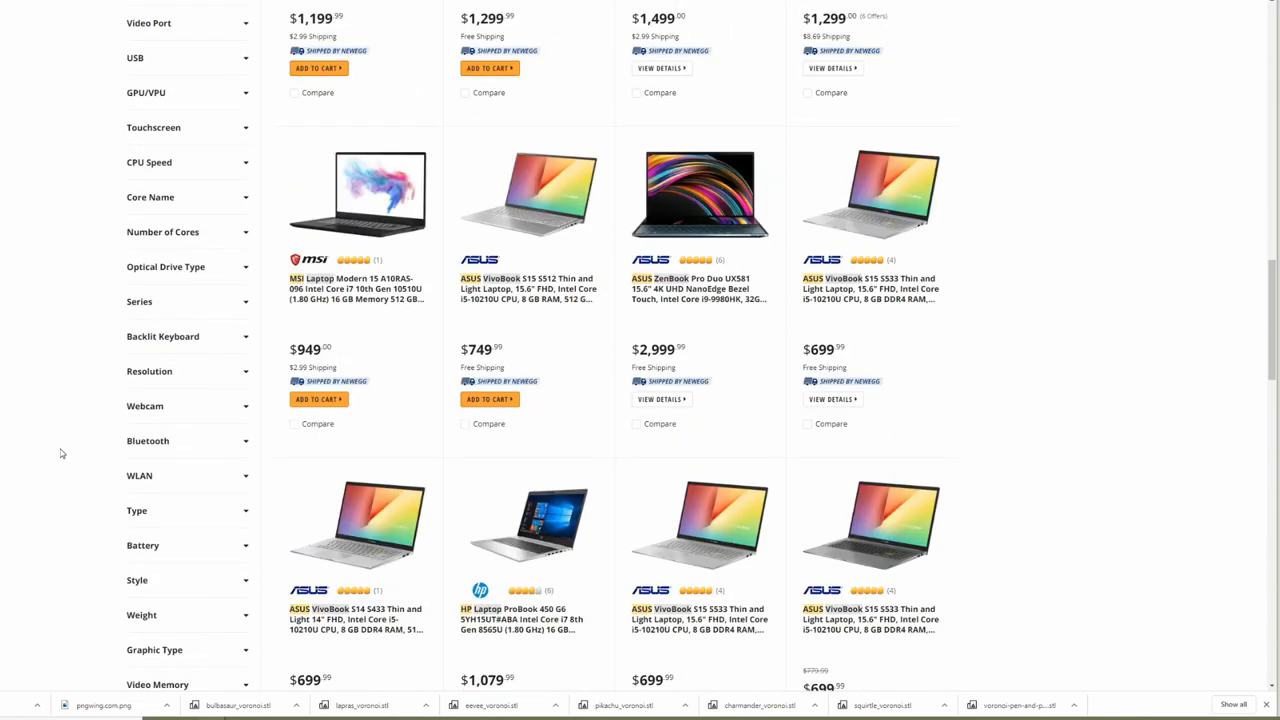
pyautogui.click(149, 371)
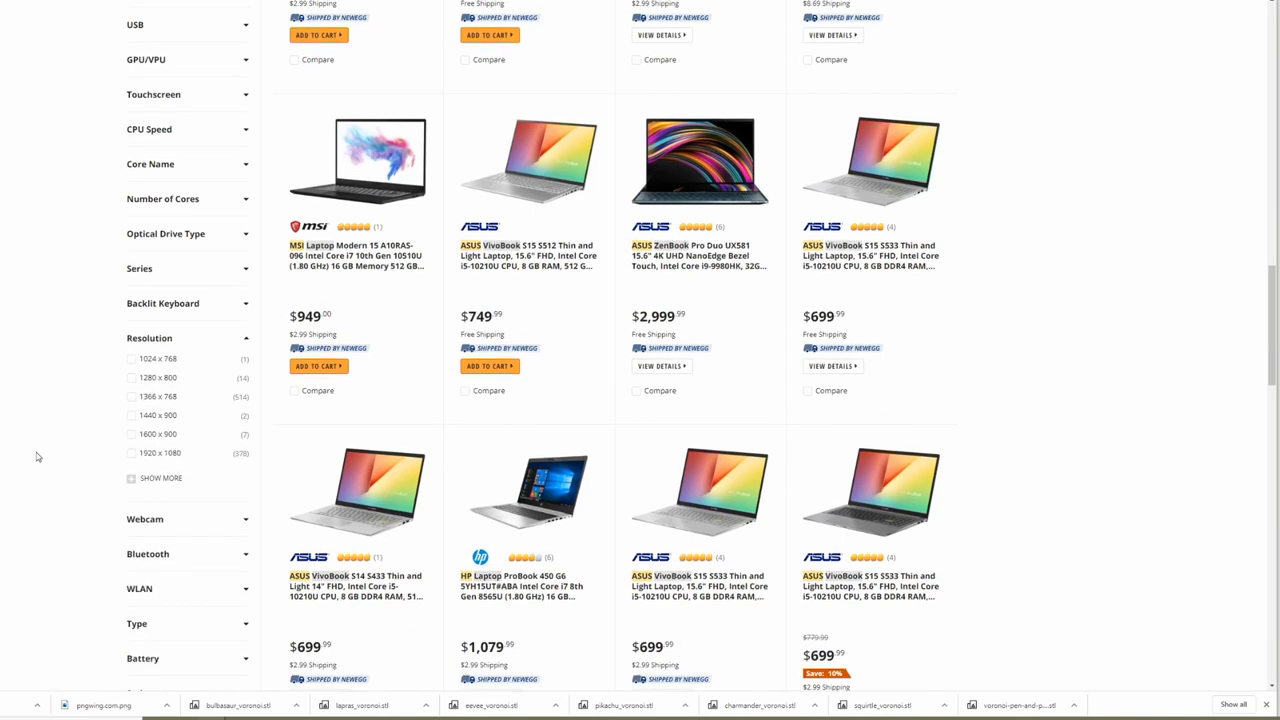
pyautogui.click(161, 478)
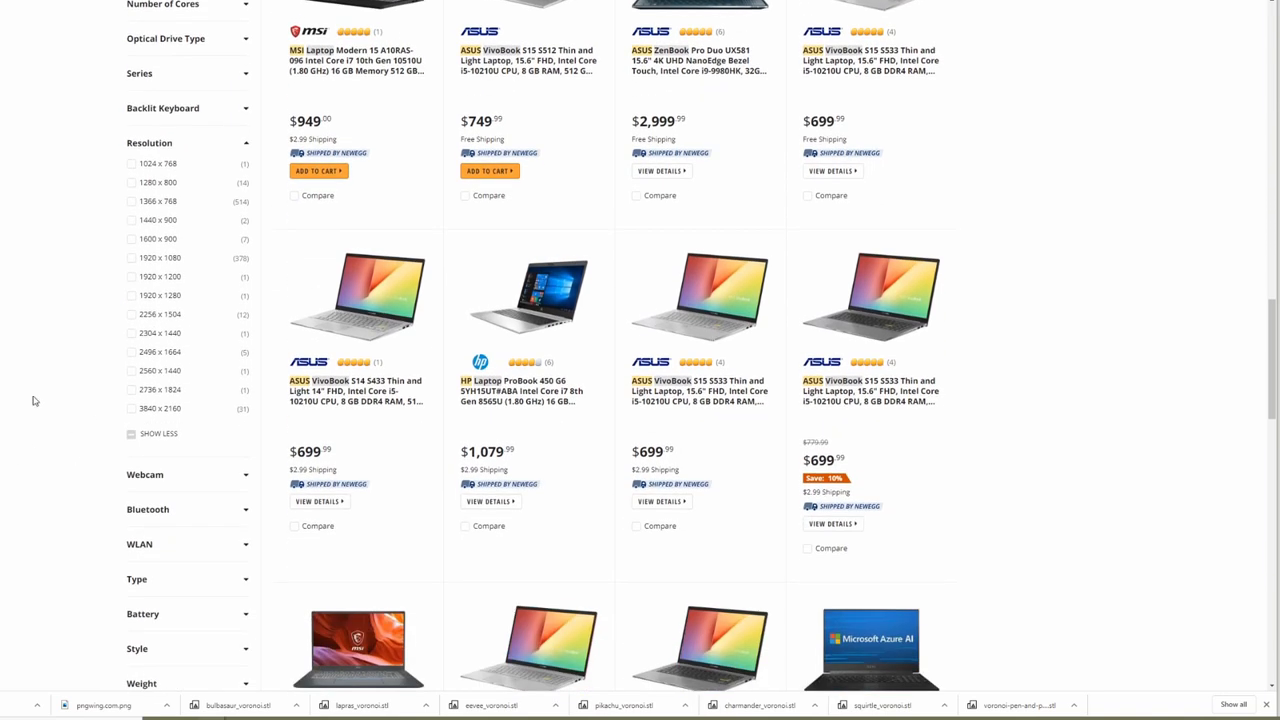
pyautogui.moveTo(88, 392)
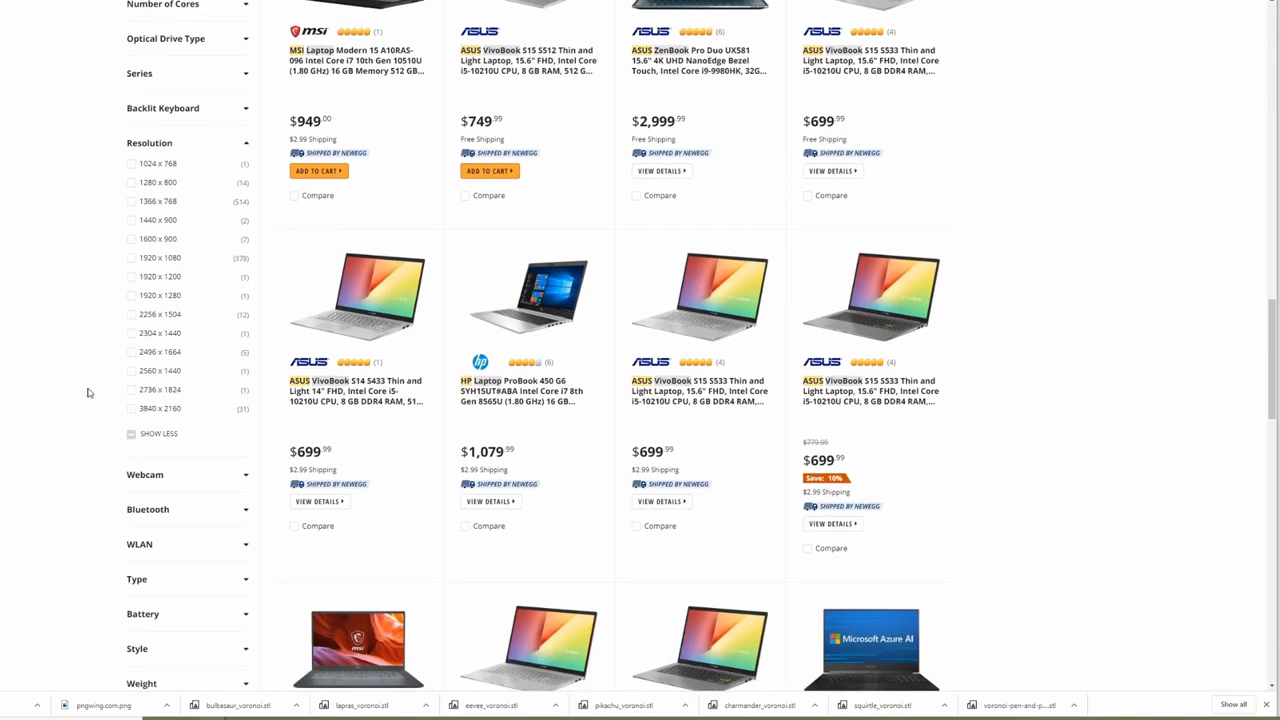
pyautogui.click(131, 371)
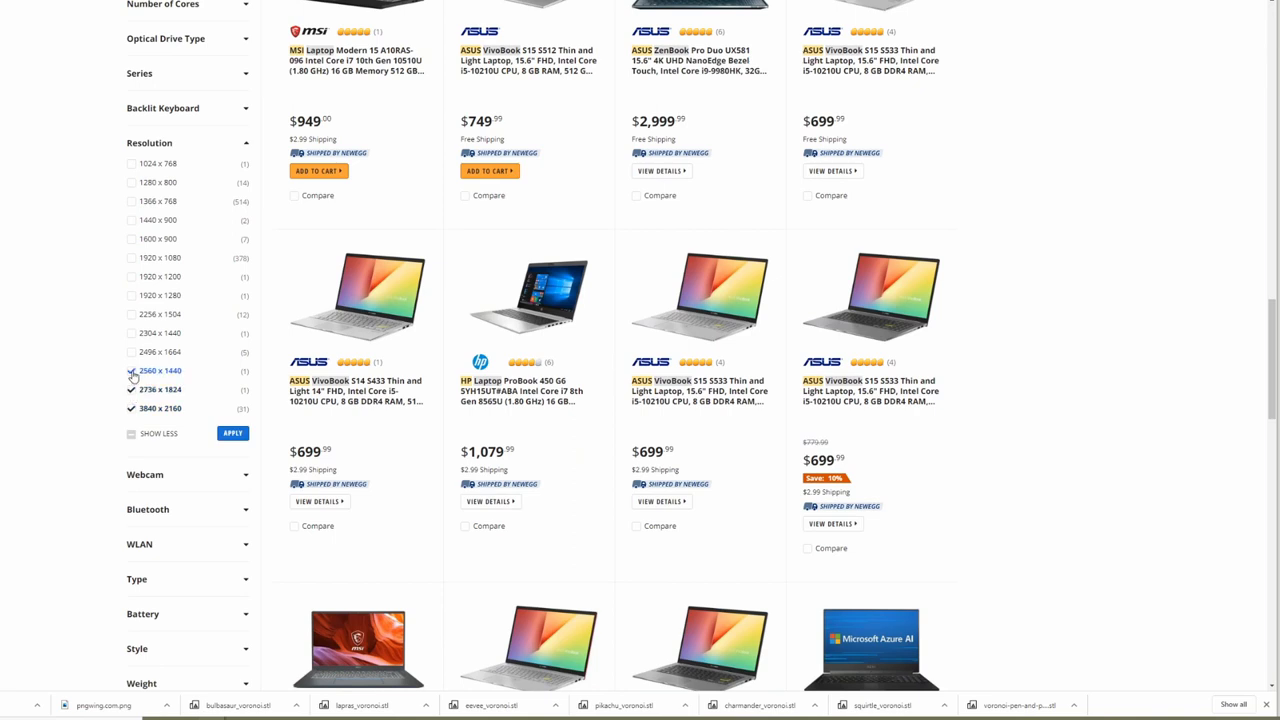
pyautogui.click(131, 351)
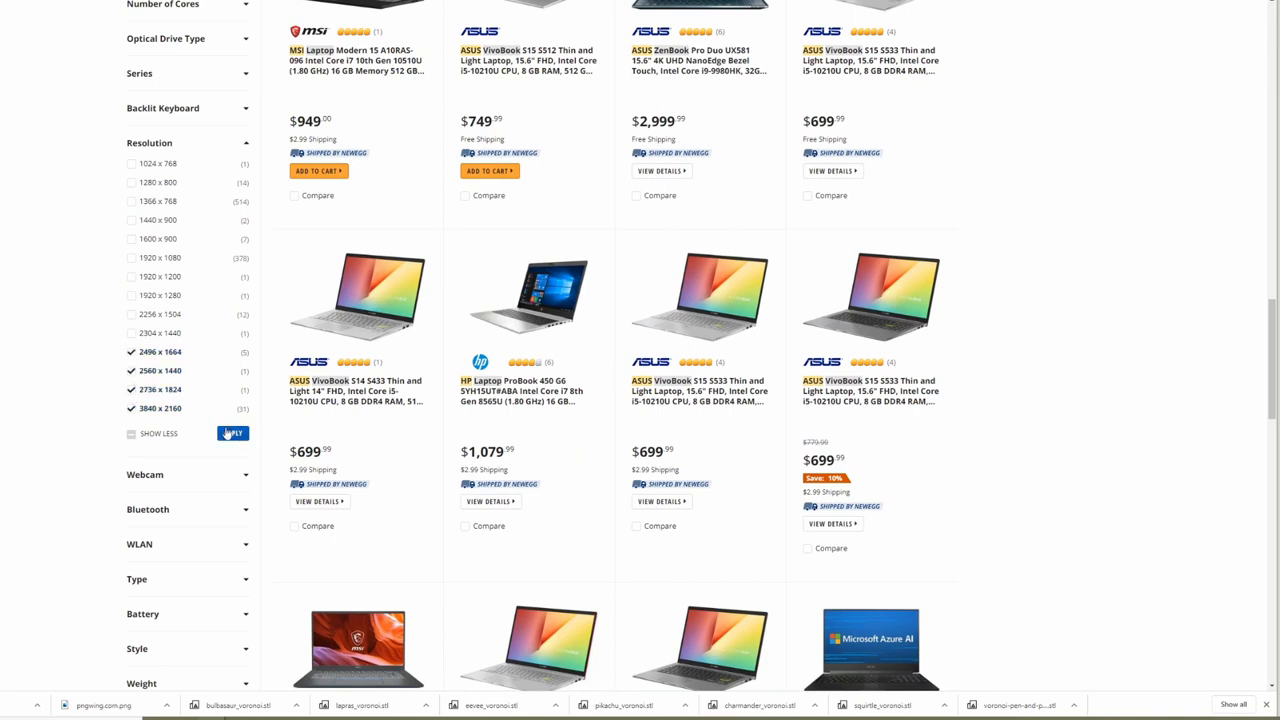
pyautogui.click(131, 332)
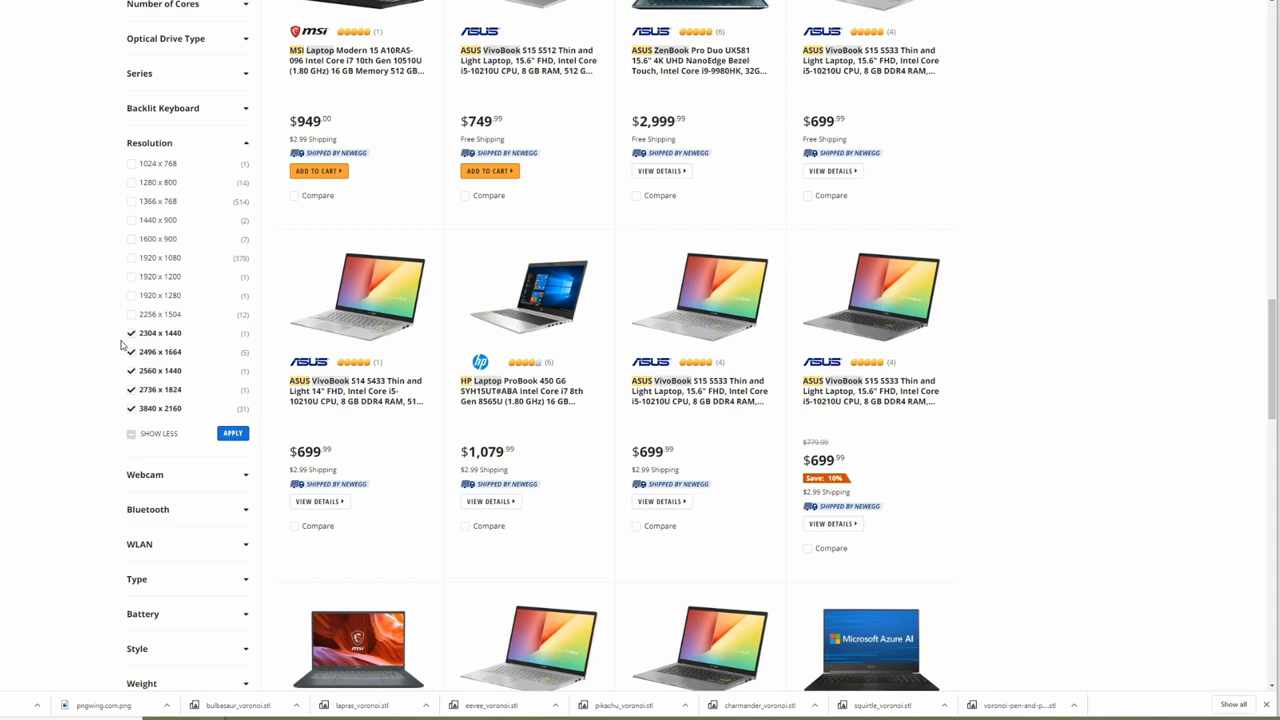
pyautogui.click(131, 351)
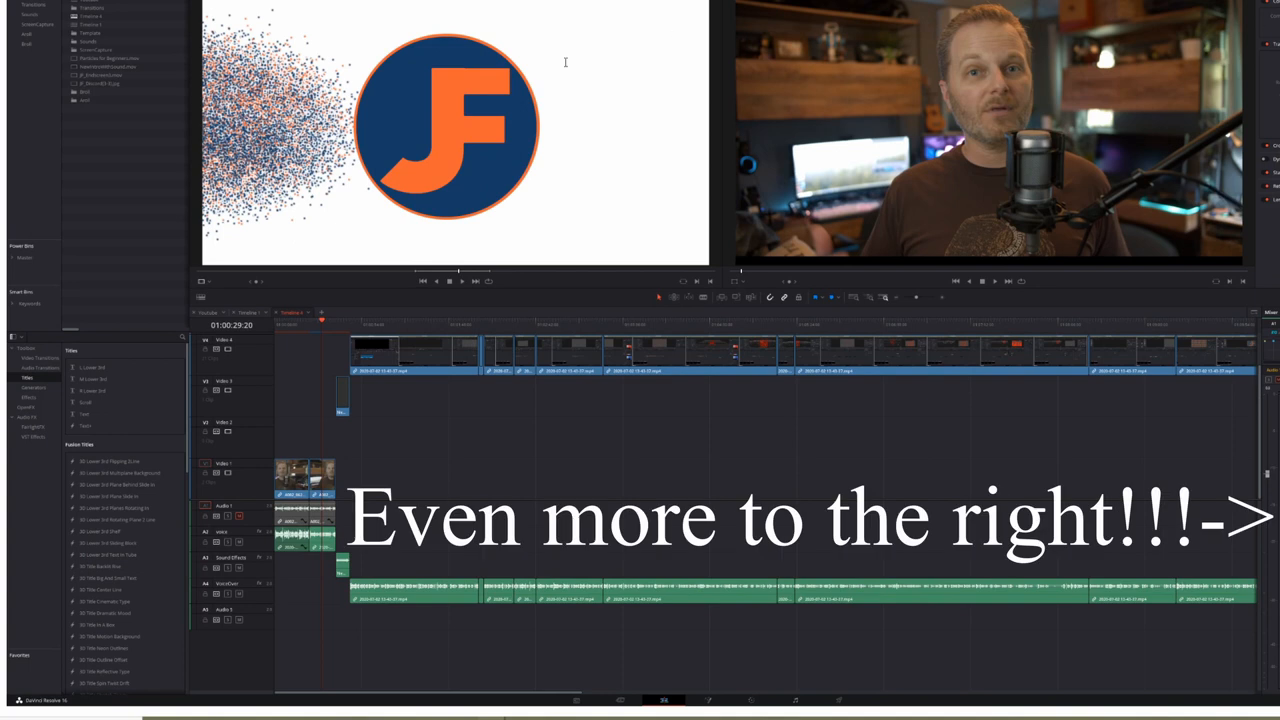
pyautogui.moveTo(379, 449)
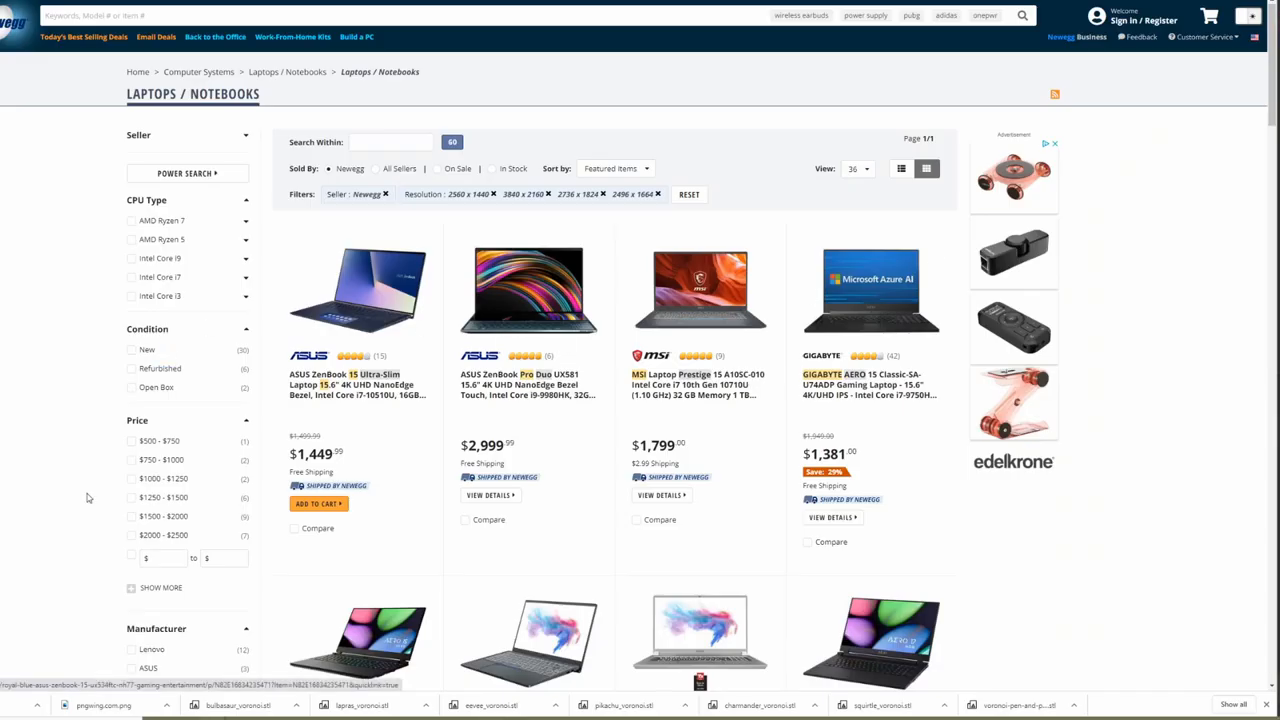
# Scroll through the Newegg-sold high-resolution results, including HP and Lenovo laptops.
pyautogui.scroll(-3)
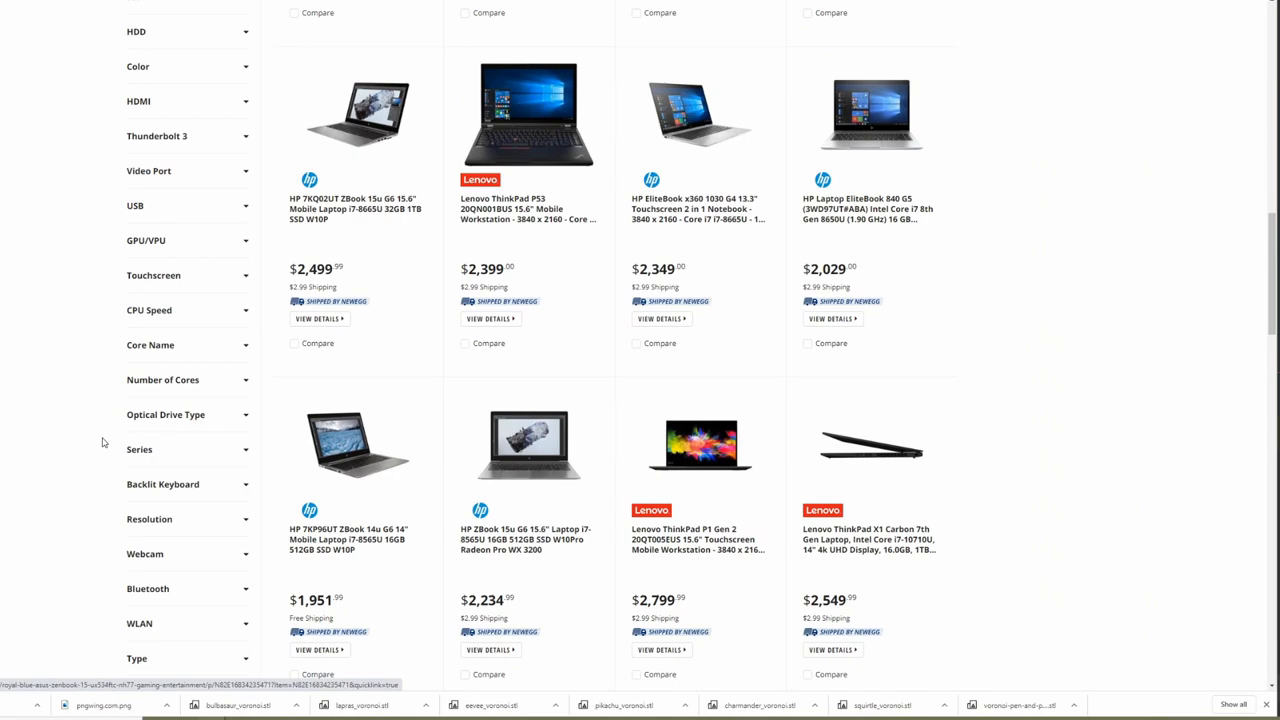
pyautogui.scroll(-3)
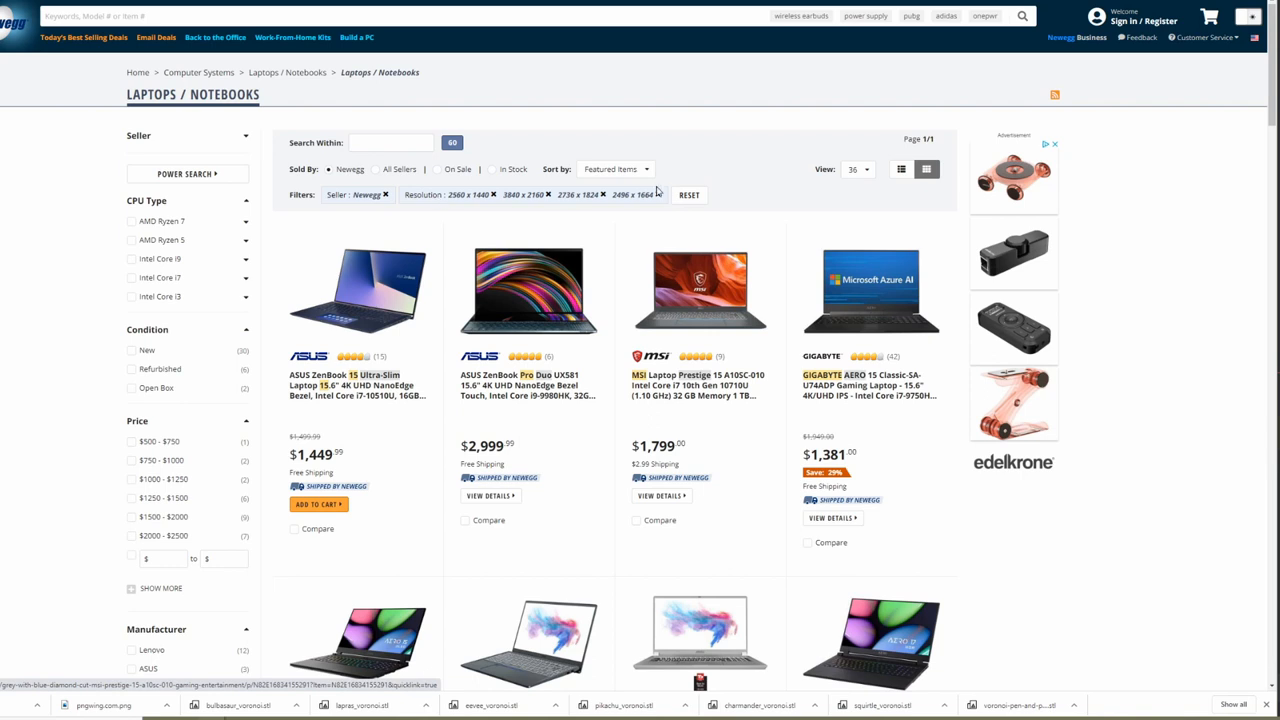
pyautogui.moveTo(886, 119)
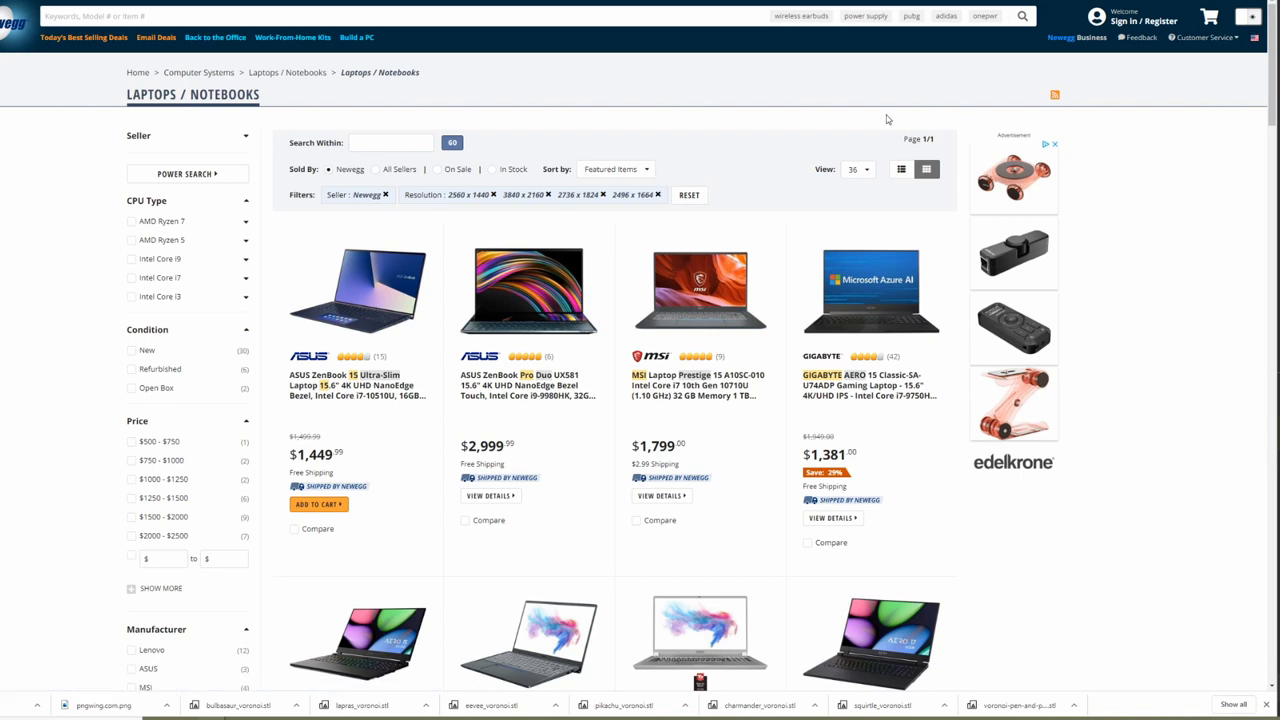
pyautogui.moveTo(615, 214)
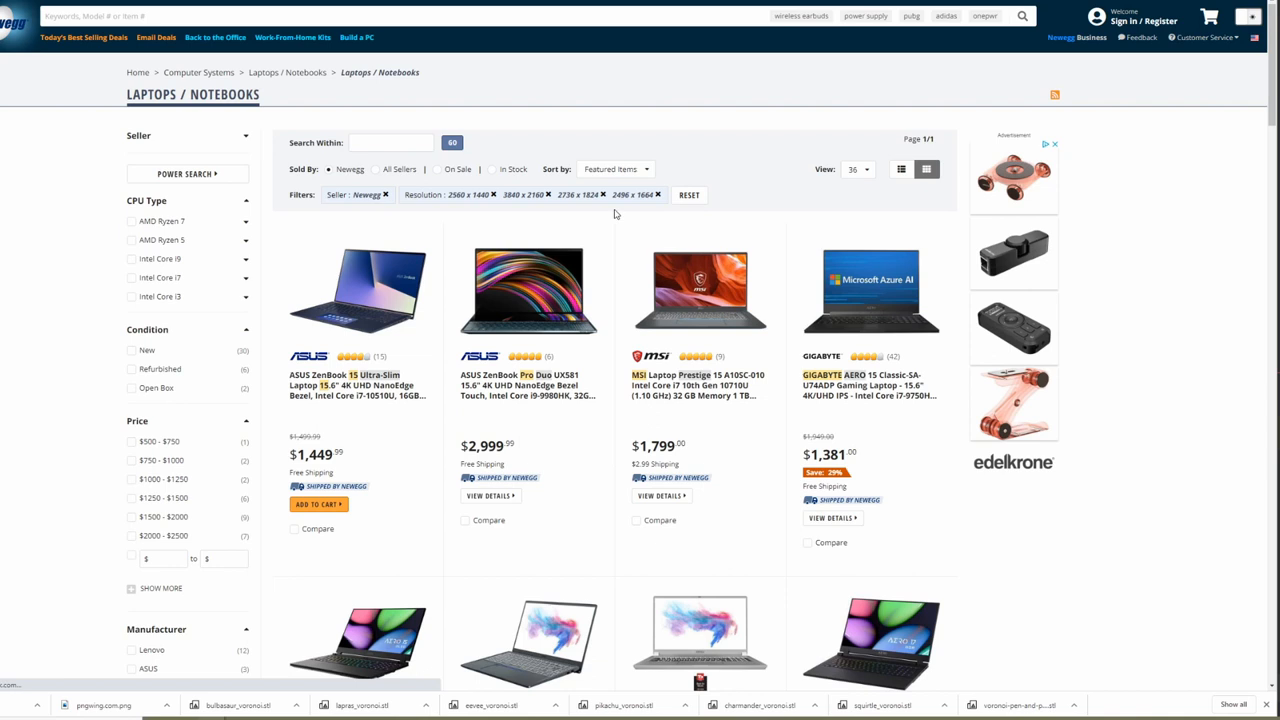
pyautogui.moveTo(615, 311)
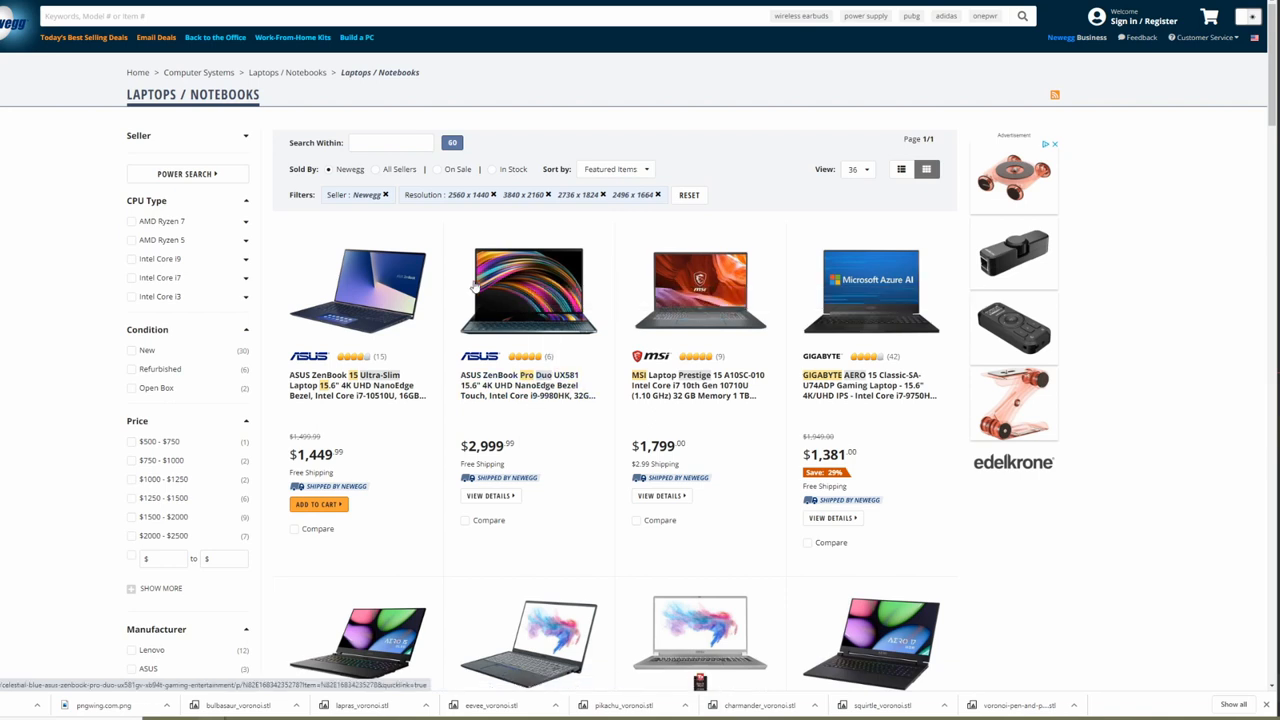
pyautogui.moveTo(724, 487)
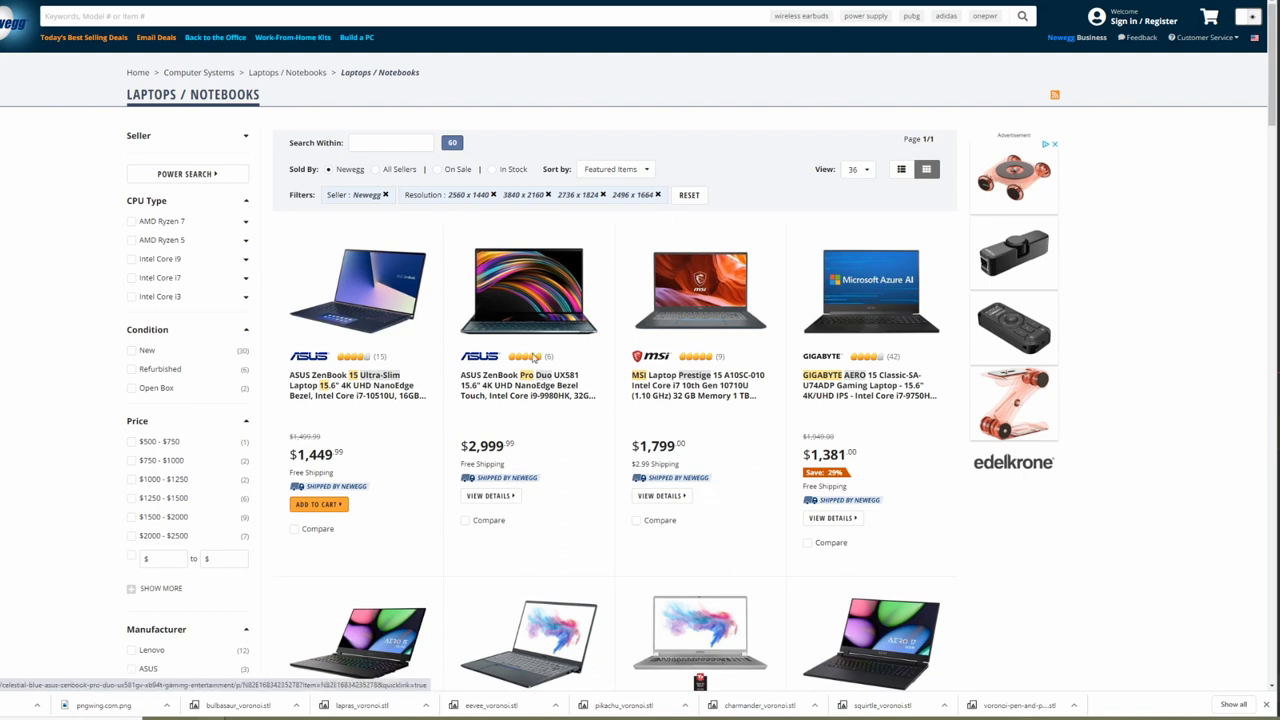
pyautogui.moveTo(475, 320)
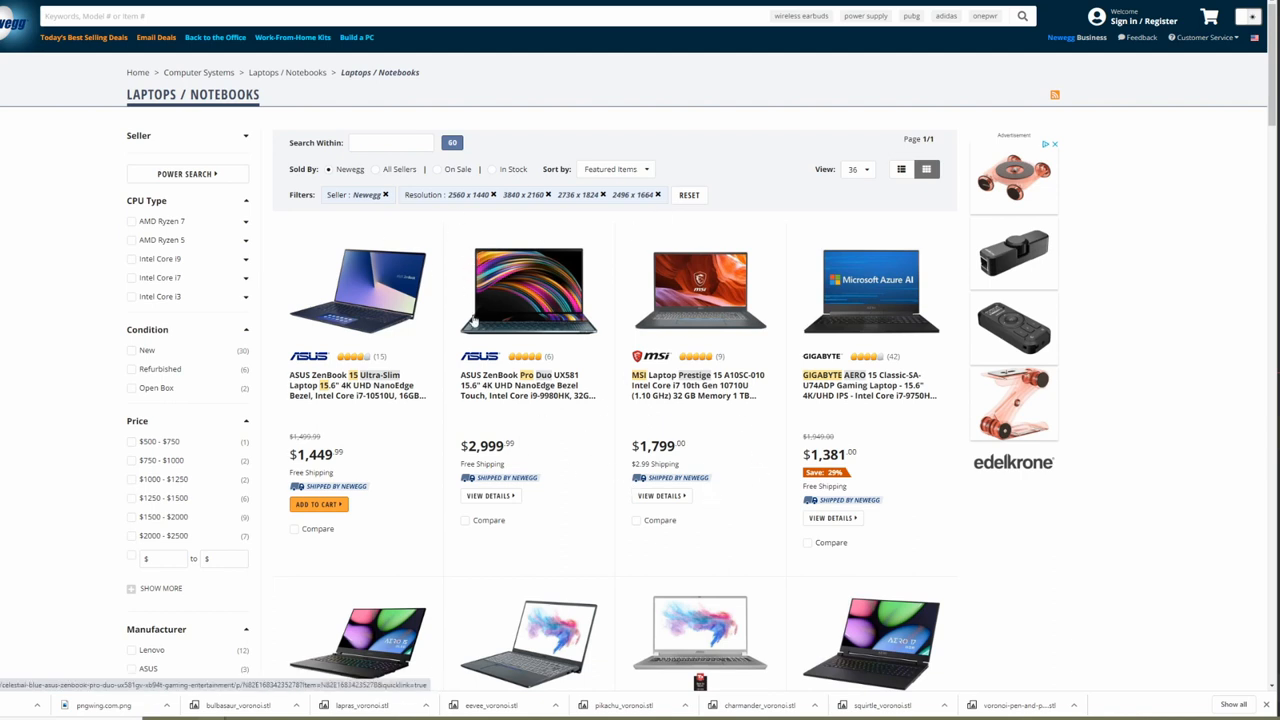
pyautogui.moveTo(595, 319)
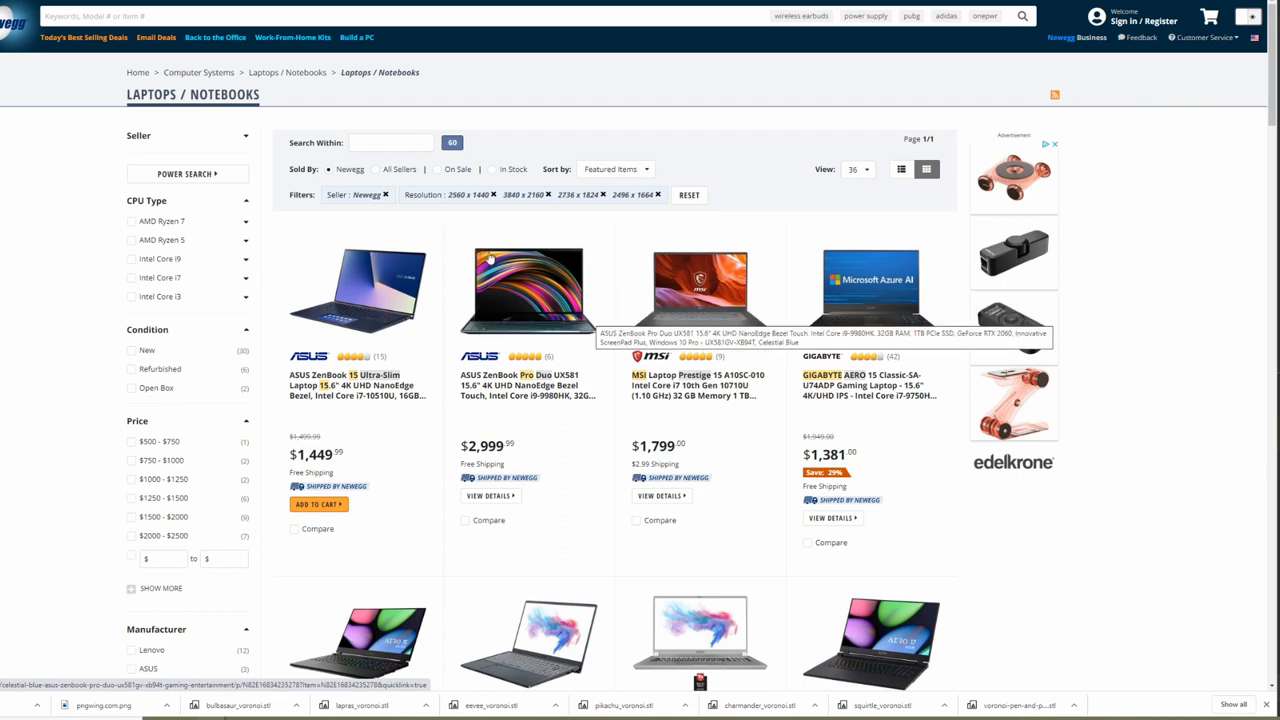
pyautogui.moveTo(478, 256)
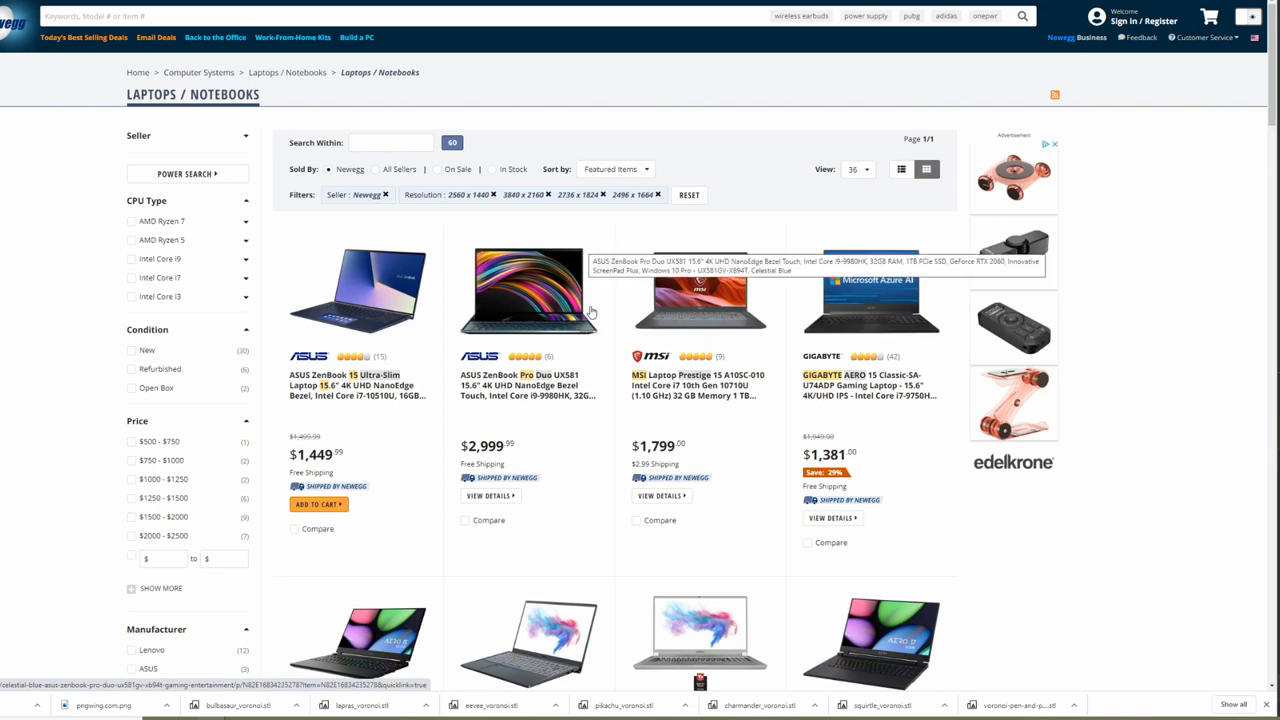
pyautogui.moveTo(480, 300)
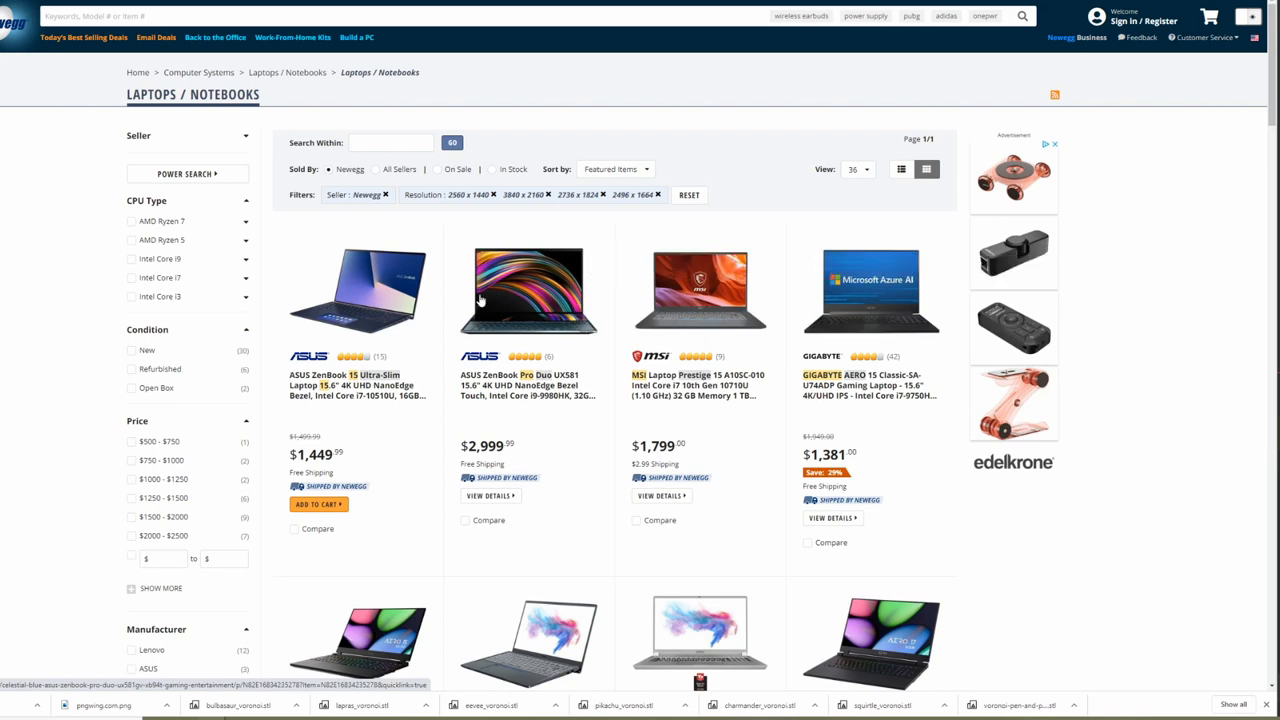
pyautogui.moveTo(570, 452)
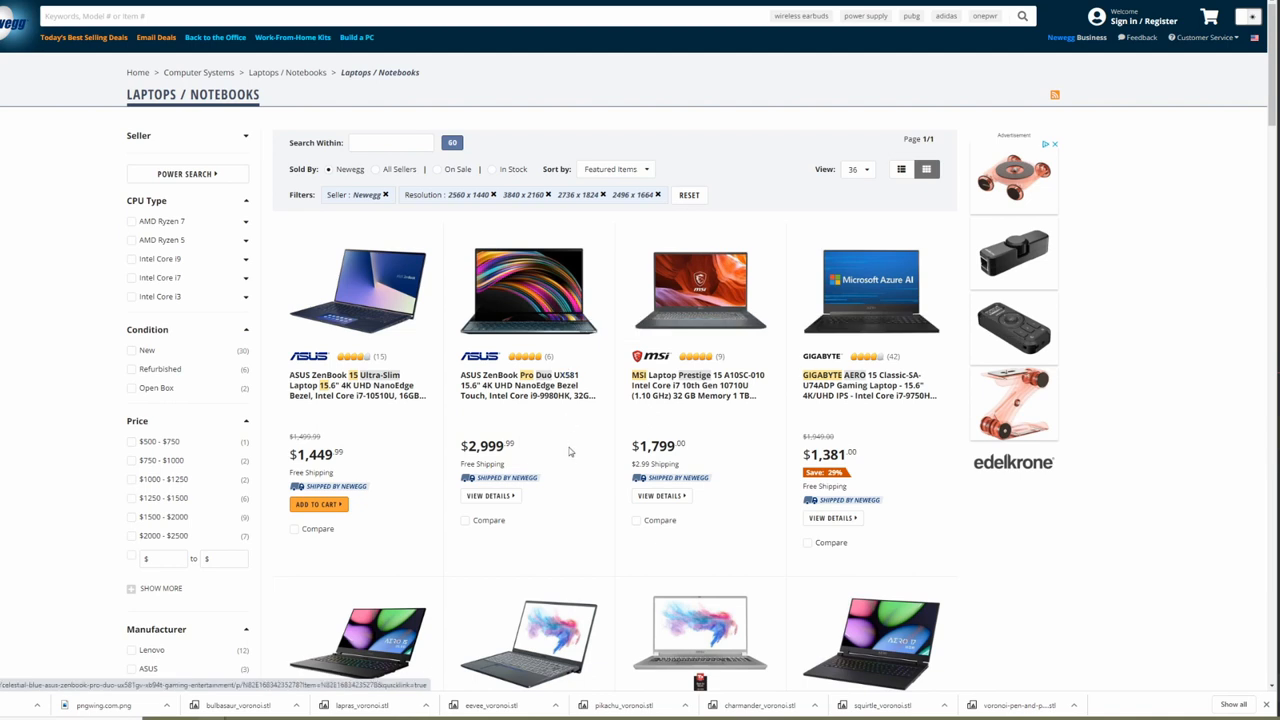
pyautogui.moveTo(484, 267)
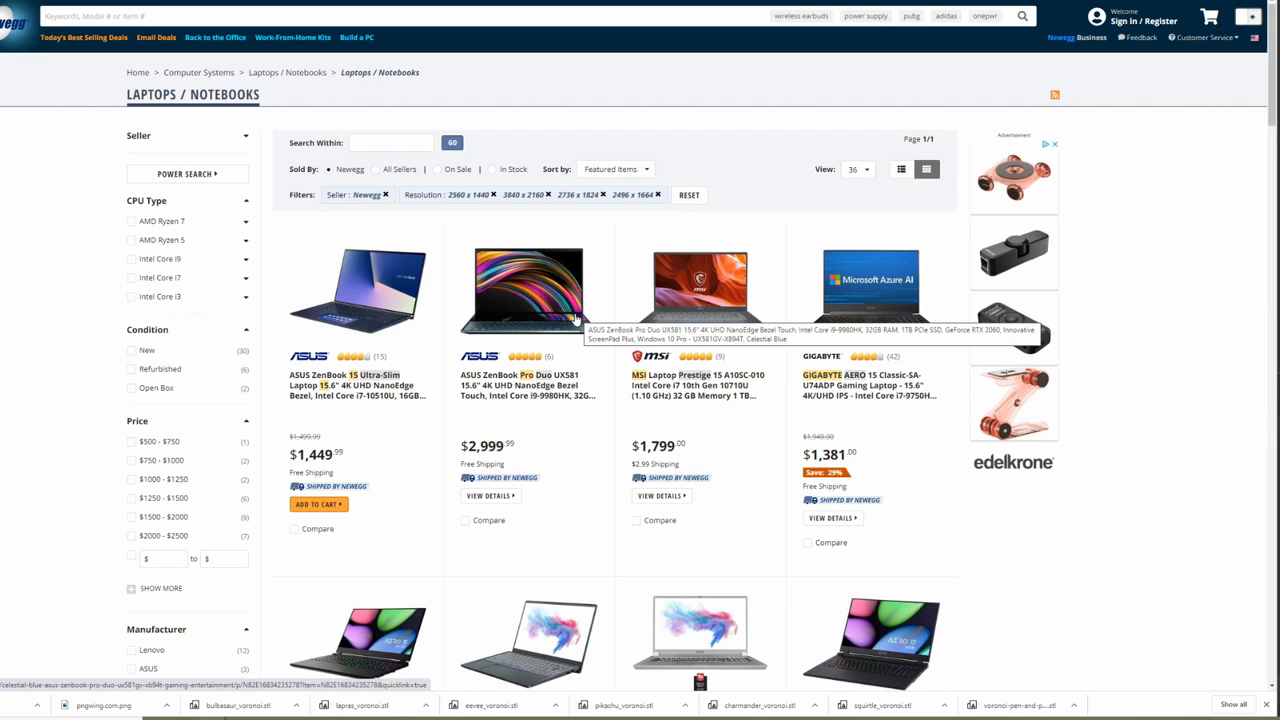
pyautogui.moveTo(521, 308)
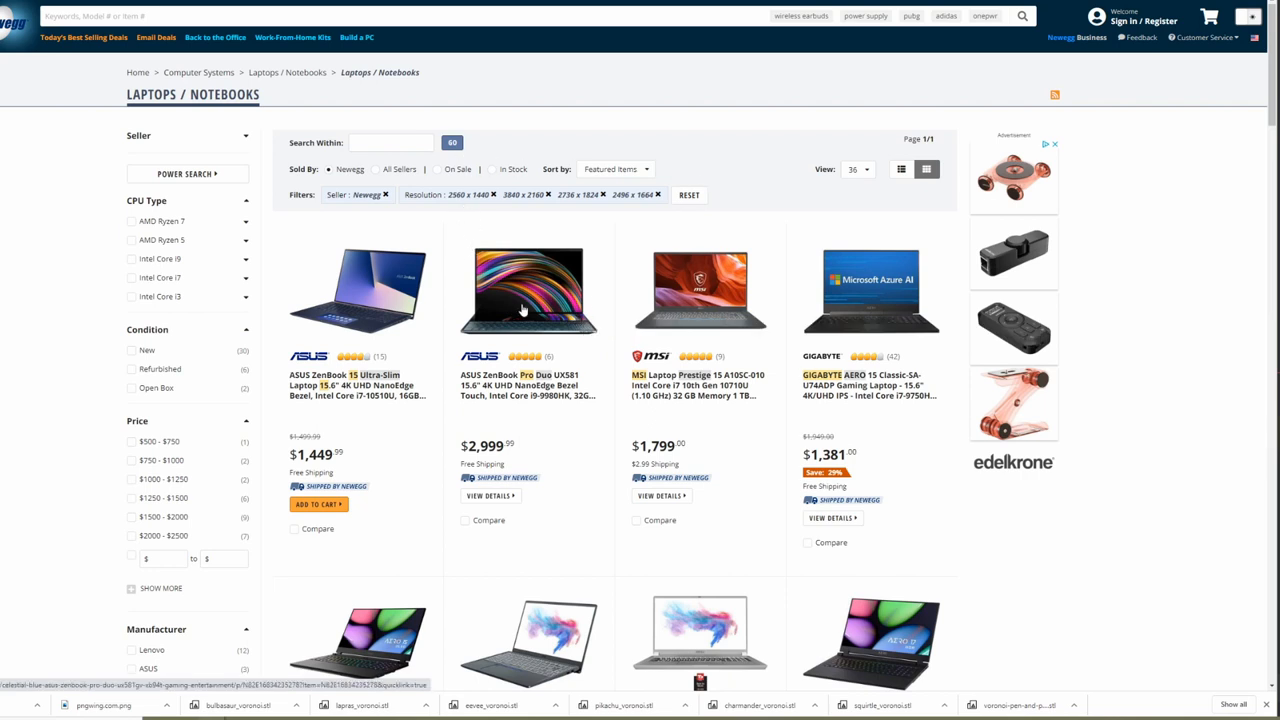
pyautogui.moveTo(510, 278)
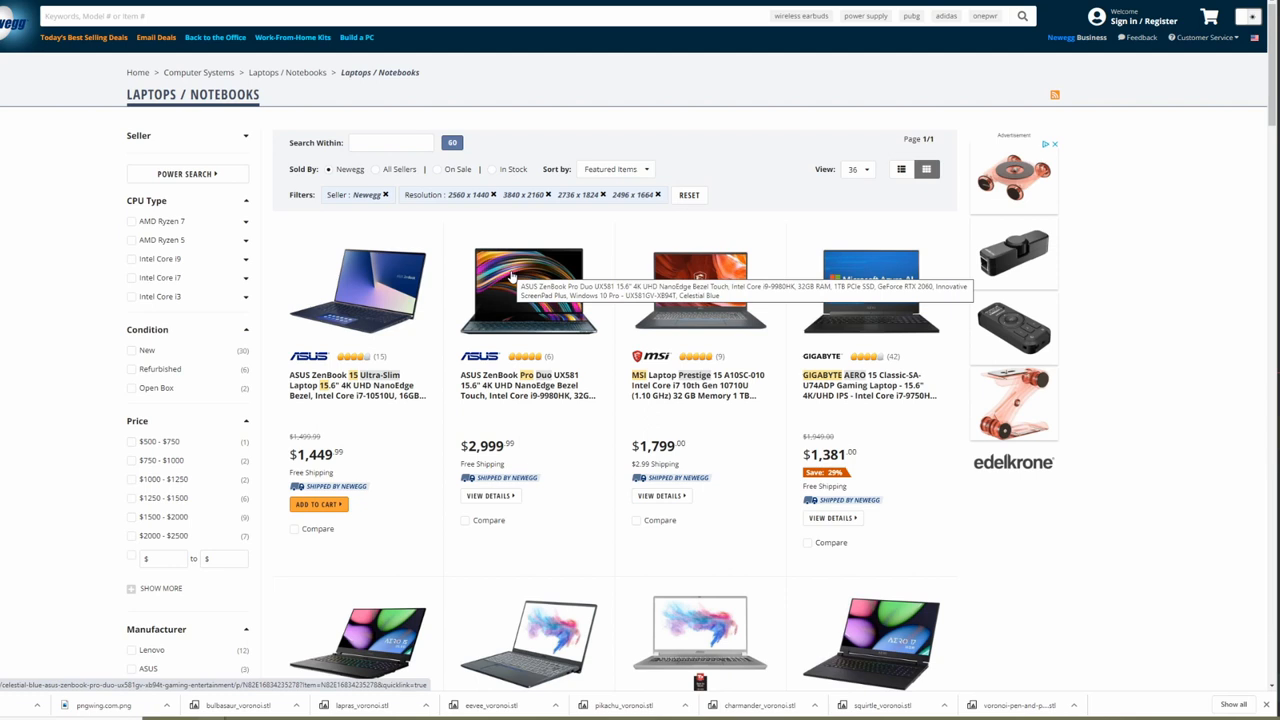
pyautogui.moveTo(1095, 405)
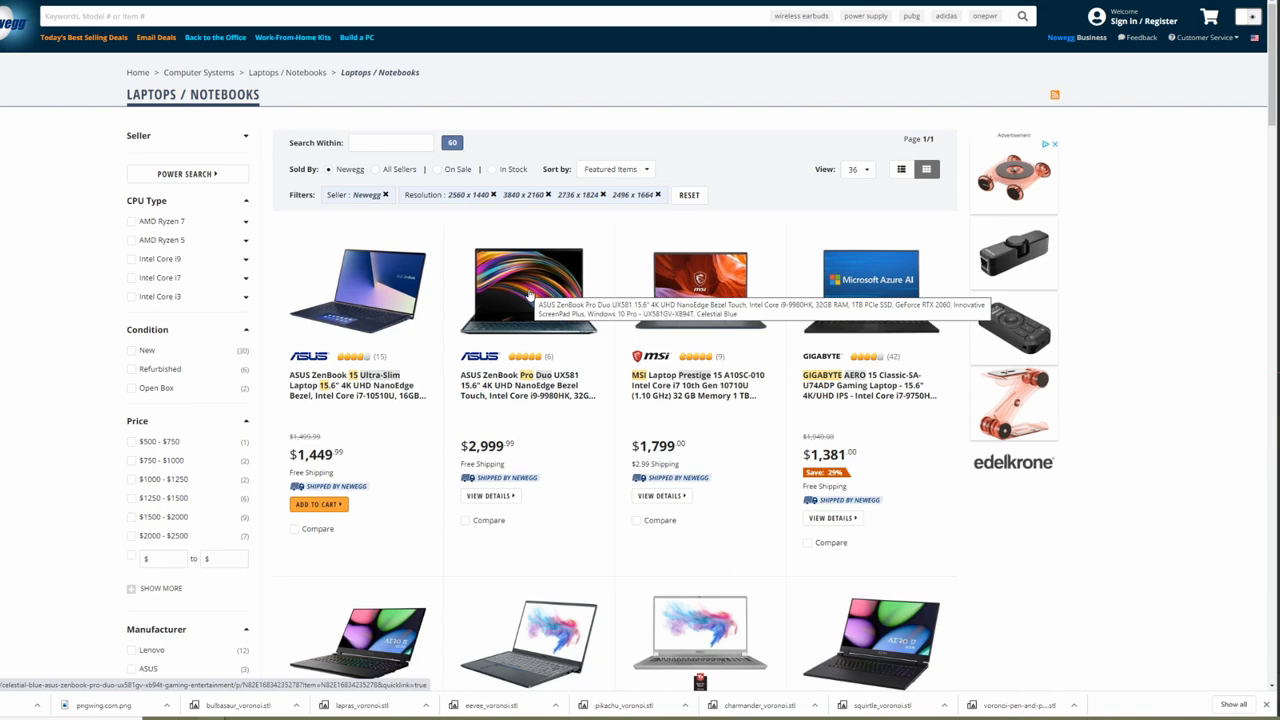
pyautogui.moveTo(493, 298)
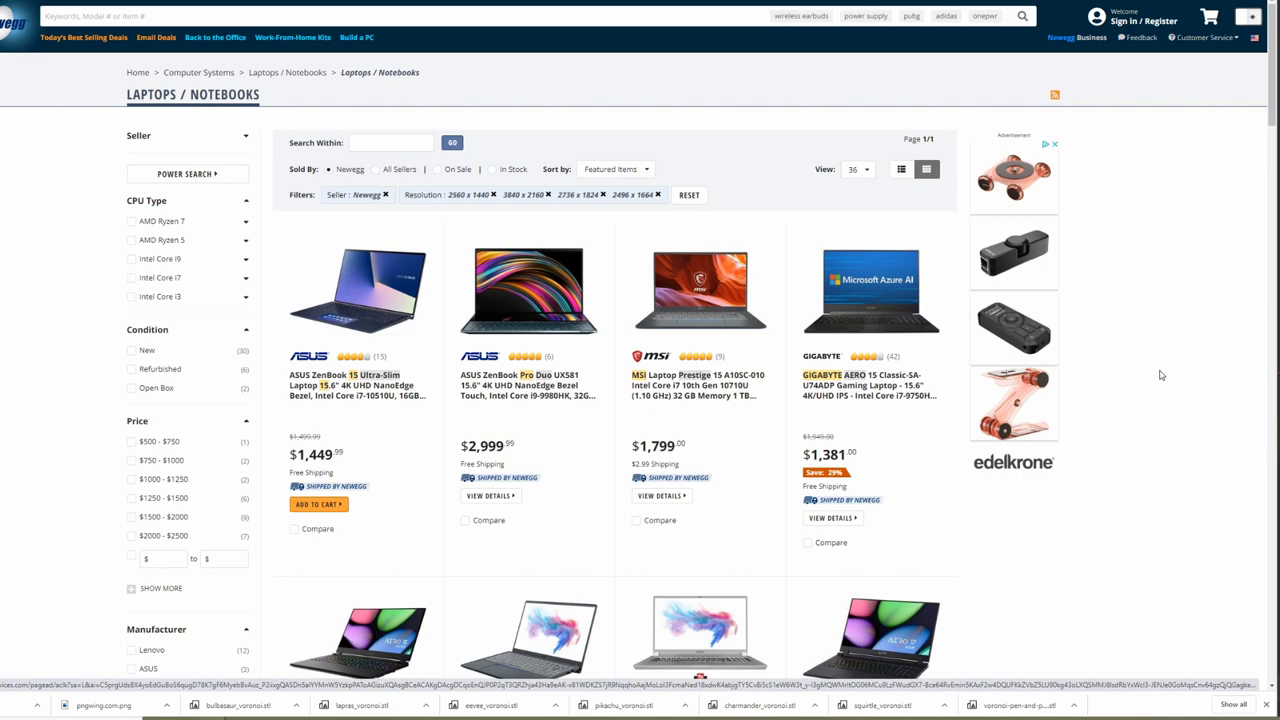
pyautogui.moveTo(1138, 437)
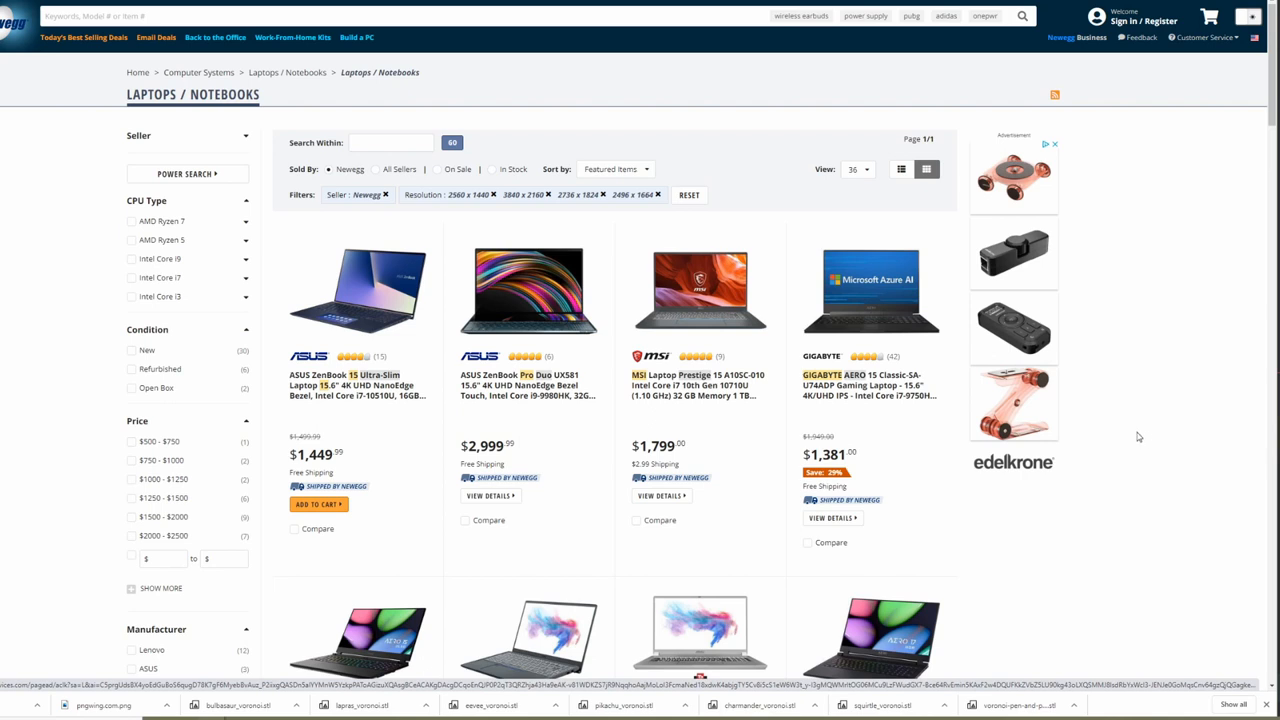
# Tick the 16 GB and 32 GB memory filters and scroll on to storage options.
pyautogui.scroll(-3)
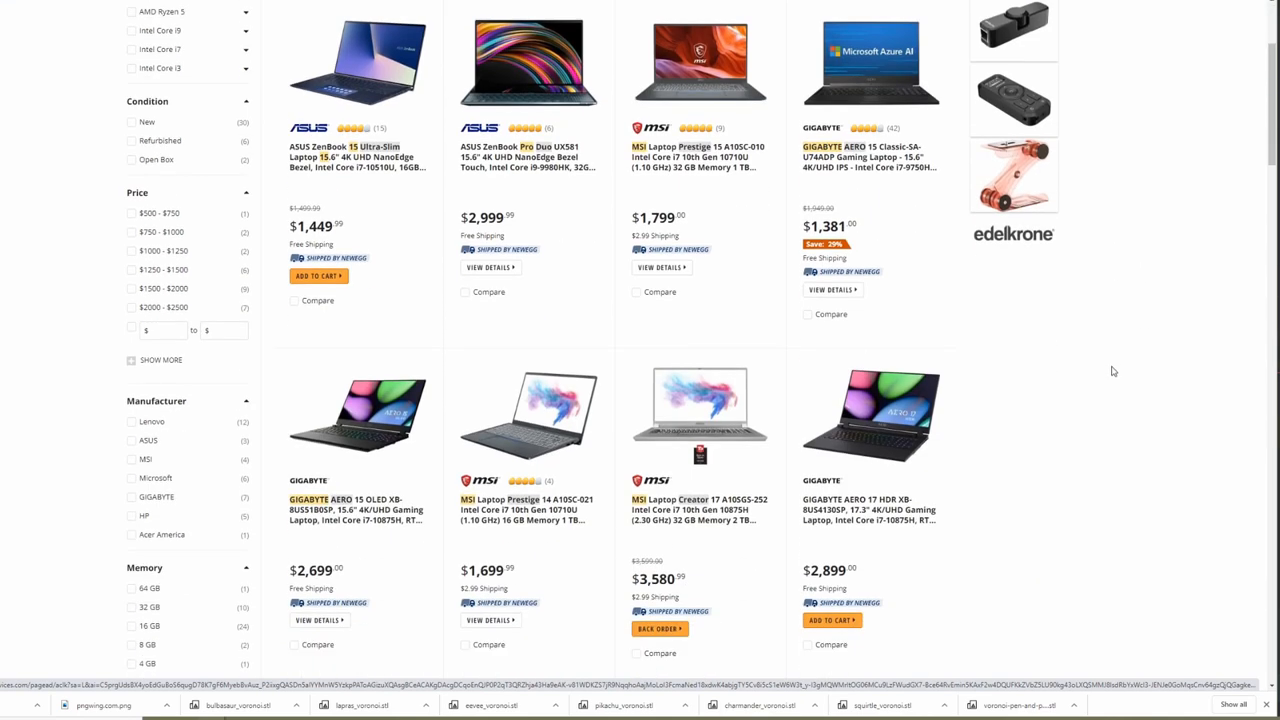
pyautogui.scroll(-3)
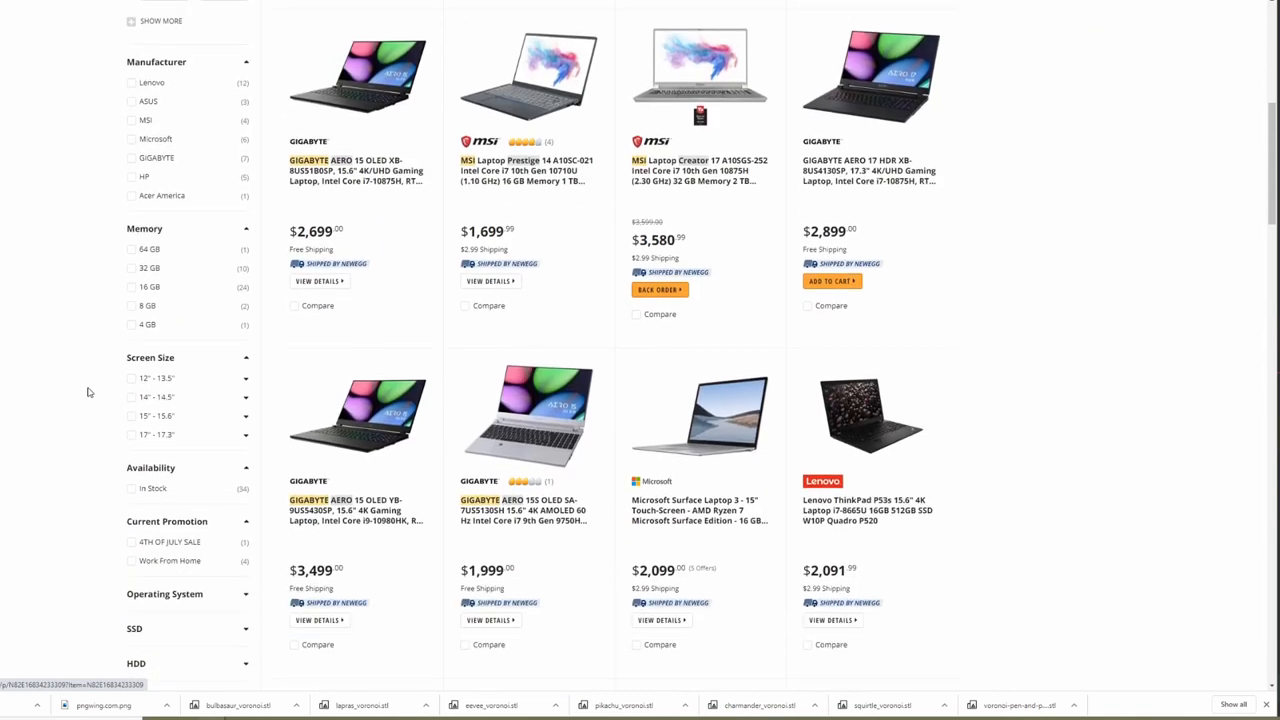
pyautogui.click(131, 283)
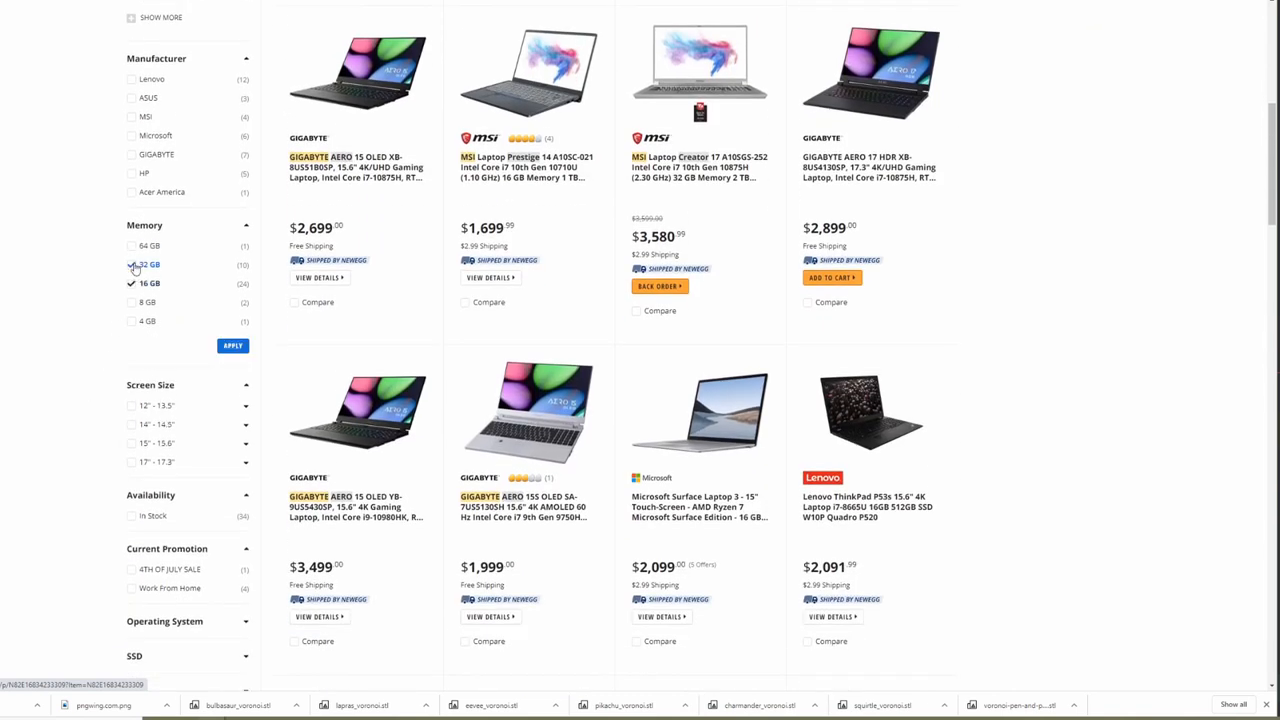
pyautogui.click(131, 246)
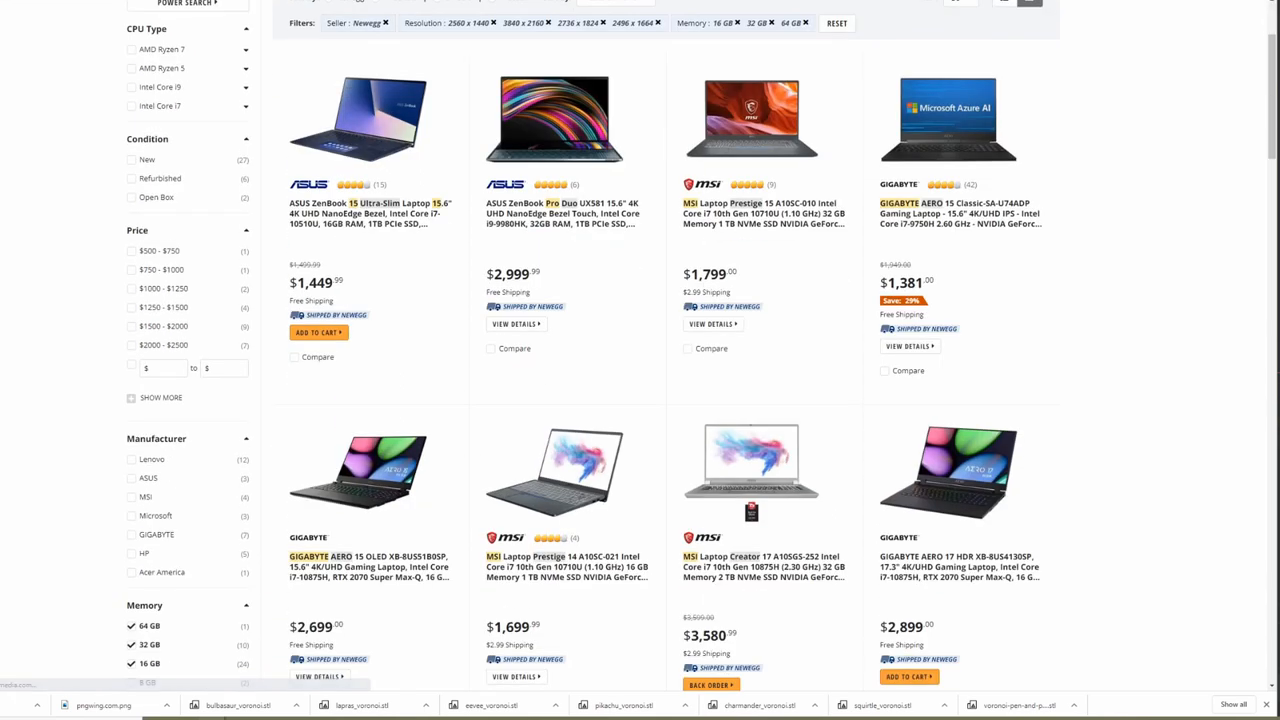
pyautogui.scroll(-3)
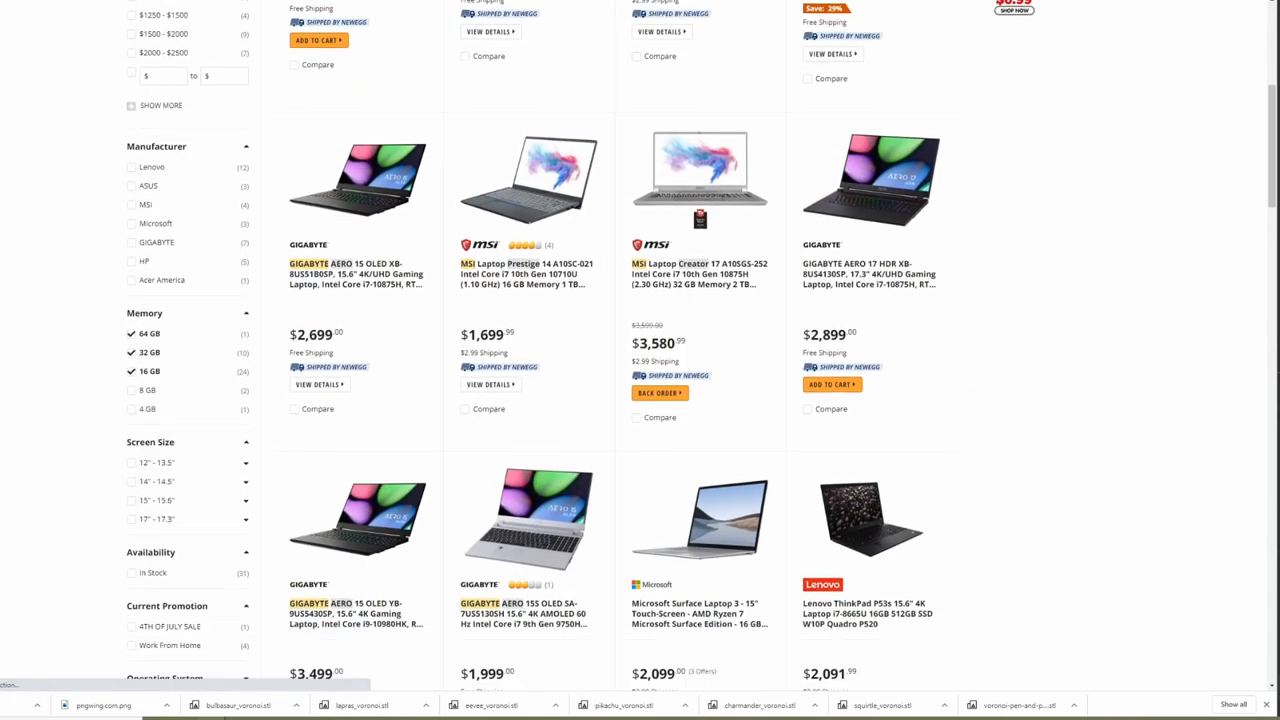
pyautogui.scroll(-3)
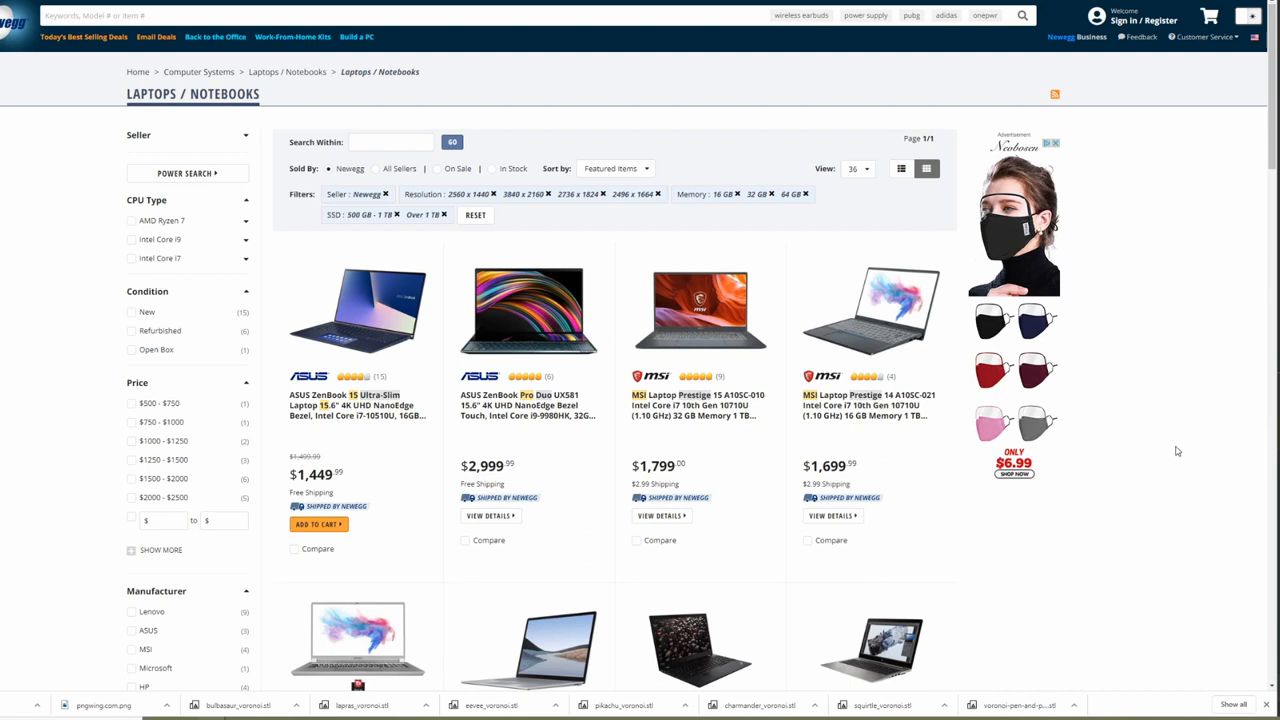
pyautogui.moveTo(1160, 315)
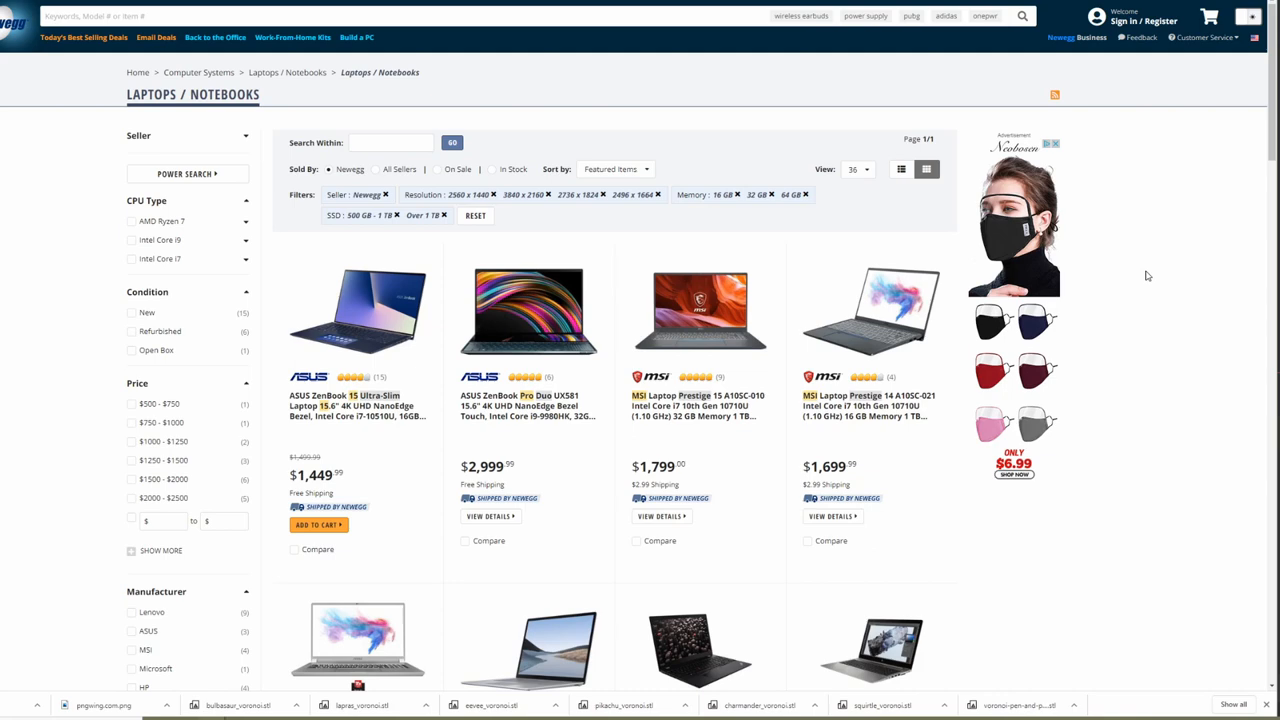
pyautogui.scroll(-3)
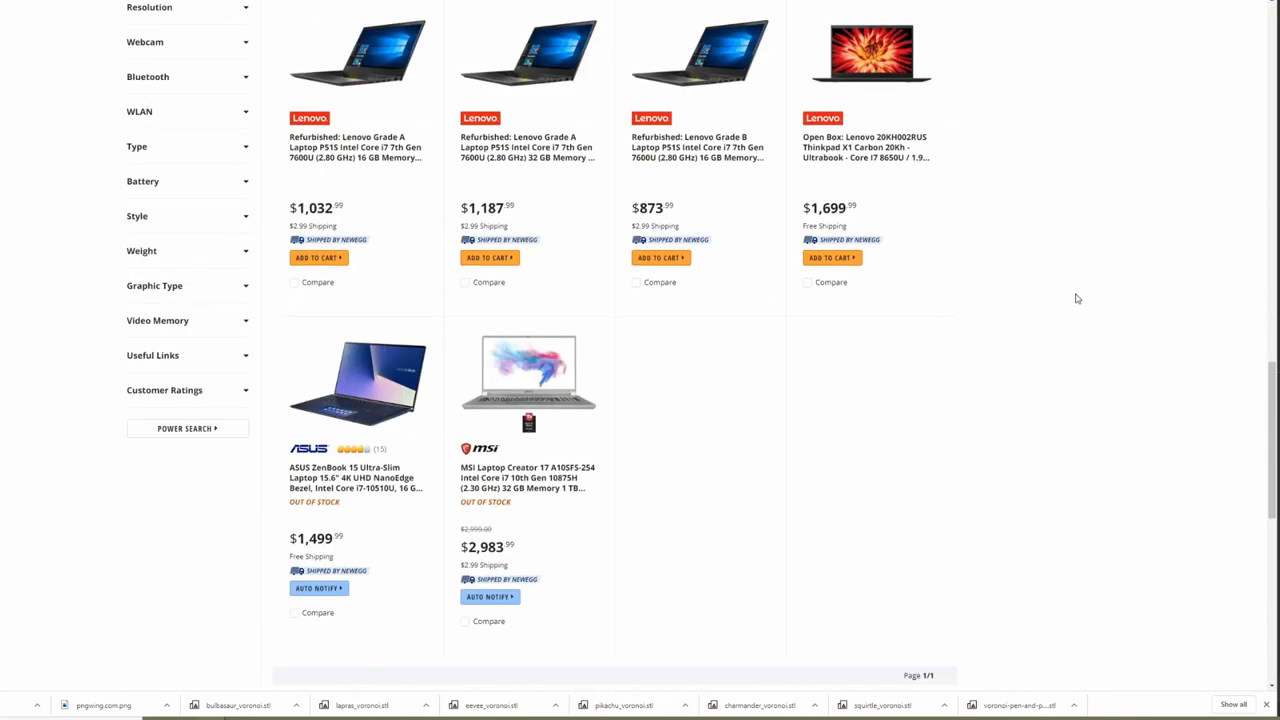
pyautogui.scroll(-3)
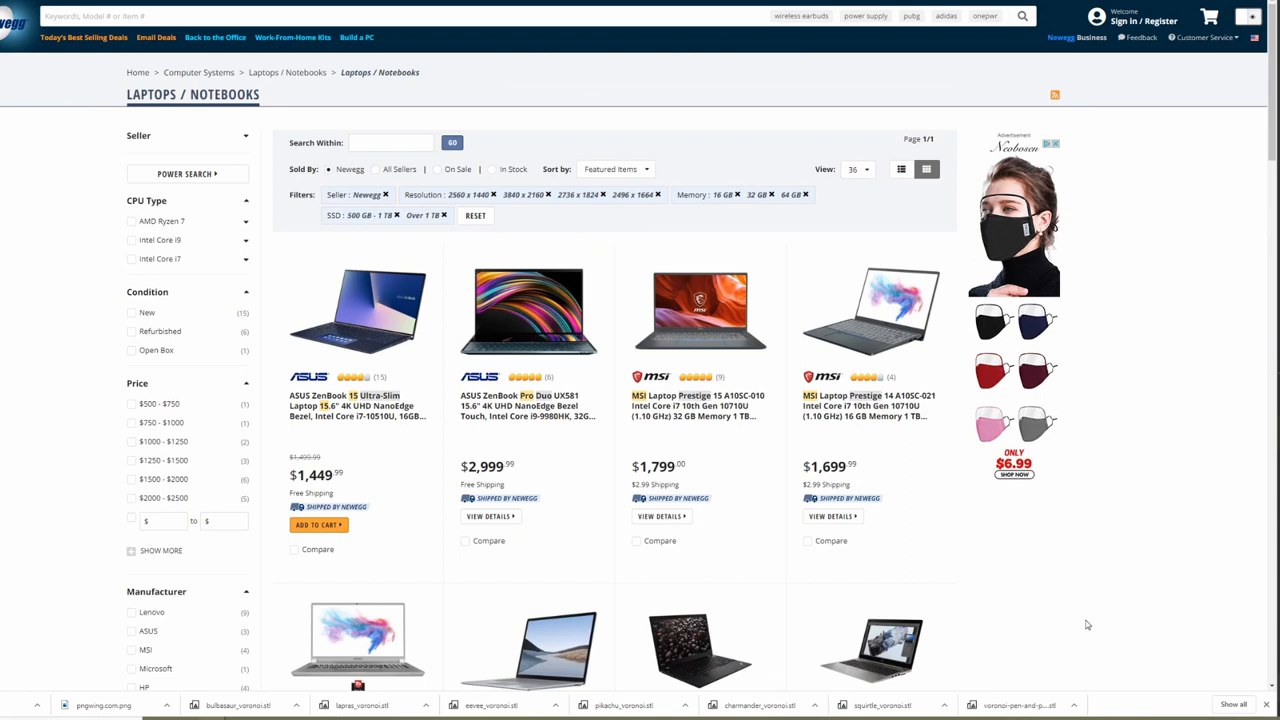
pyautogui.moveTo(1097, 601)
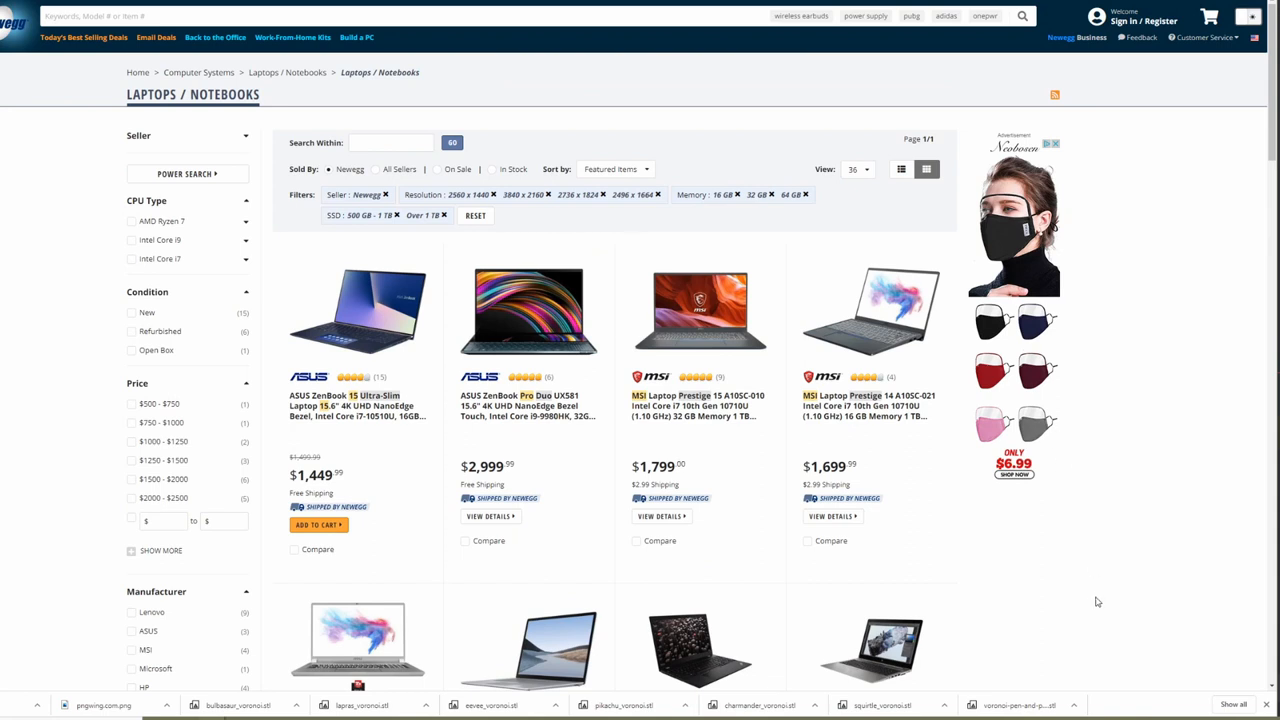
pyautogui.moveTo(1069, 612)
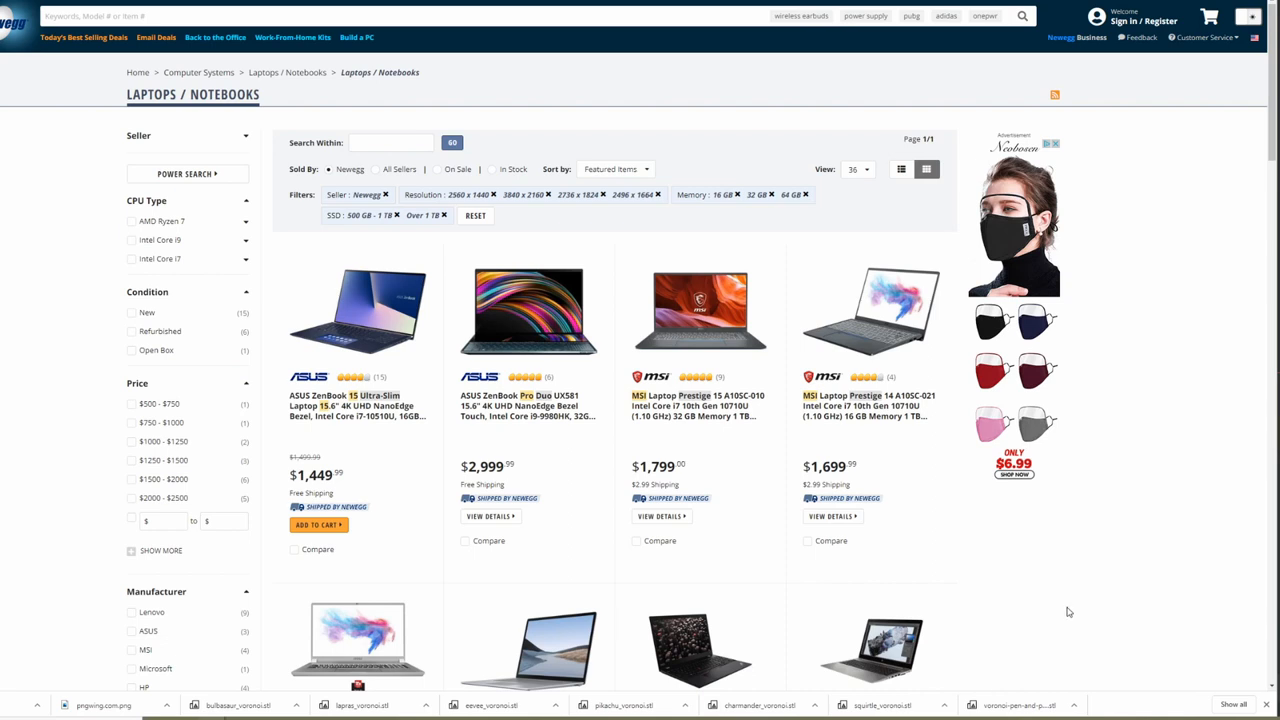
pyautogui.moveTo(1042, 594)
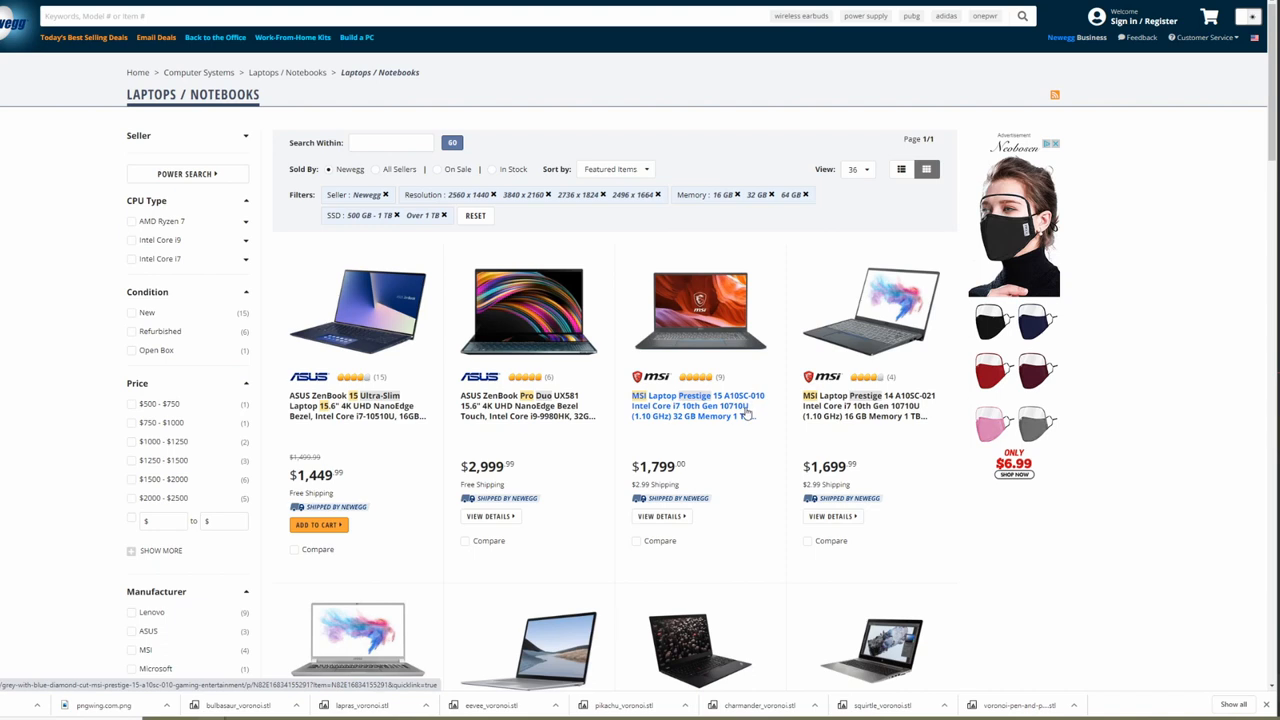
# View the MSI Prestige 15 A10SC-010 page ($1,799), highlight its model name, then return.
pyautogui.click(697, 405)
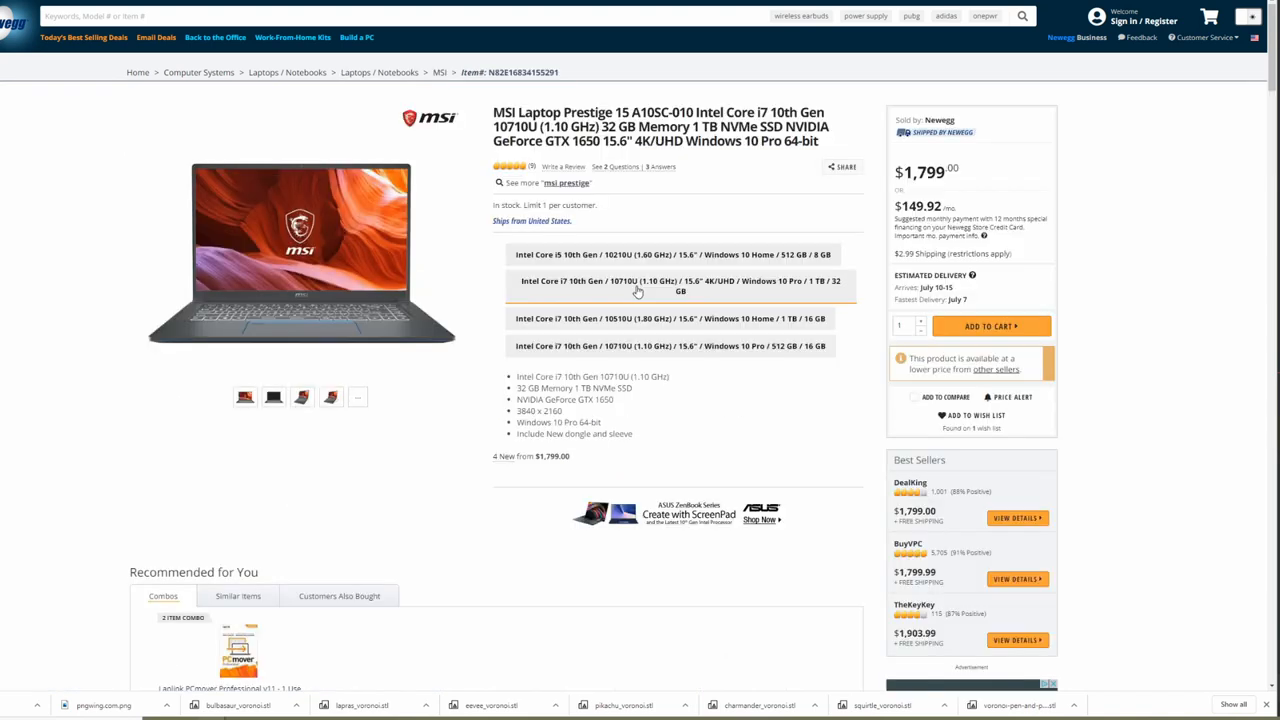
pyautogui.moveTo(637, 290)
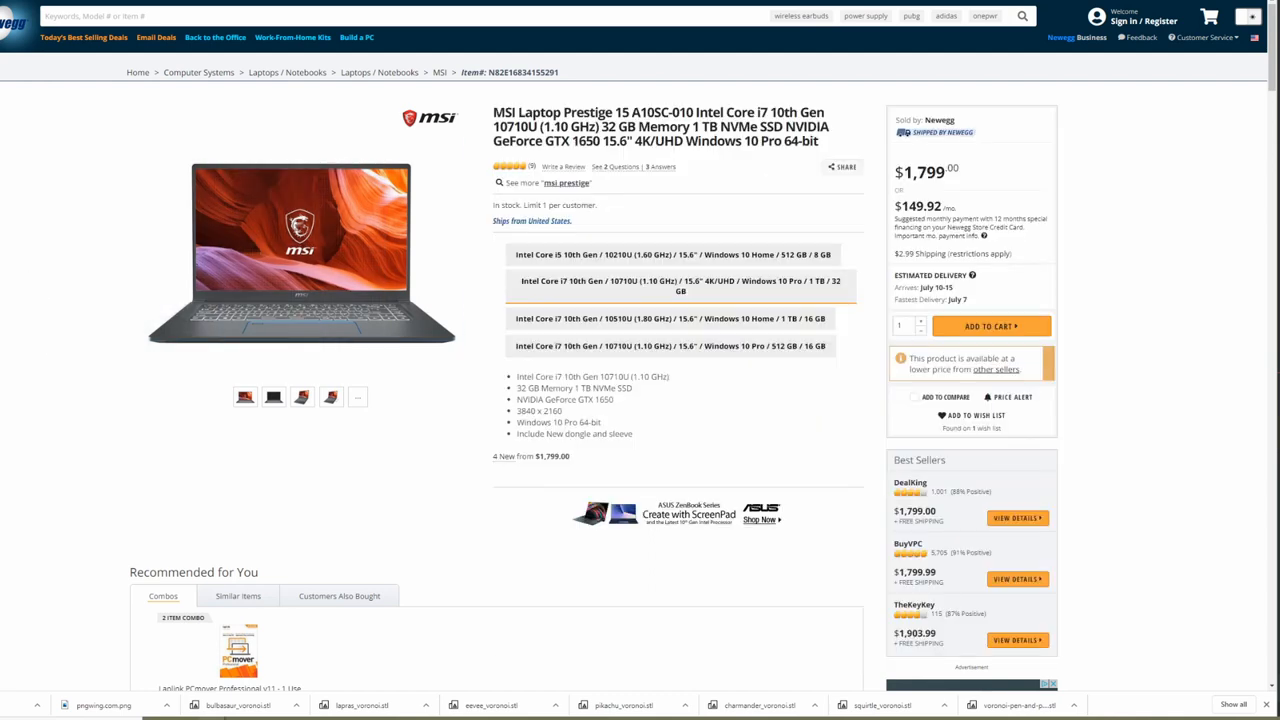
pyautogui.moveTo(3, 268)
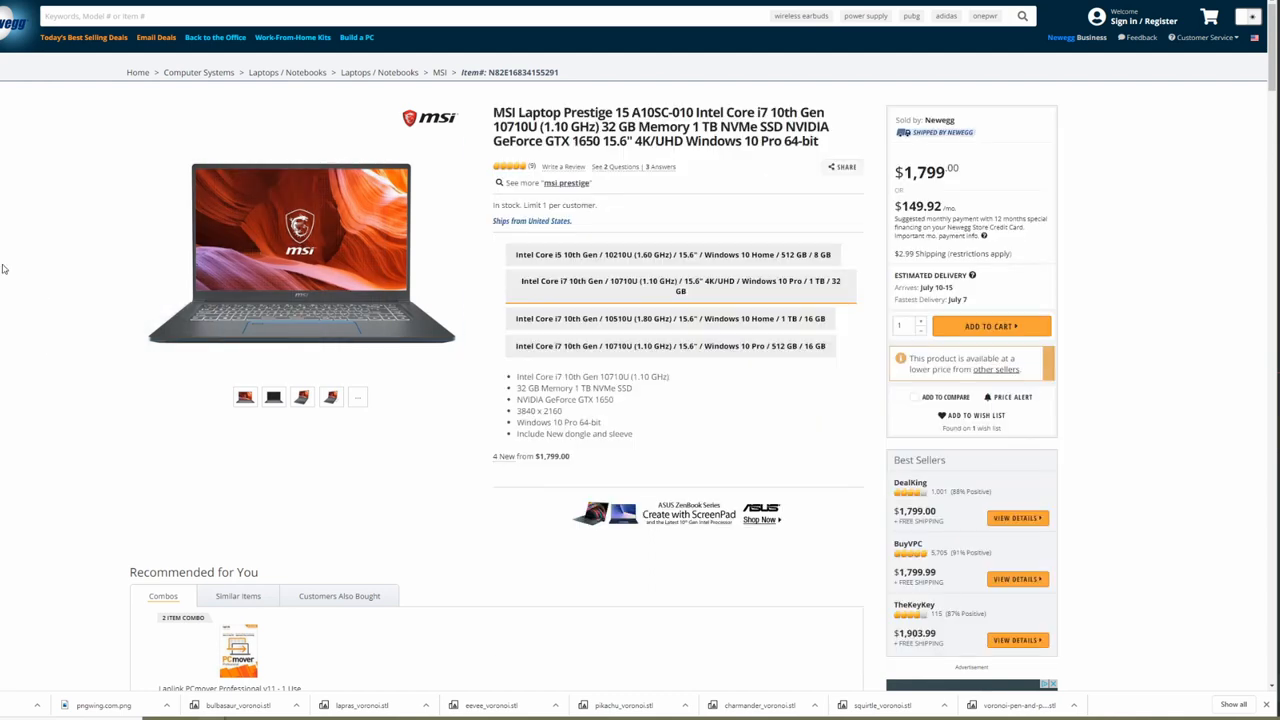
pyautogui.doubleClick(582, 126)
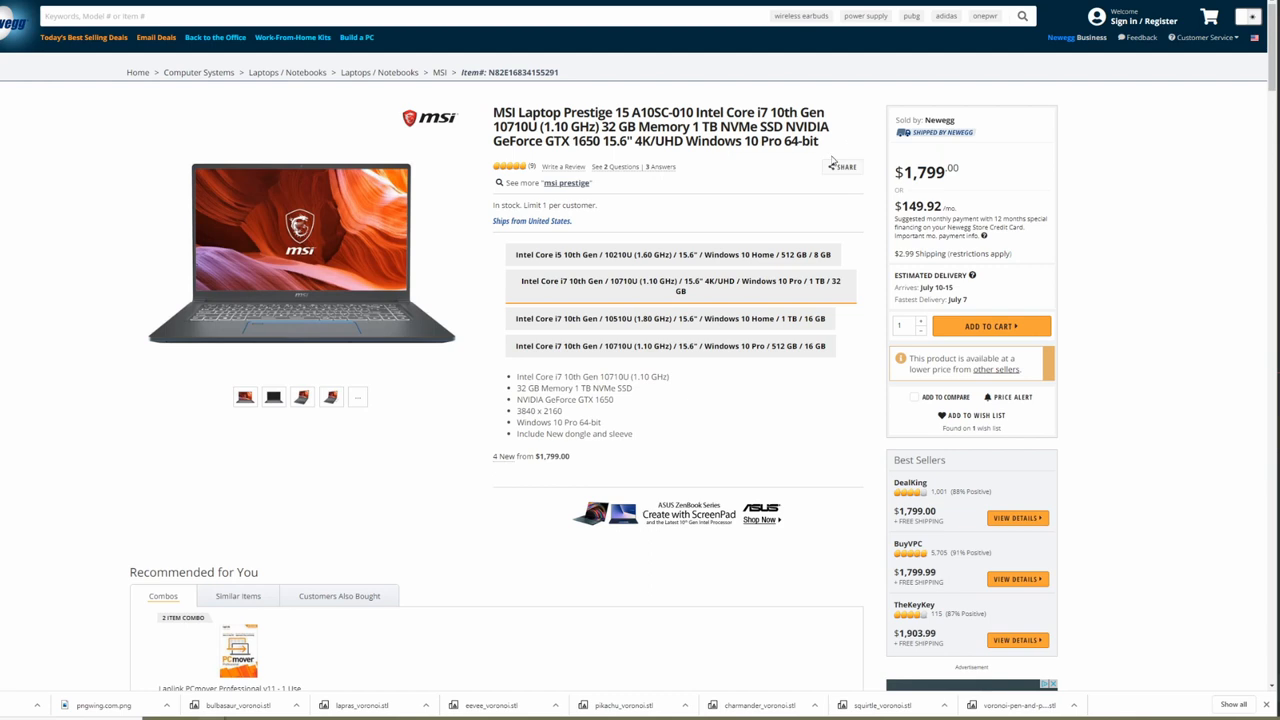
pyautogui.moveTo(700, 102)
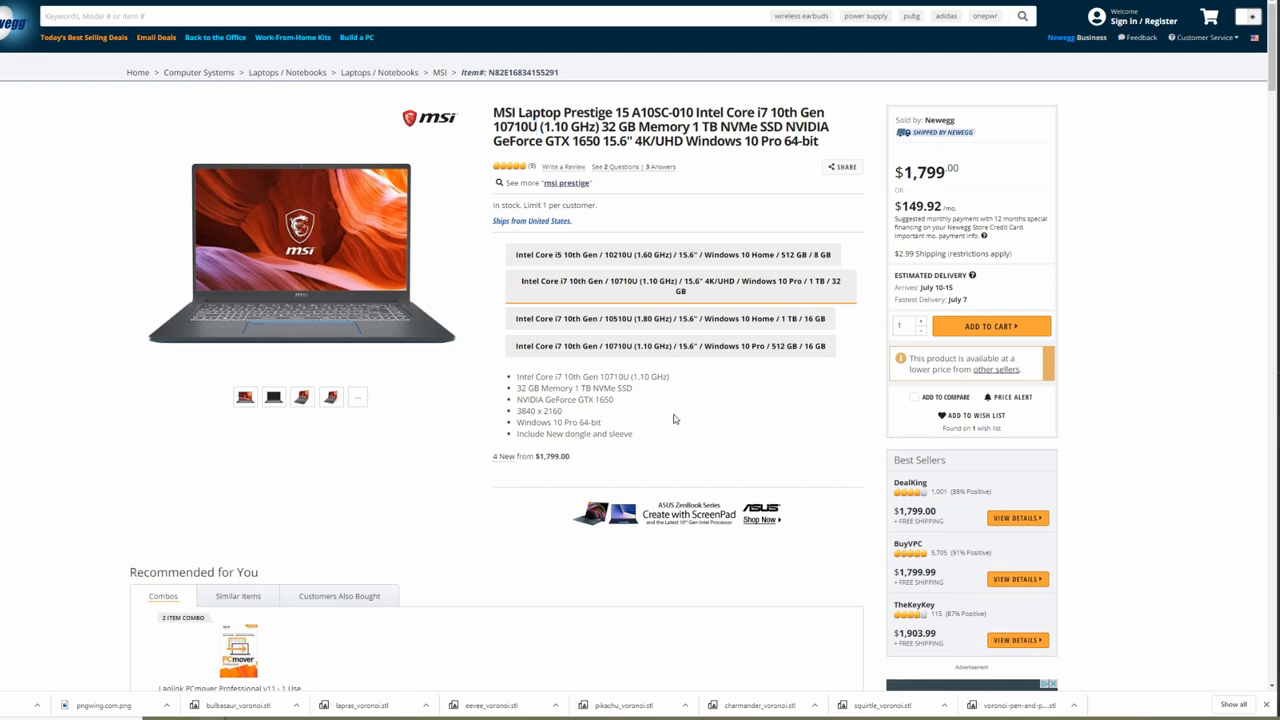
pyautogui.moveTo(670, 420)
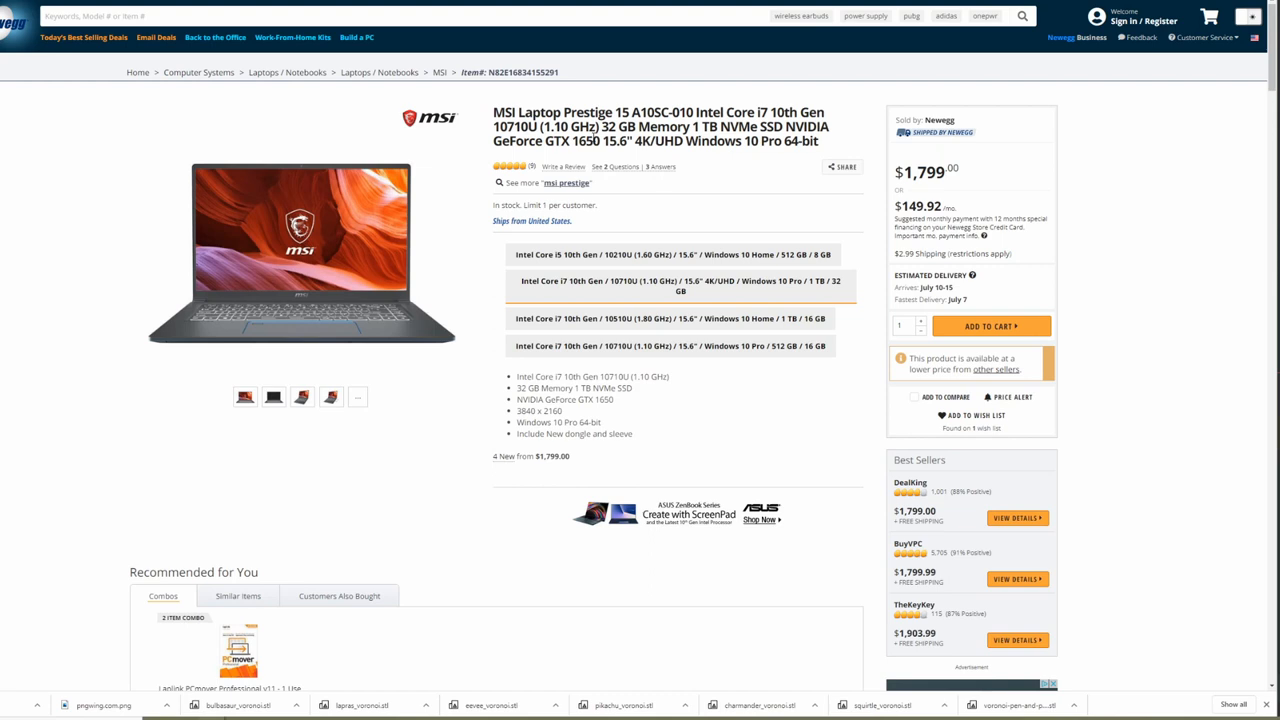
pyautogui.moveTo(492, 111); pyautogui.dragTo(605, 126)
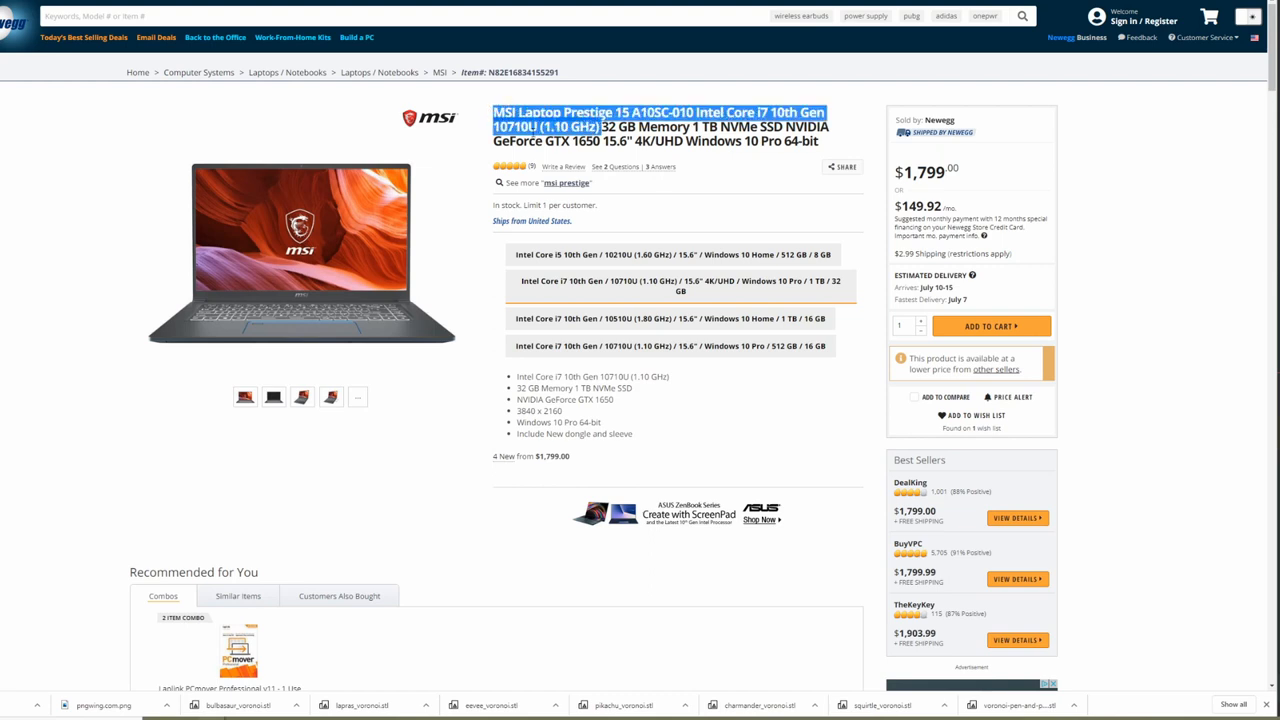
pyautogui.click(318, 436)
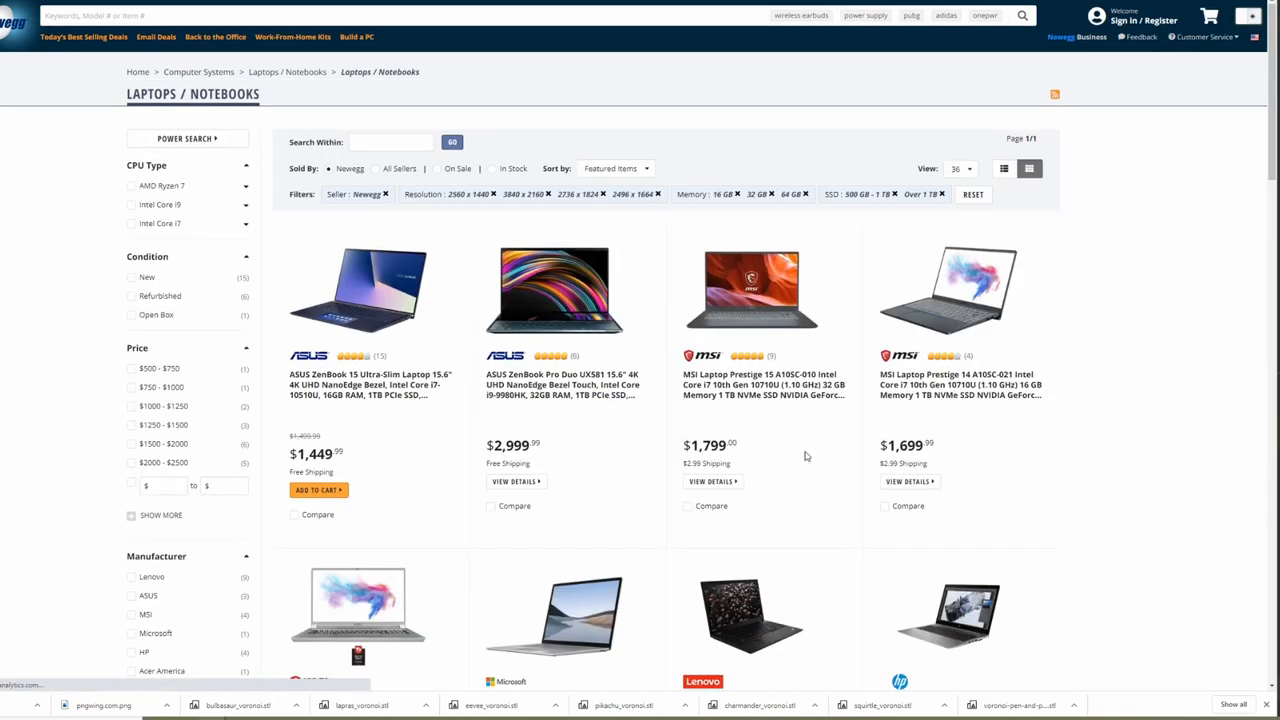
# Open the Surface Laptop 3 15" page ($2,099), then go back to filtered listings.
pyautogui.scroll(-3)
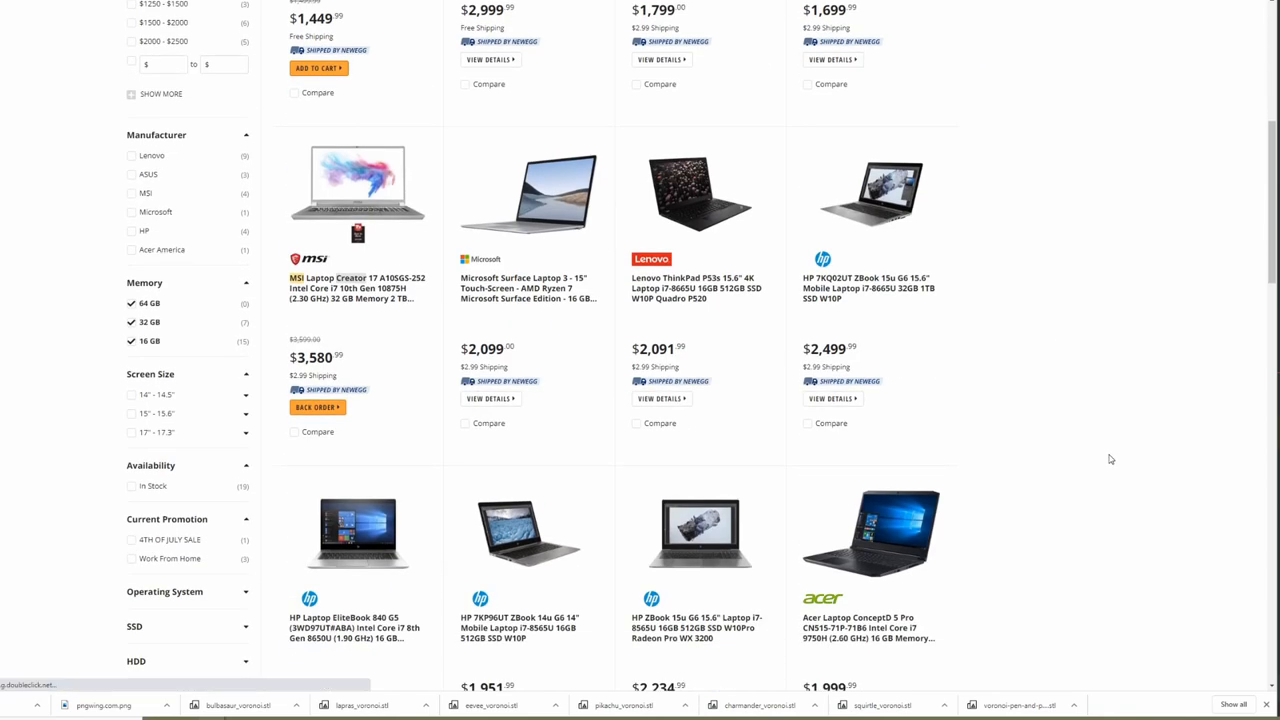
pyautogui.scroll(3)
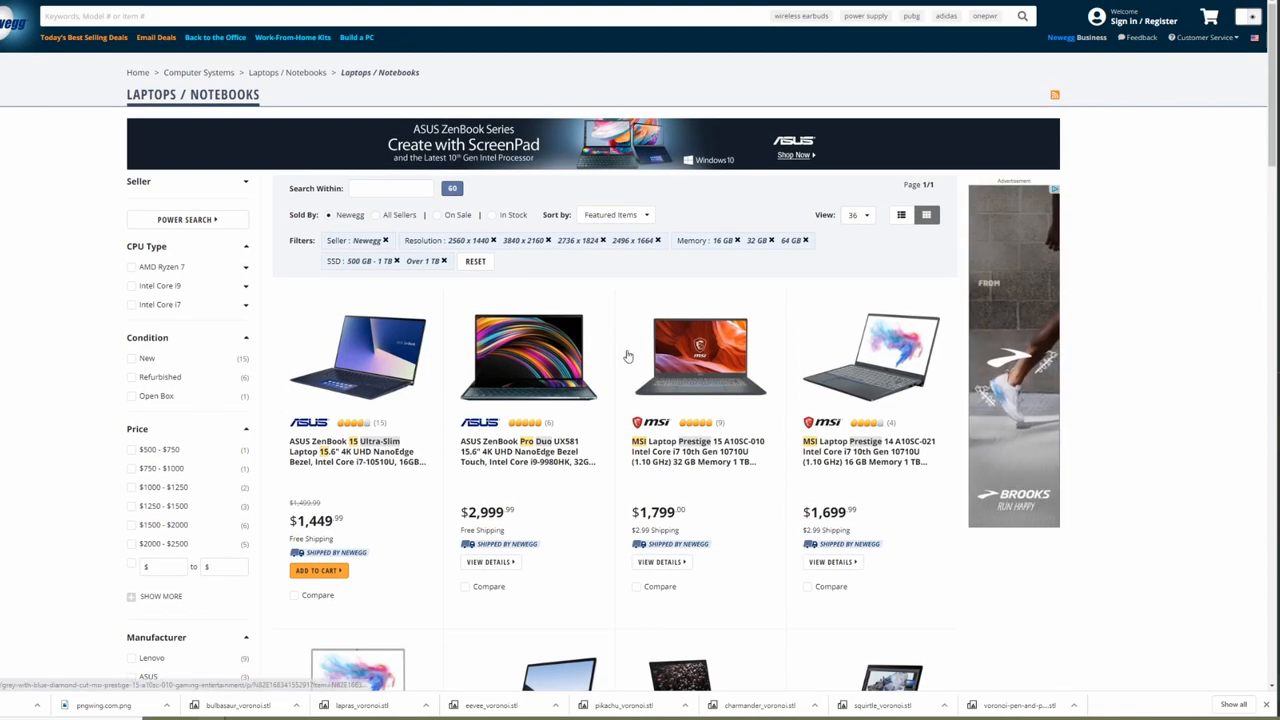
pyautogui.click(131, 267)
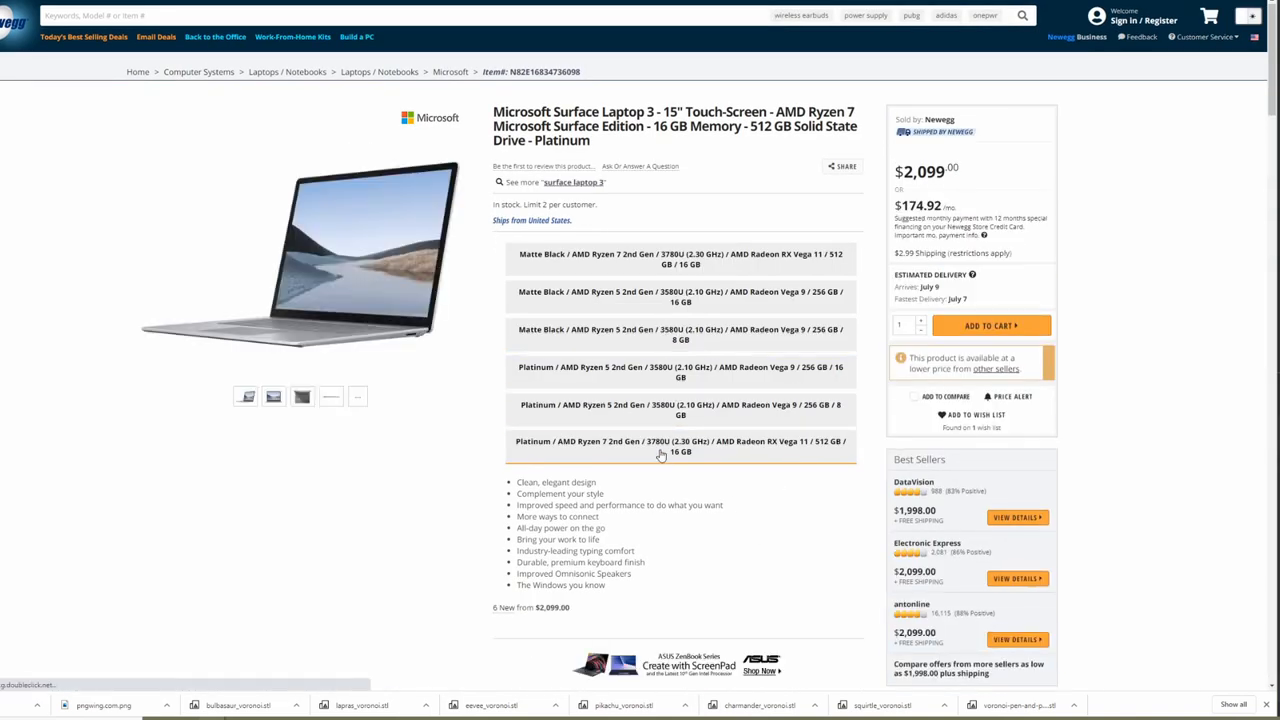
pyautogui.moveTo(726, 567)
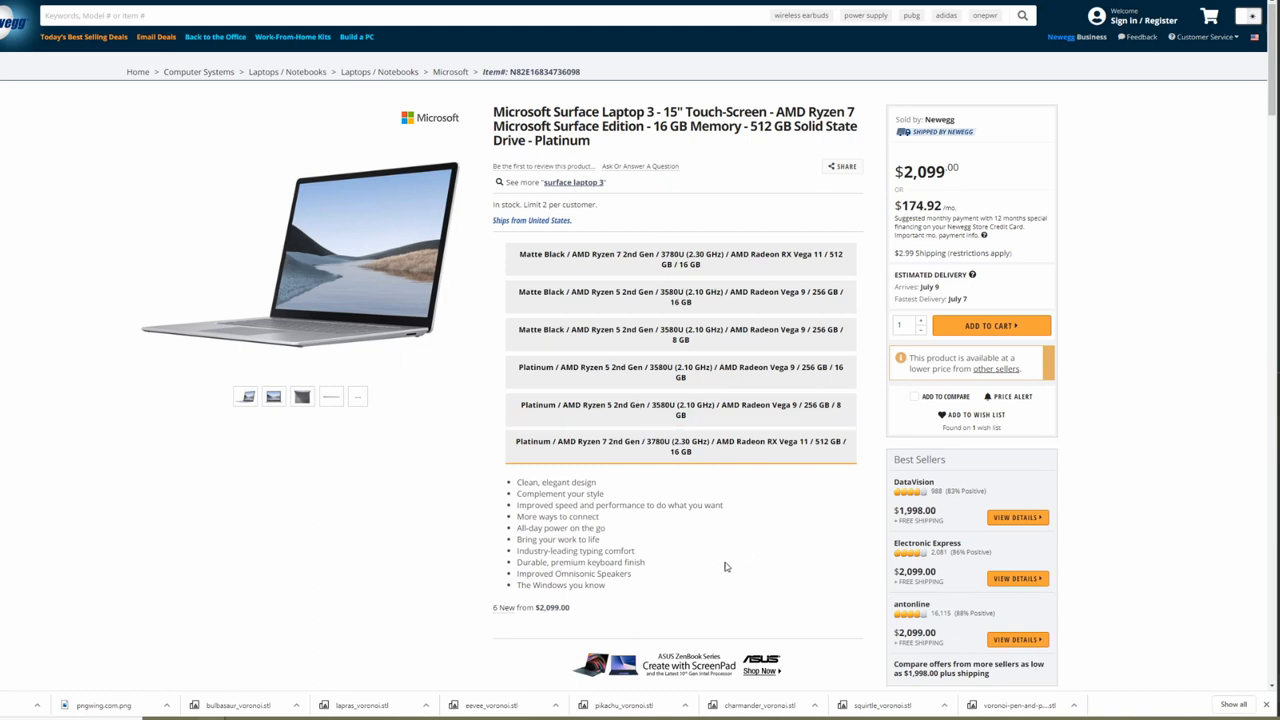
pyautogui.moveTo(783, 527)
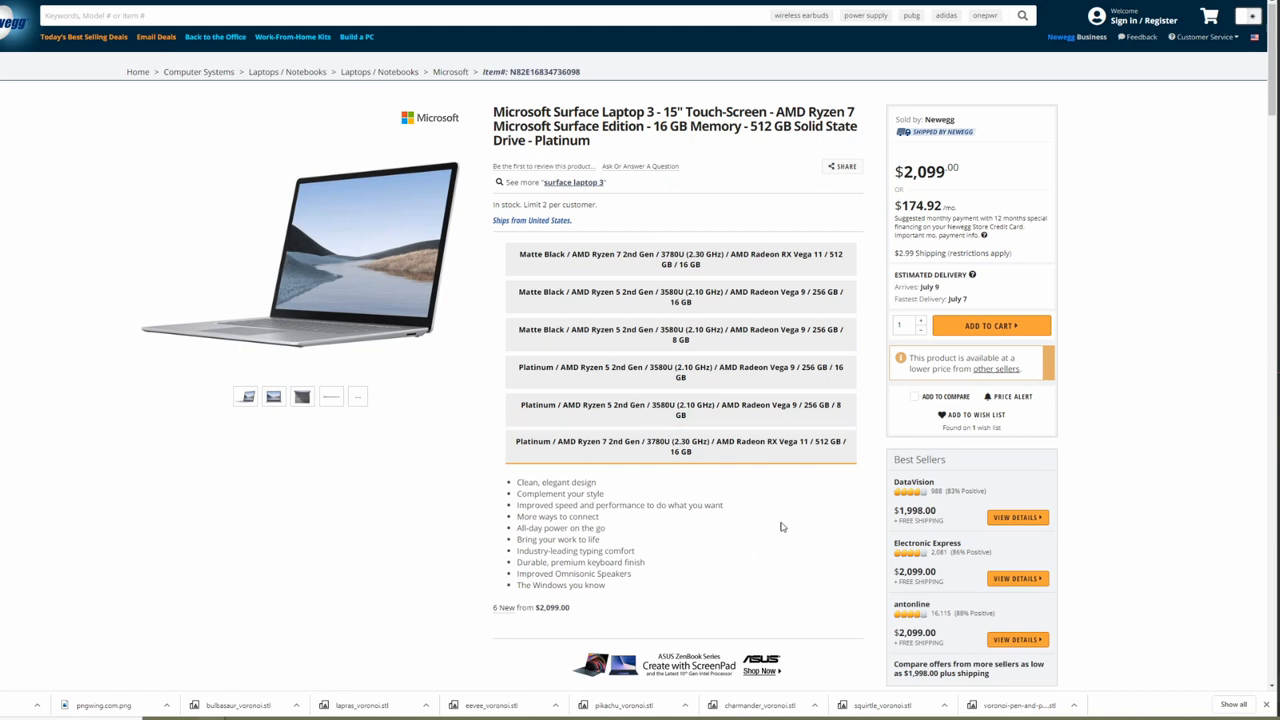
pyautogui.click(379, 71)
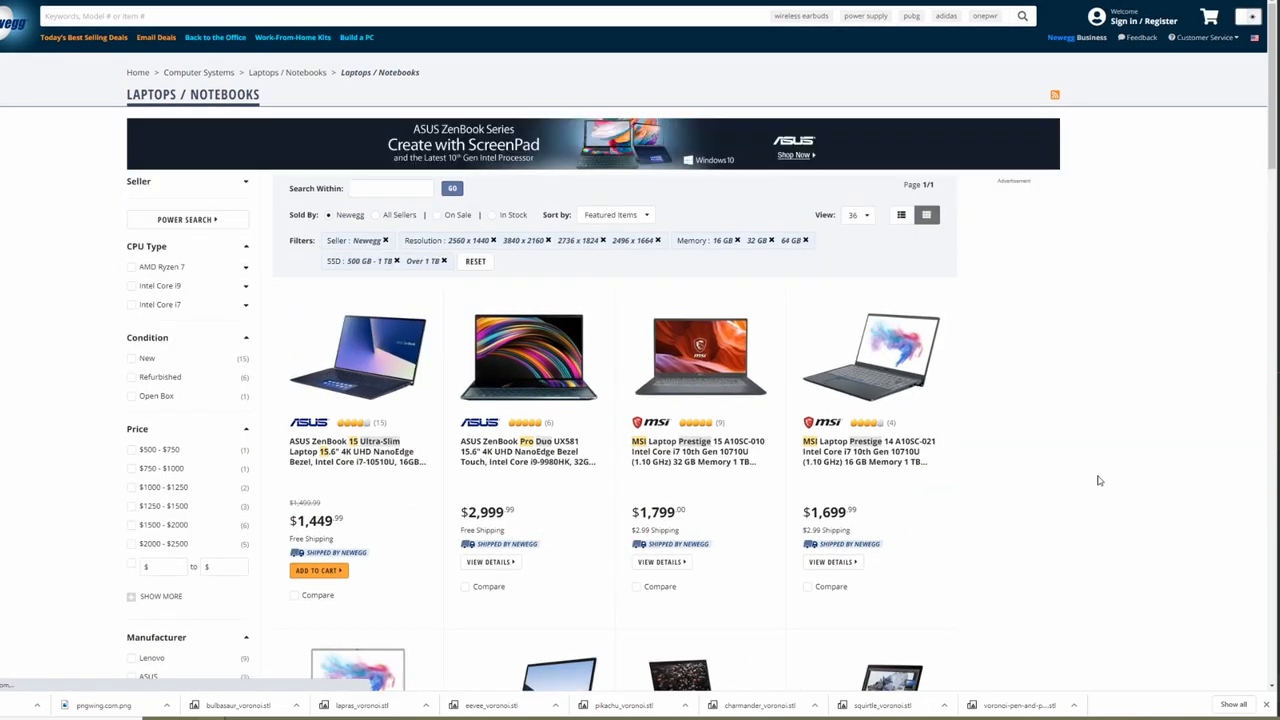
pyautogui.scroll(-3)
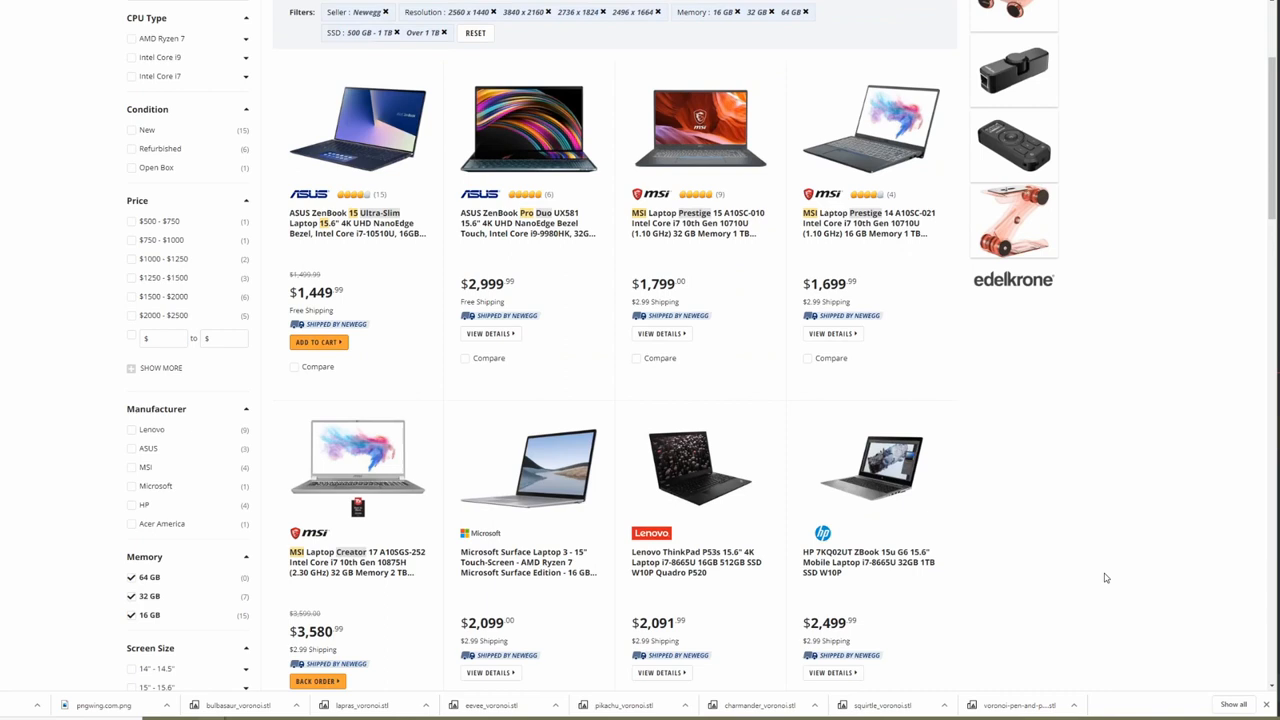
pyautogui.moveTo(1010, 490)
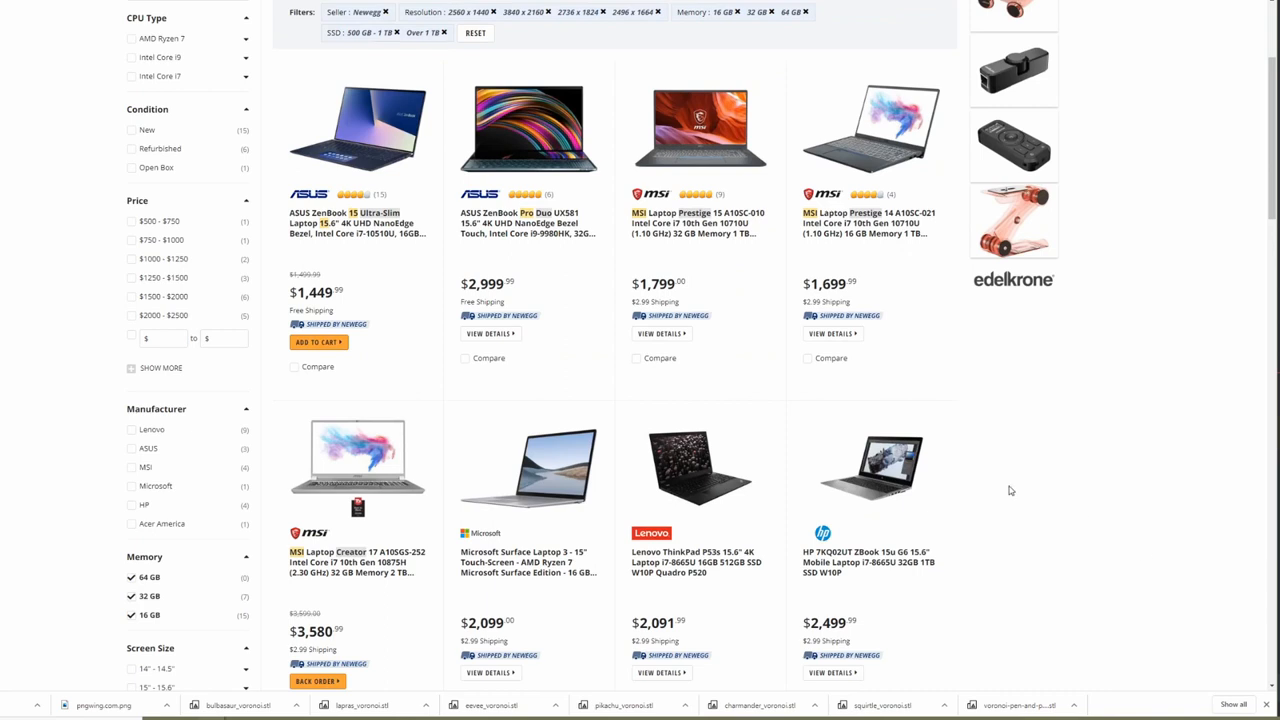
pyautogui.moveTo(998, 480)
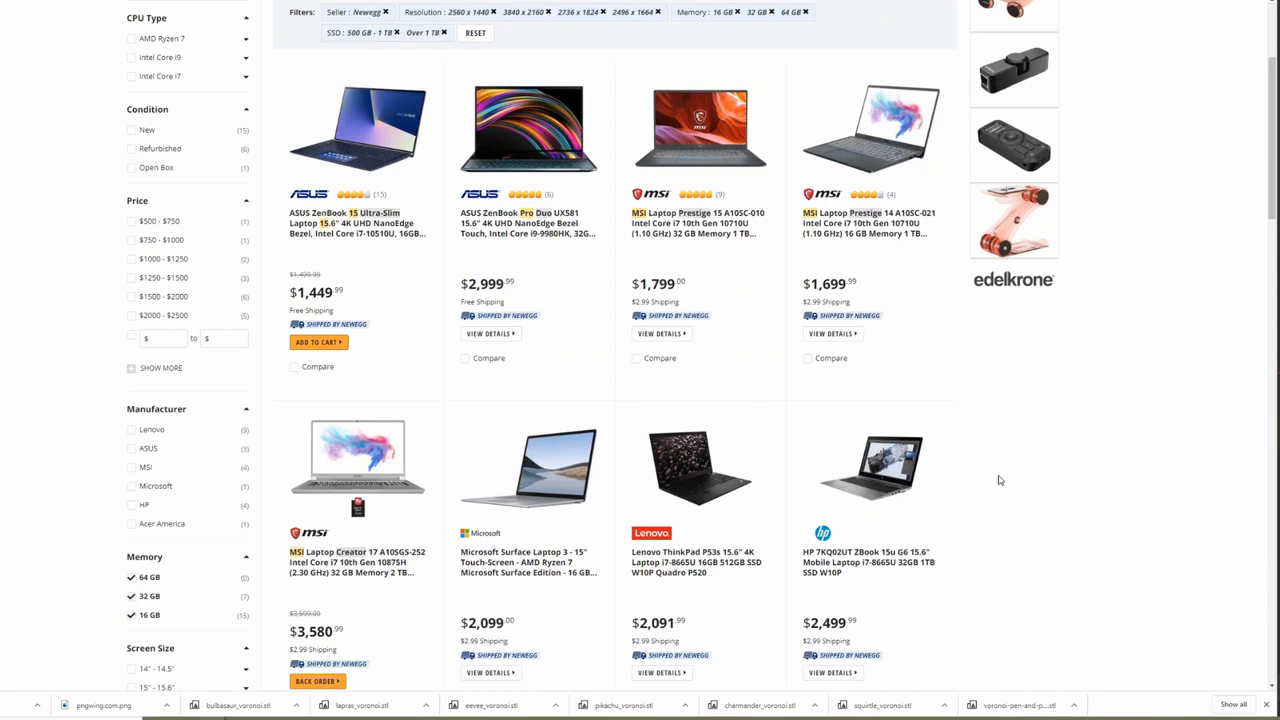
pyautogui.moveTo(1089, 463)
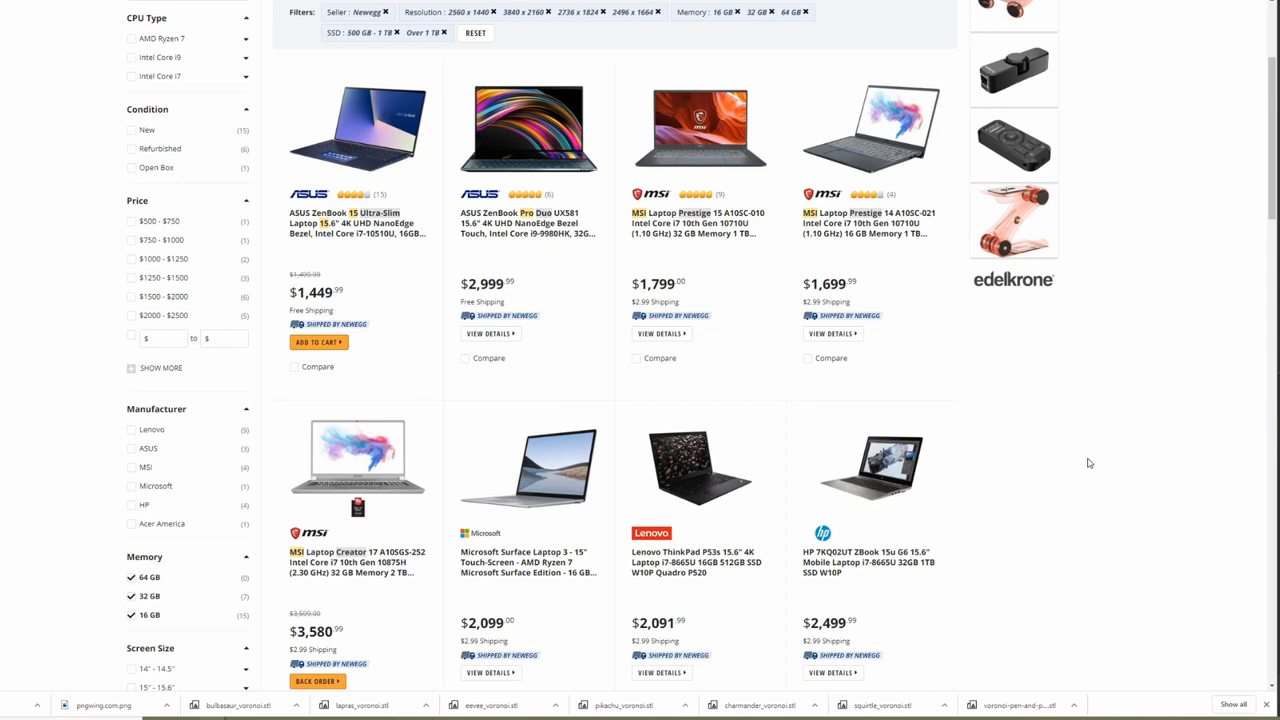
pyautogui.moveTo(1108, 464)
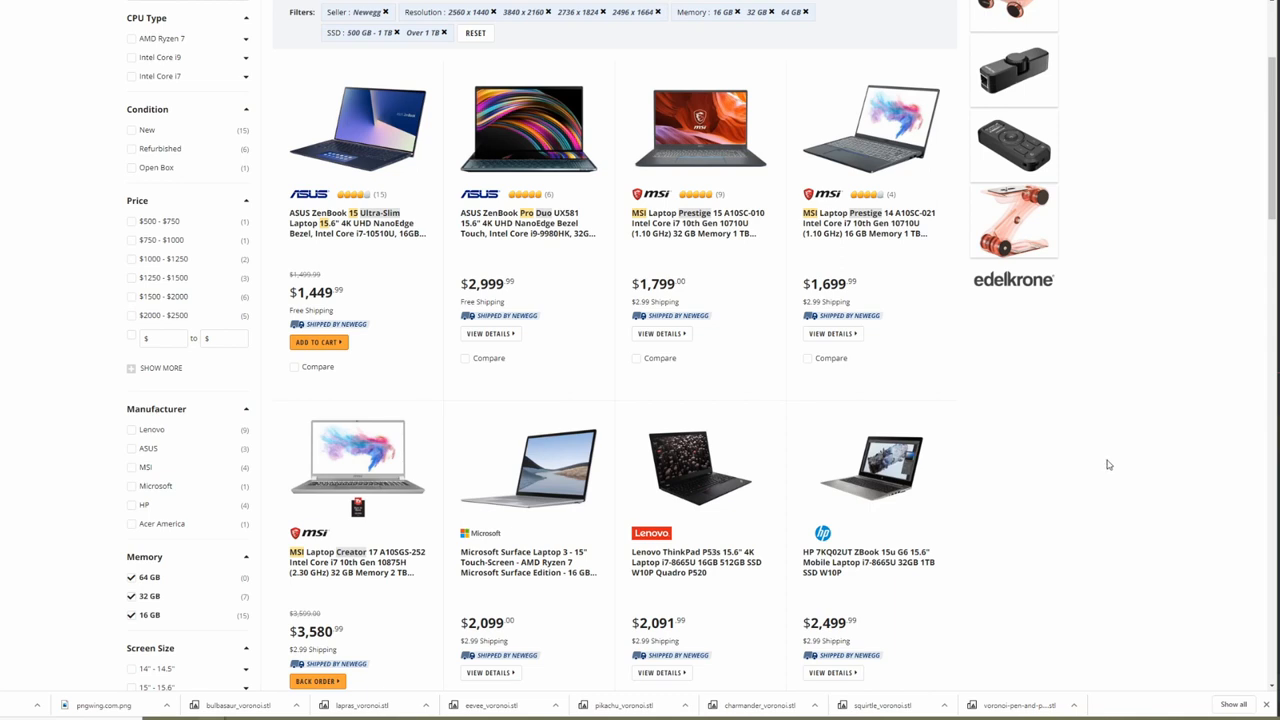
pyautogui.scroll(3)
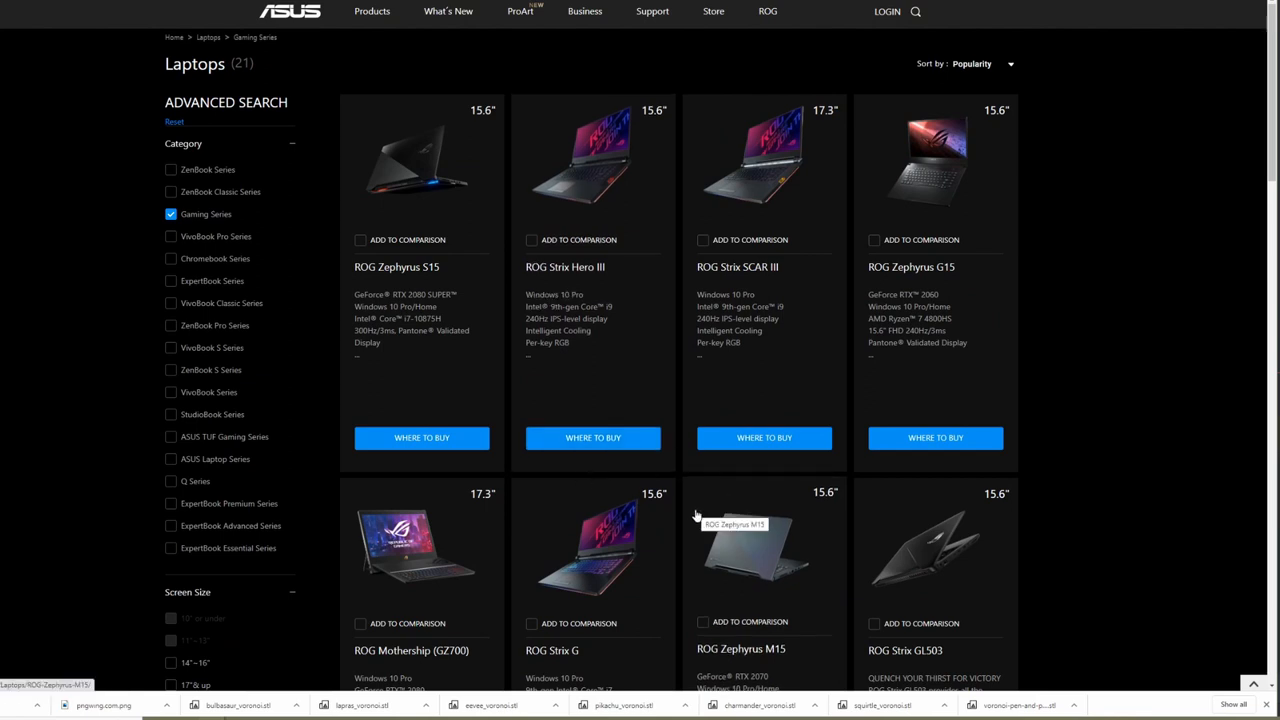
# Open the ROG Strix G laptop from the Gaming Series grid and scroll its page.
pyautogui.scroll(-3)
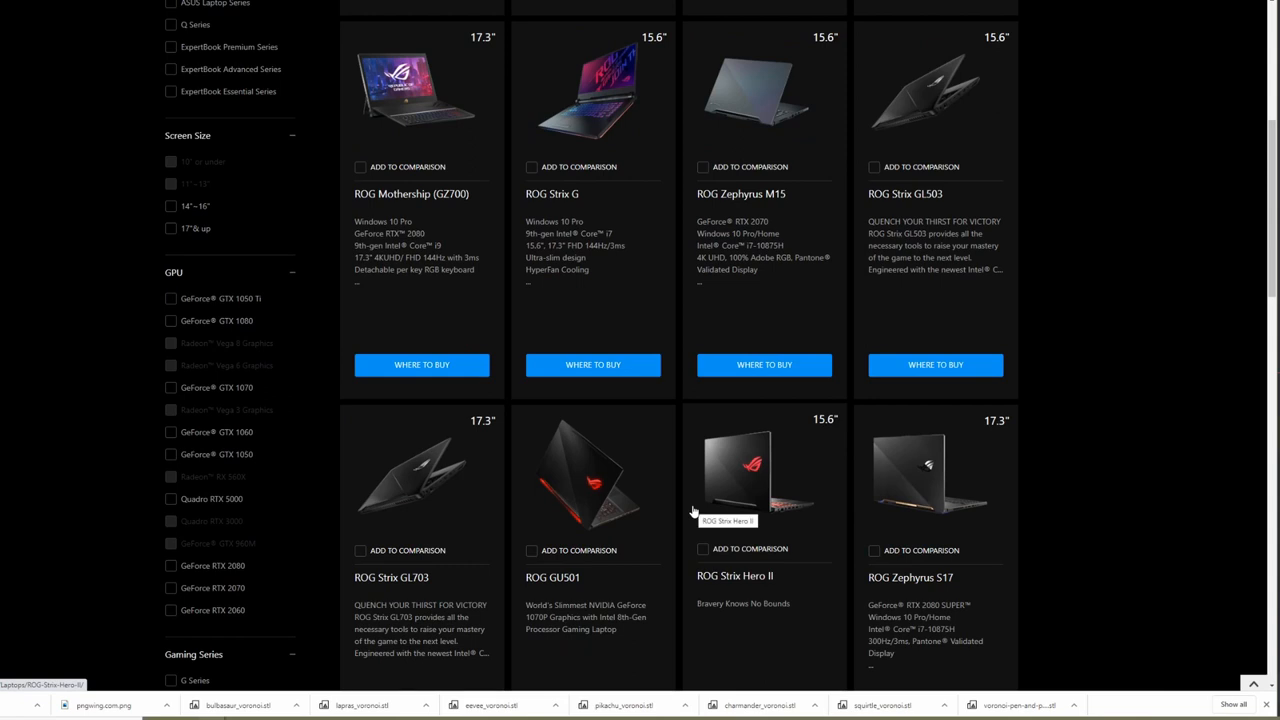
pyautogui.moveTo(725, 477)
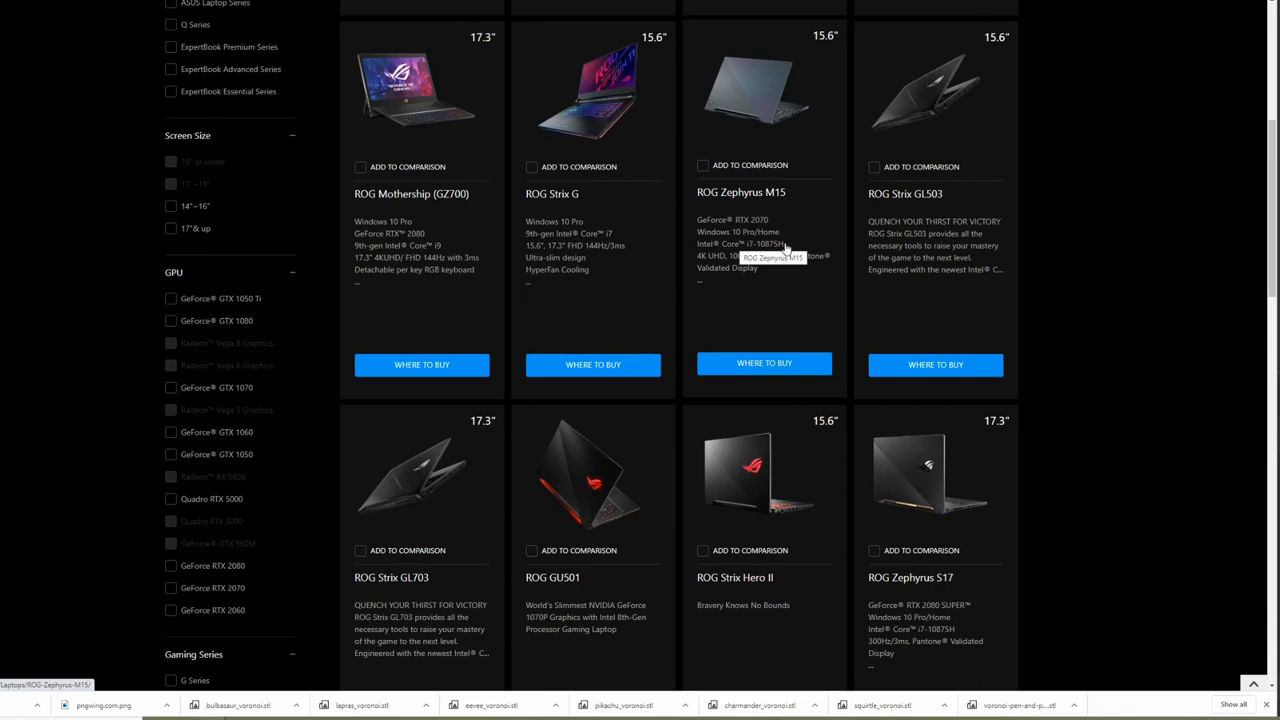
pyautogui.click(552, 193)
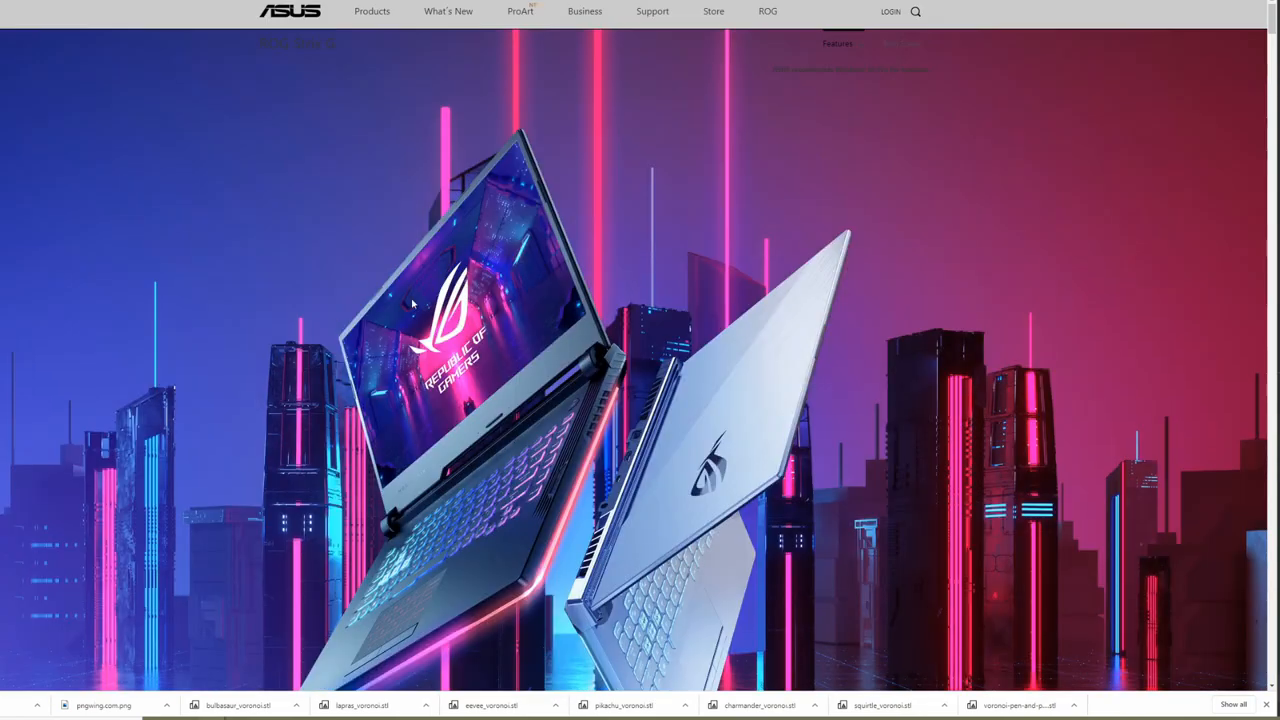
pyautogui.moveTo(710, 602)
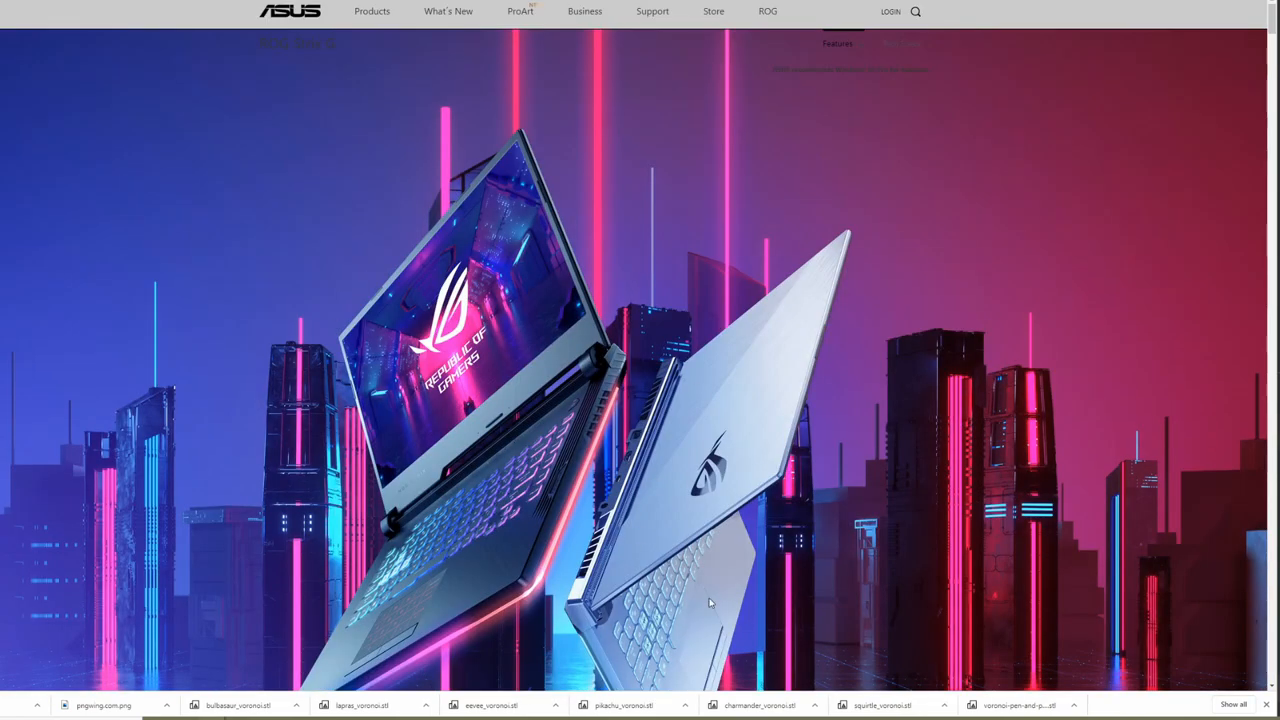
pyautogui.moveTo(120, 234)
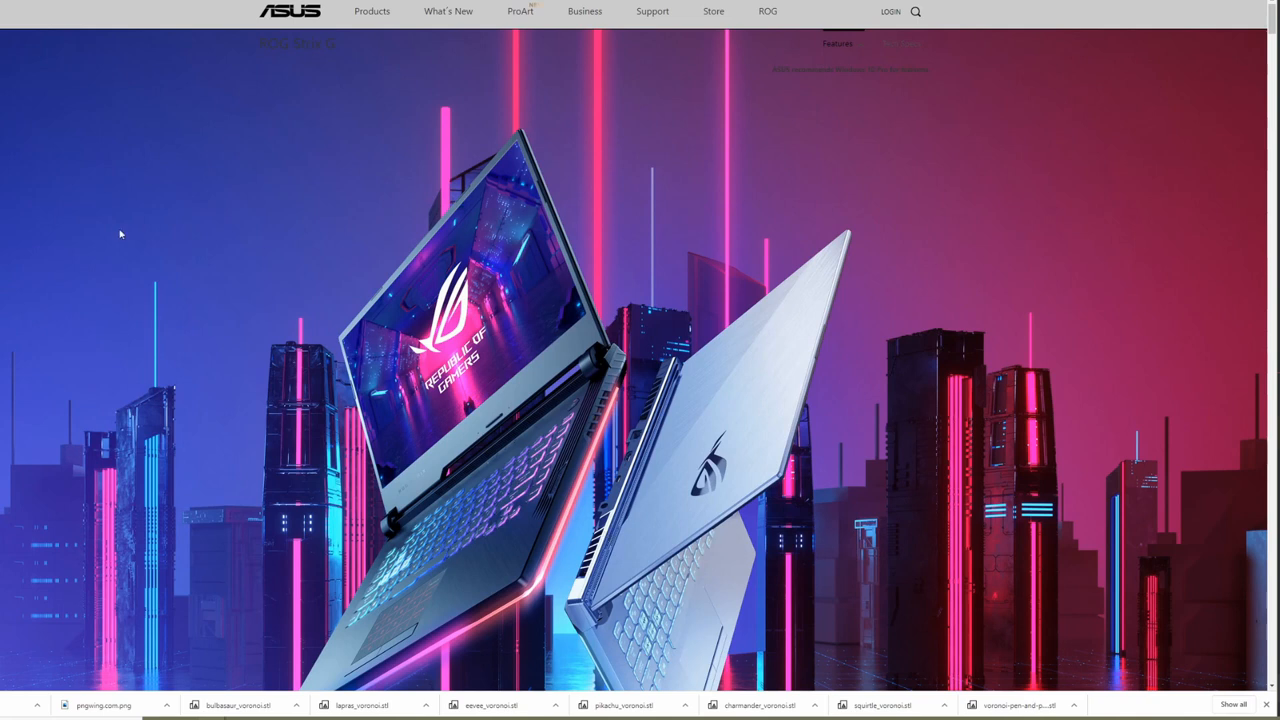
pyautogui.scroll(-3)
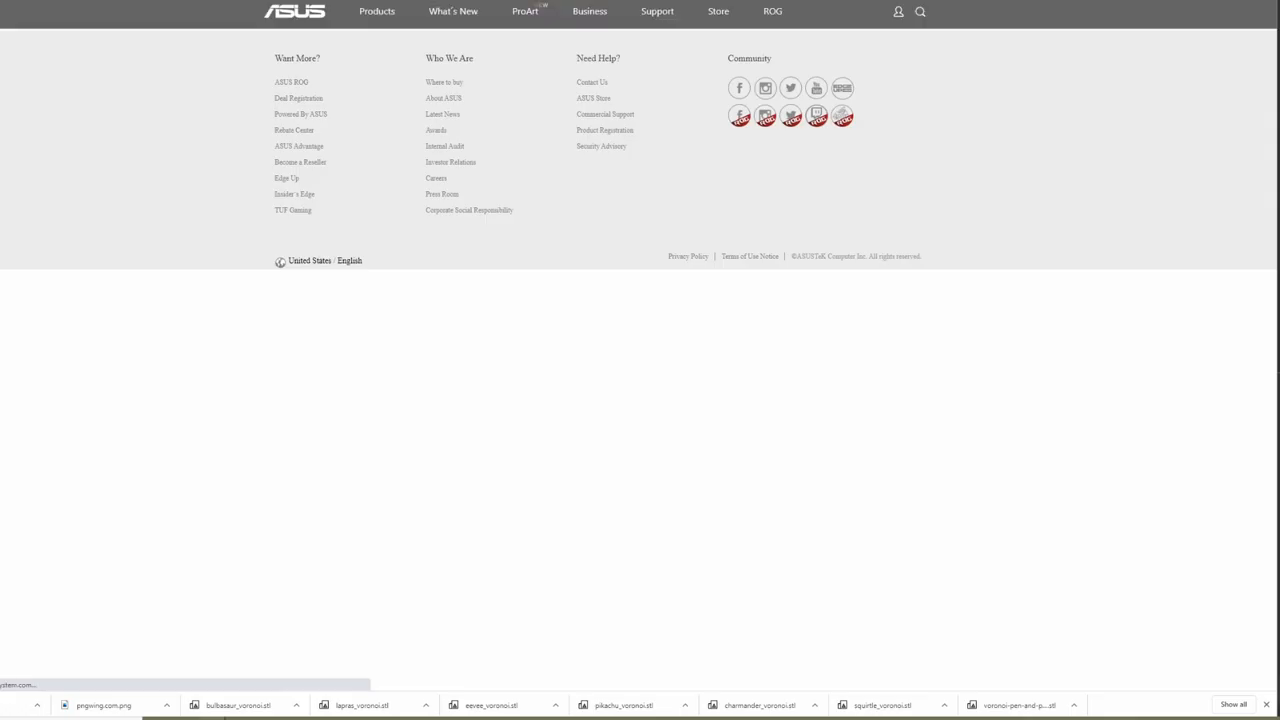
pyautogui.scroll(3)
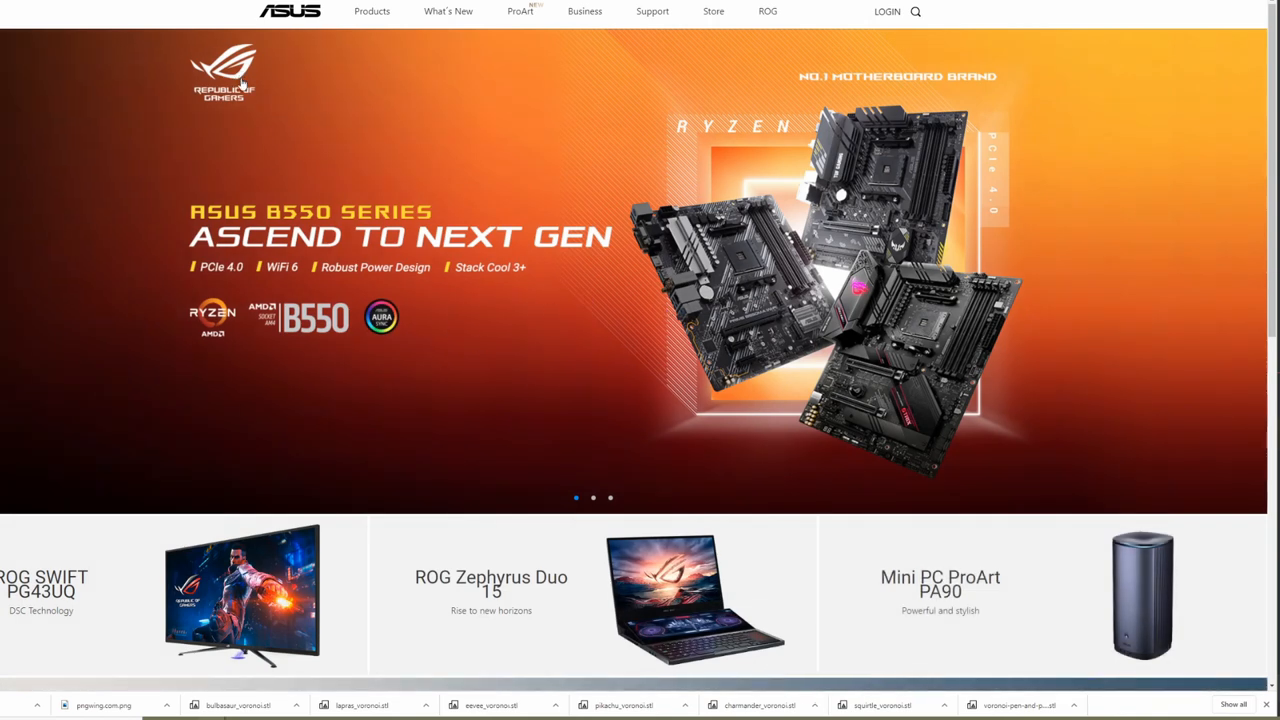
# Scroll the ASUS home page, then show the Products > Laptops & 2-in-1 PCs series menu.
pyautogui.scroll(-3)
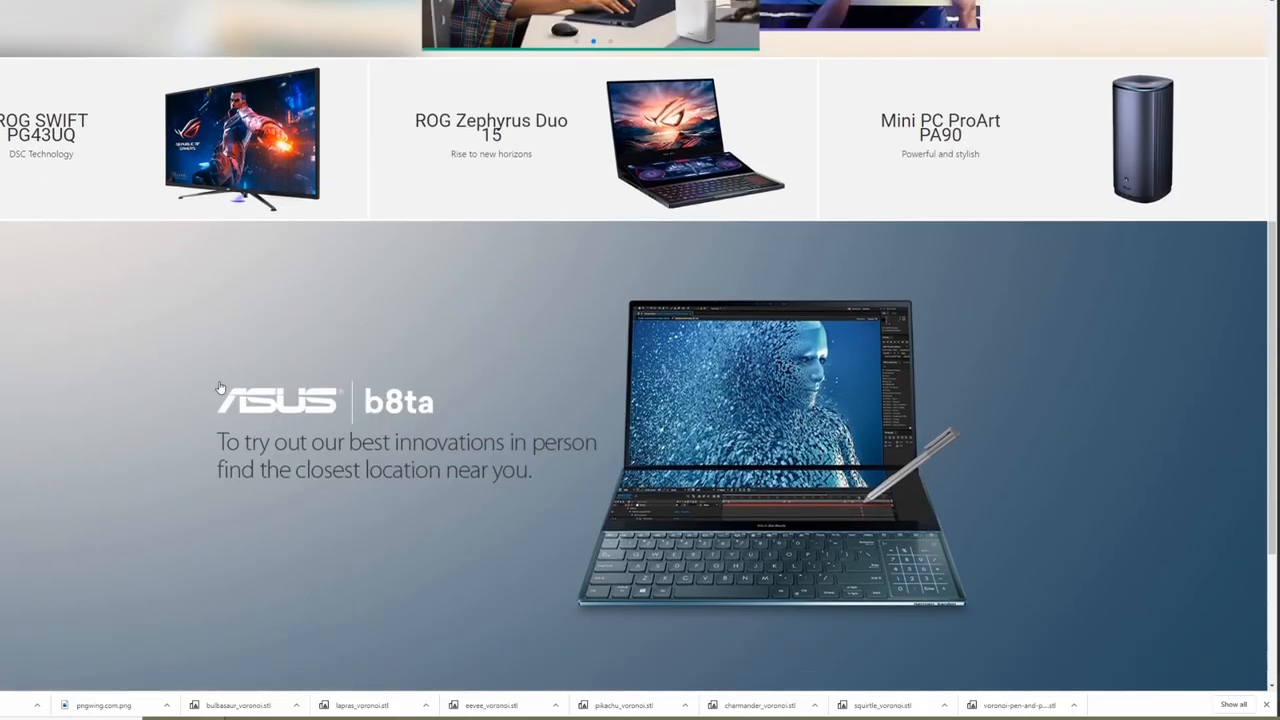
pyautogui.scroll(-3)
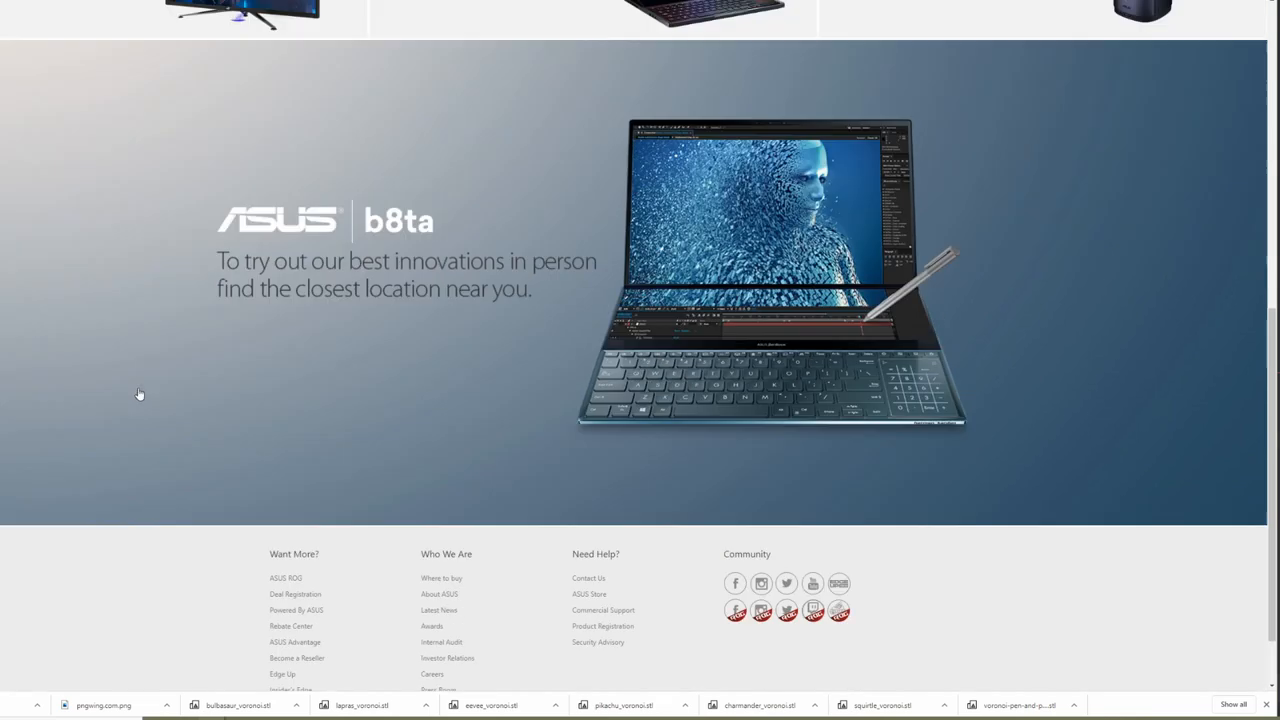
pyautogui.scroll(-3)
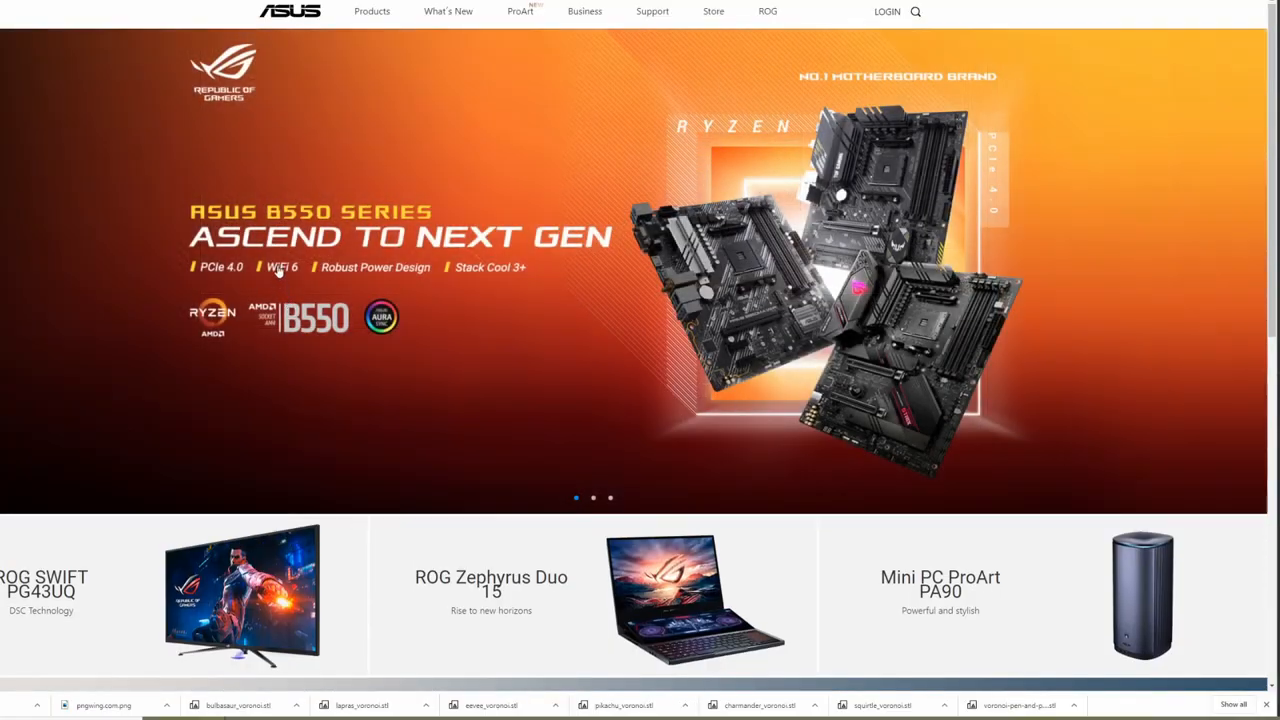
pyautogui.click(371, 11)
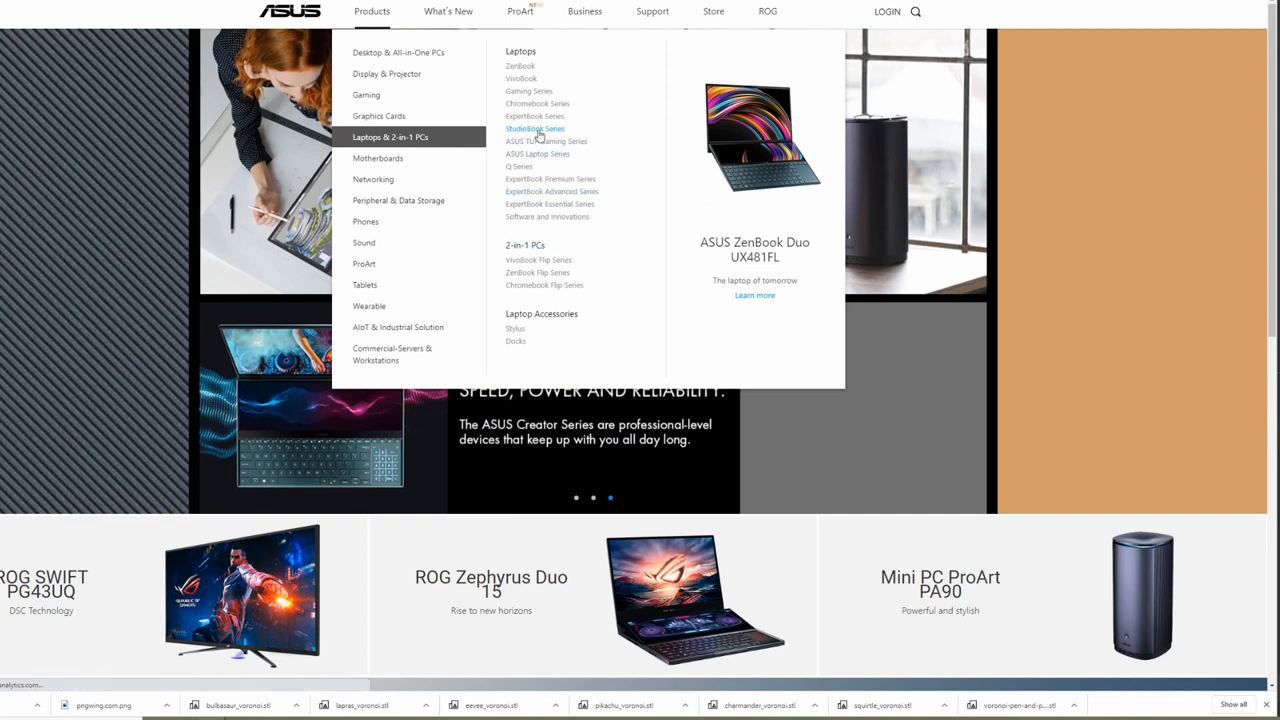
# Open the StudioBook Series listing and scroll through its six ProArt StudioBook models.
pyautogui.click(535, 128)
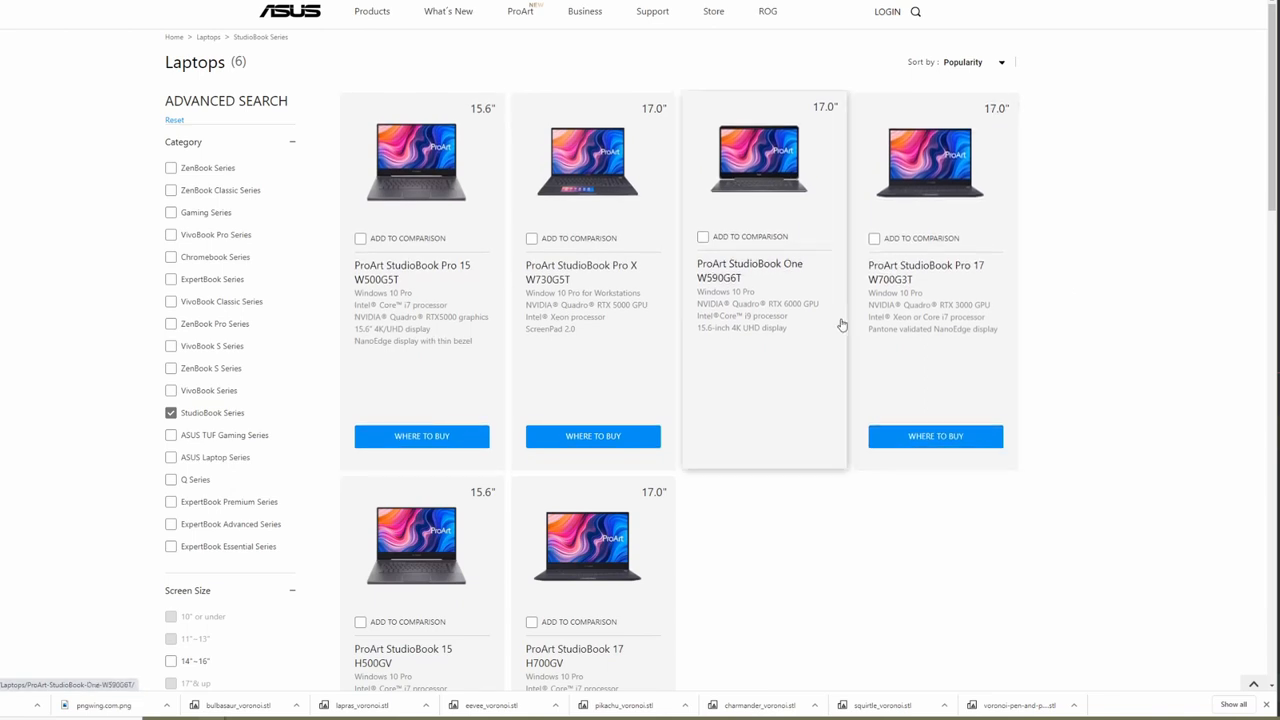
pyautogui.moveTo(784, 337)
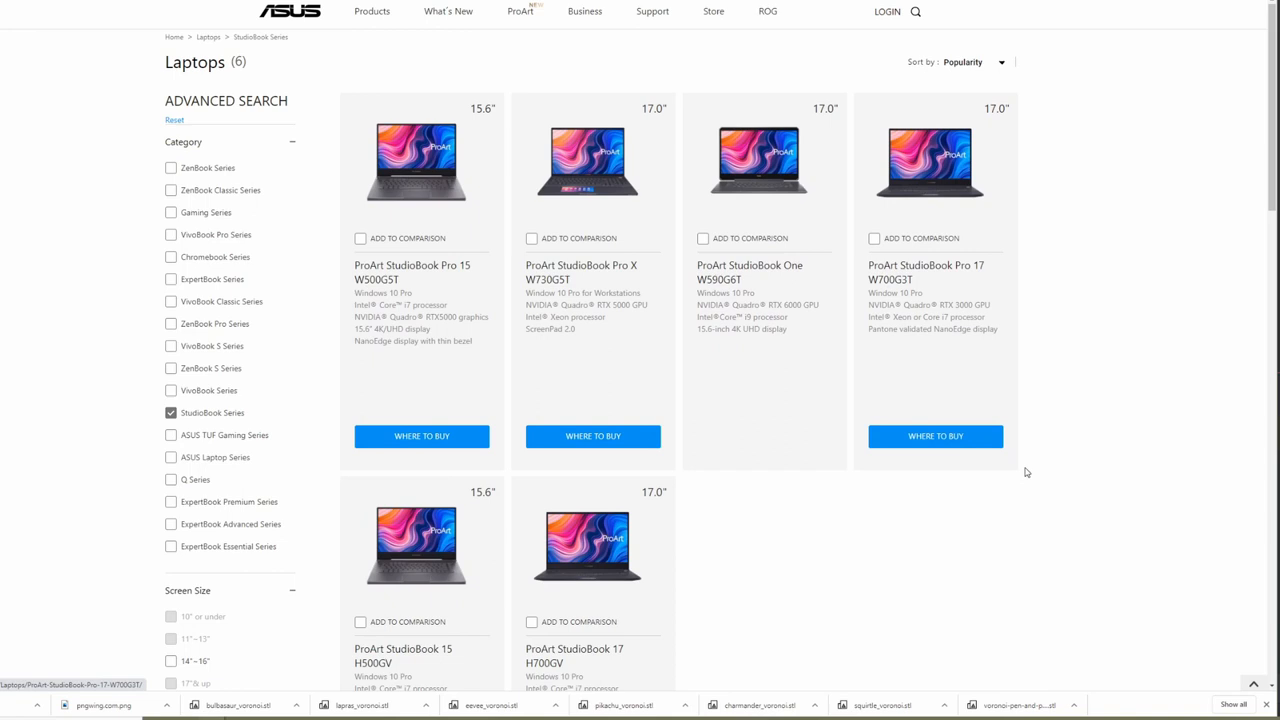
pyautogui.moveTo(1077, 419)
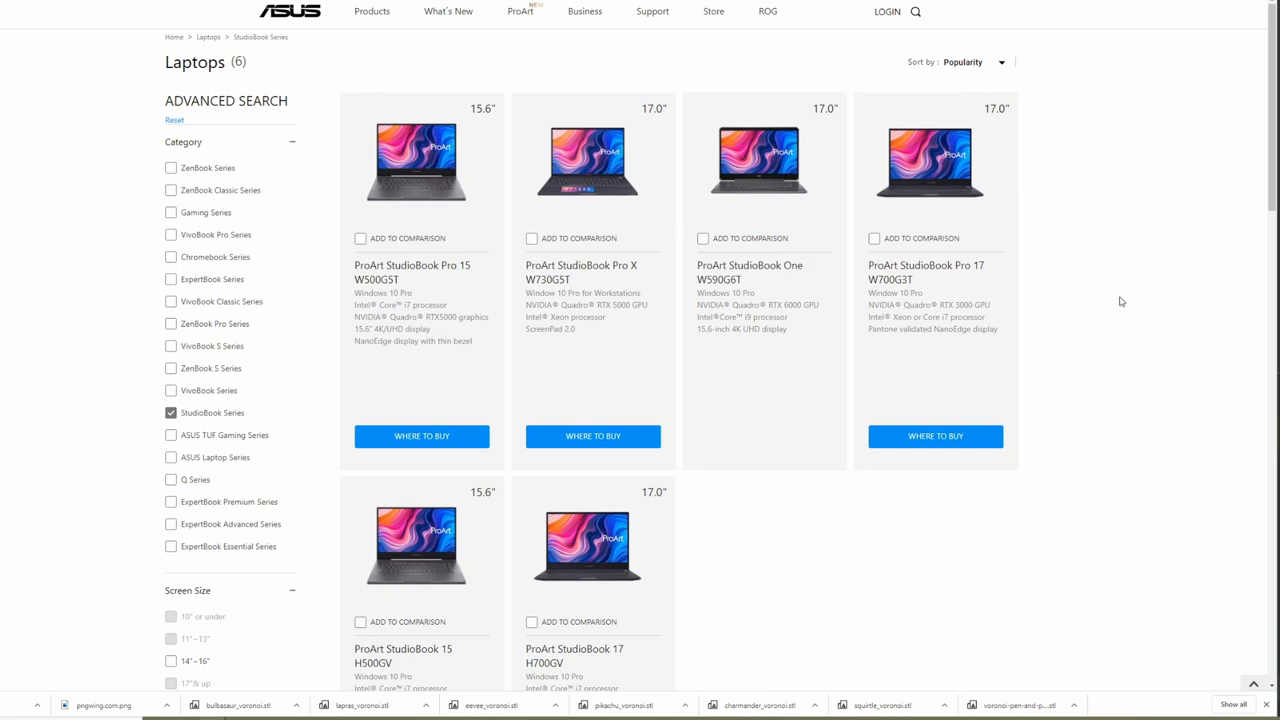
pyautogui.moveTo(1075, 276)
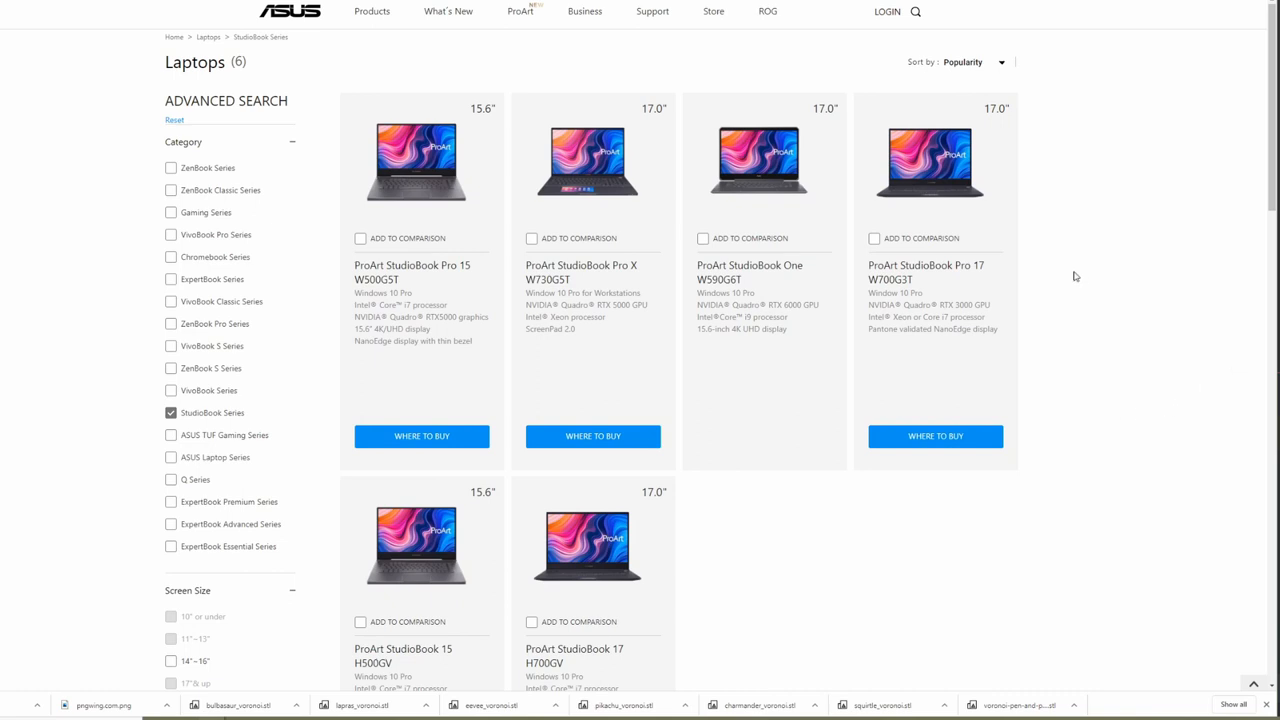
pyautogui.moveTo(1039, 365)
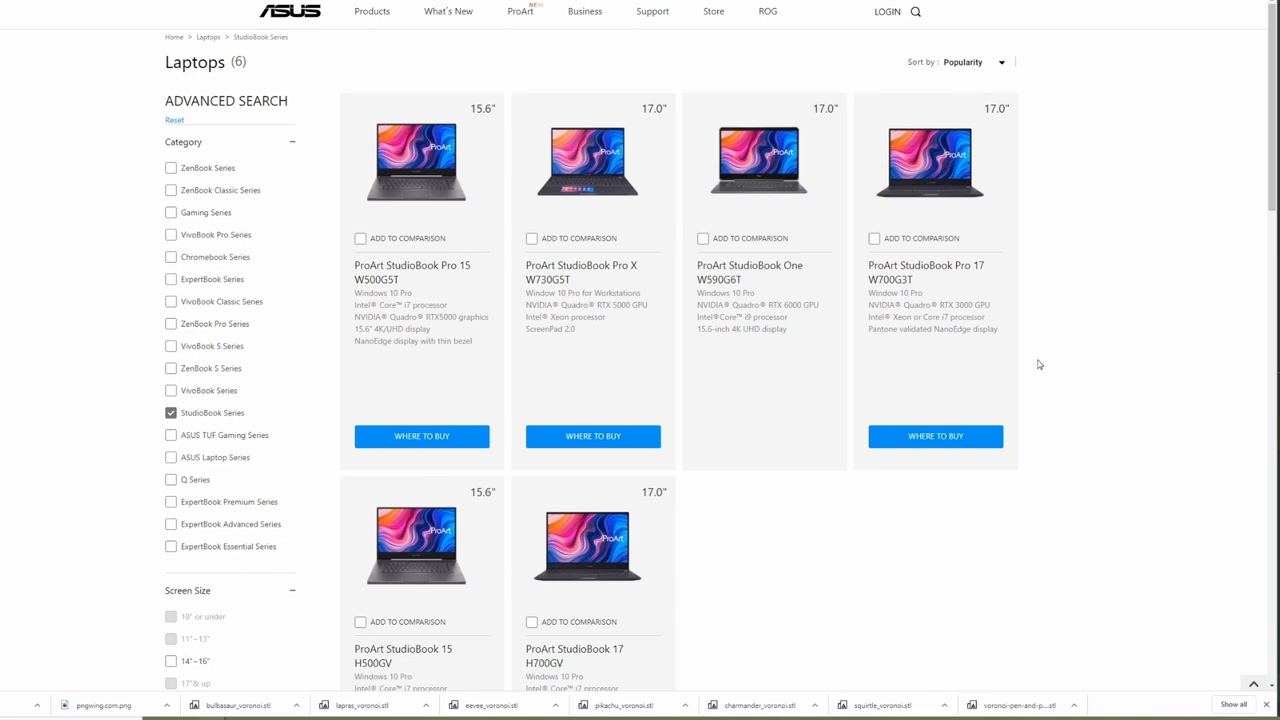
pyautogui.moveTo(1038, 361)
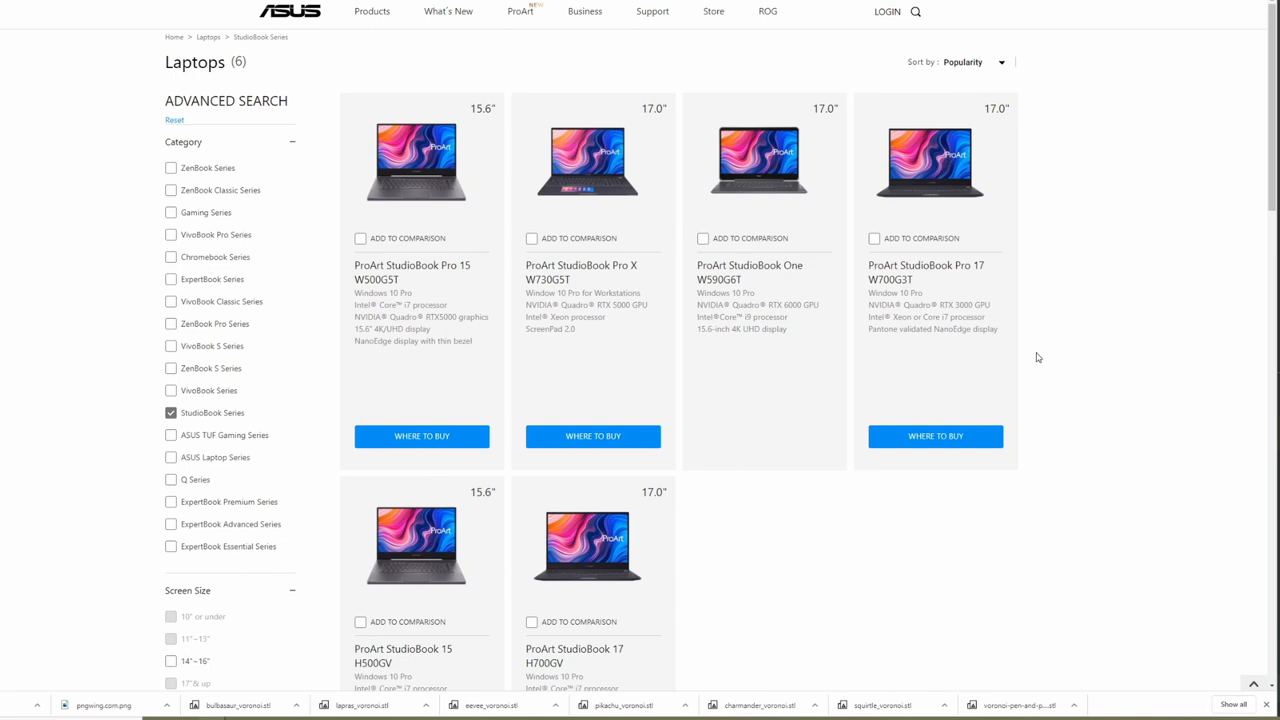
pyautogui.moveTo(1127, 528)
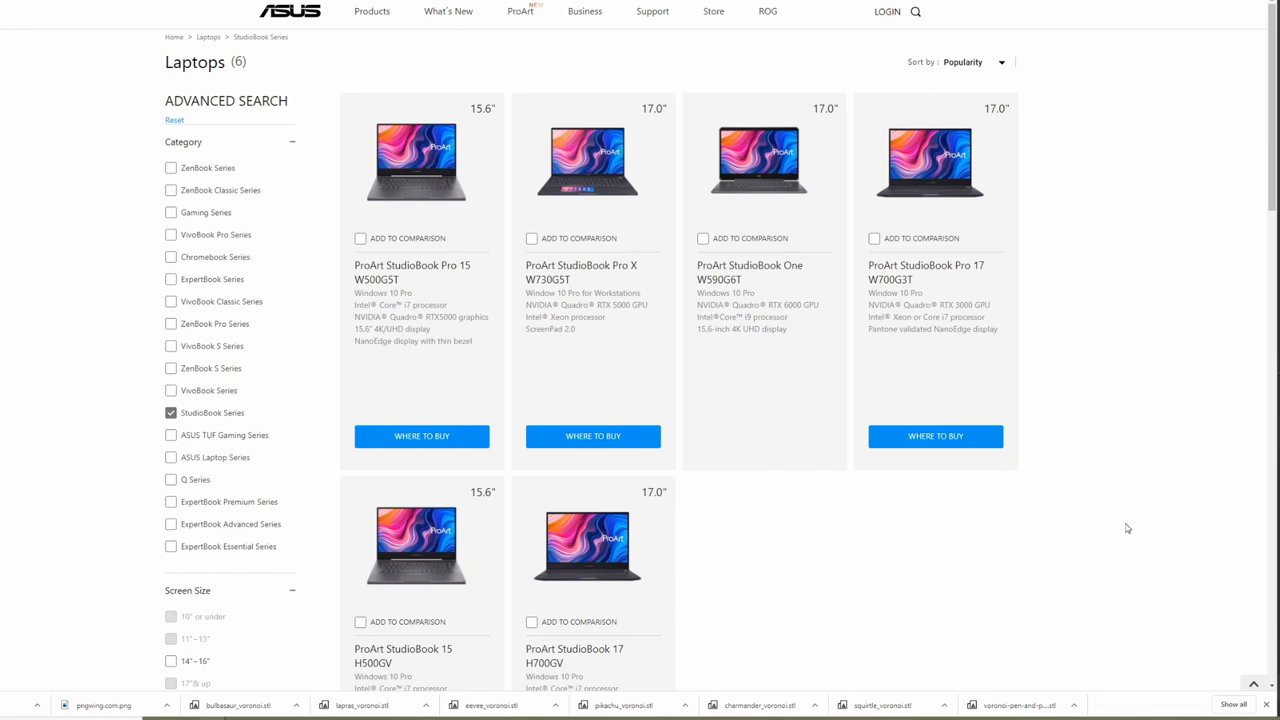
pyautogui.moveTo(1044, 522)
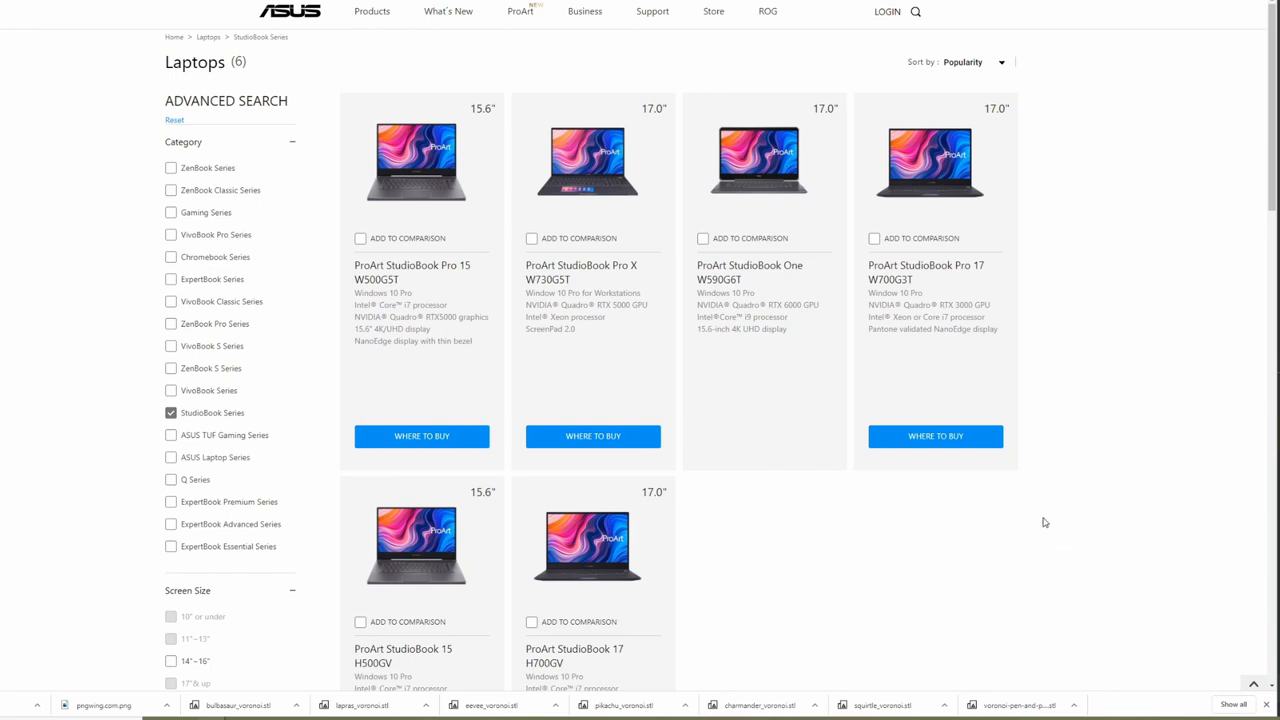
pyautogui.scroll(-3)
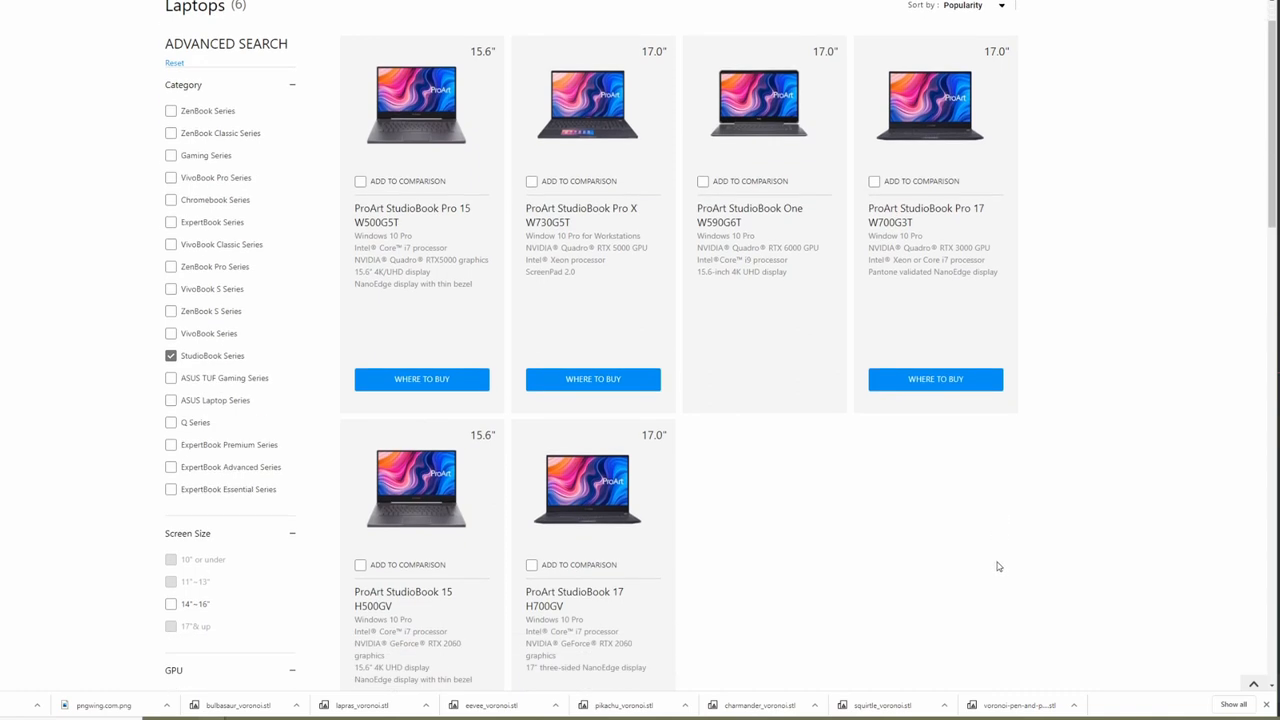
pyautogui.moveTo(980, 527)
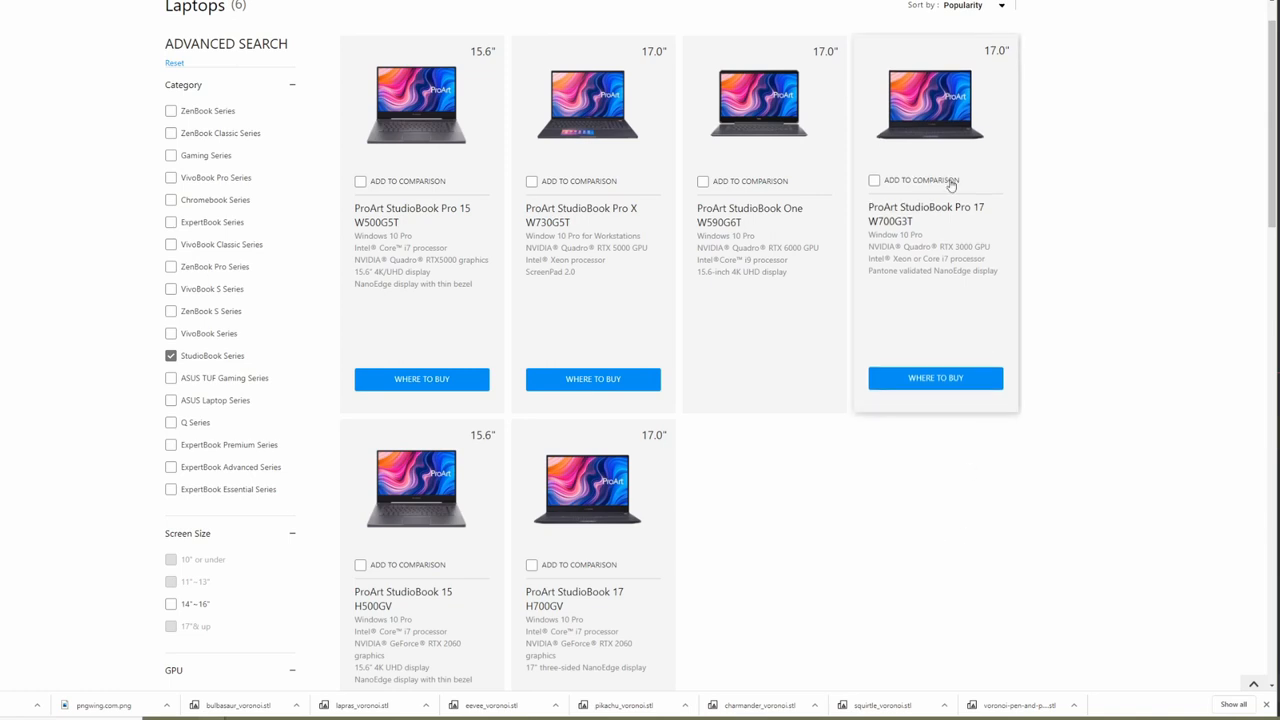
pyautogui.moveTo(905, 221)
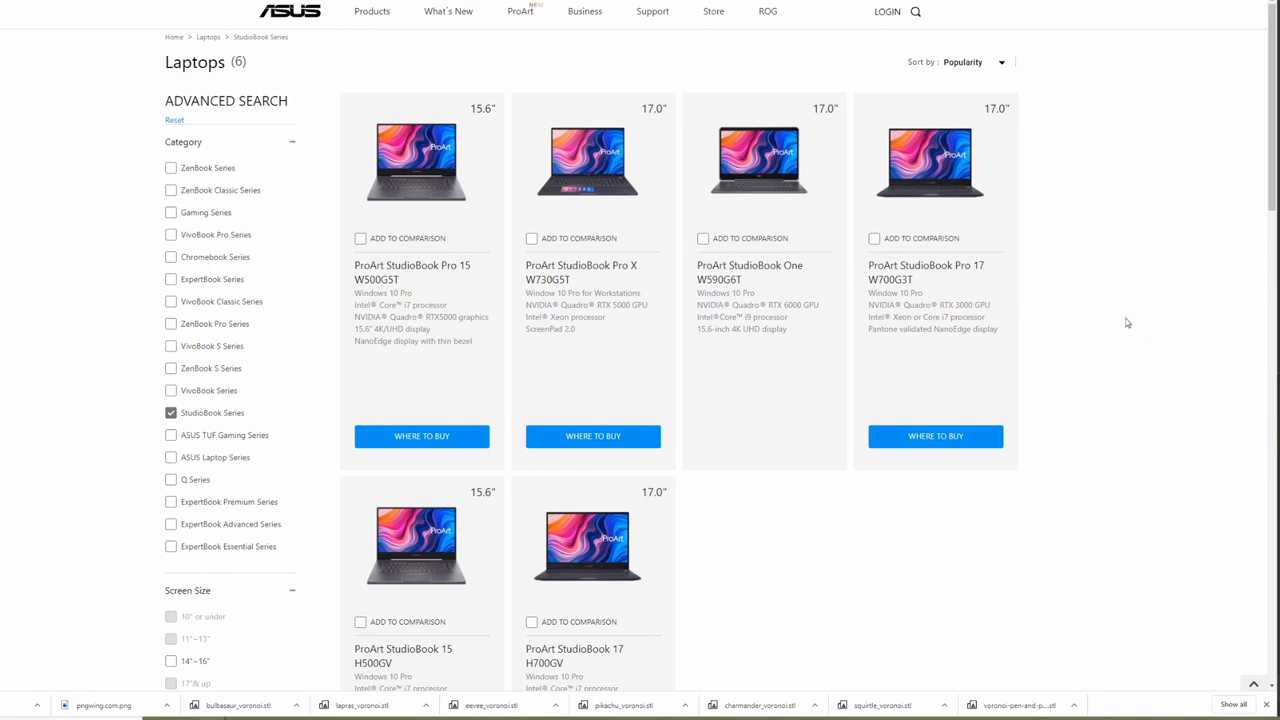
pyautogui.moveTo(1099, 320)
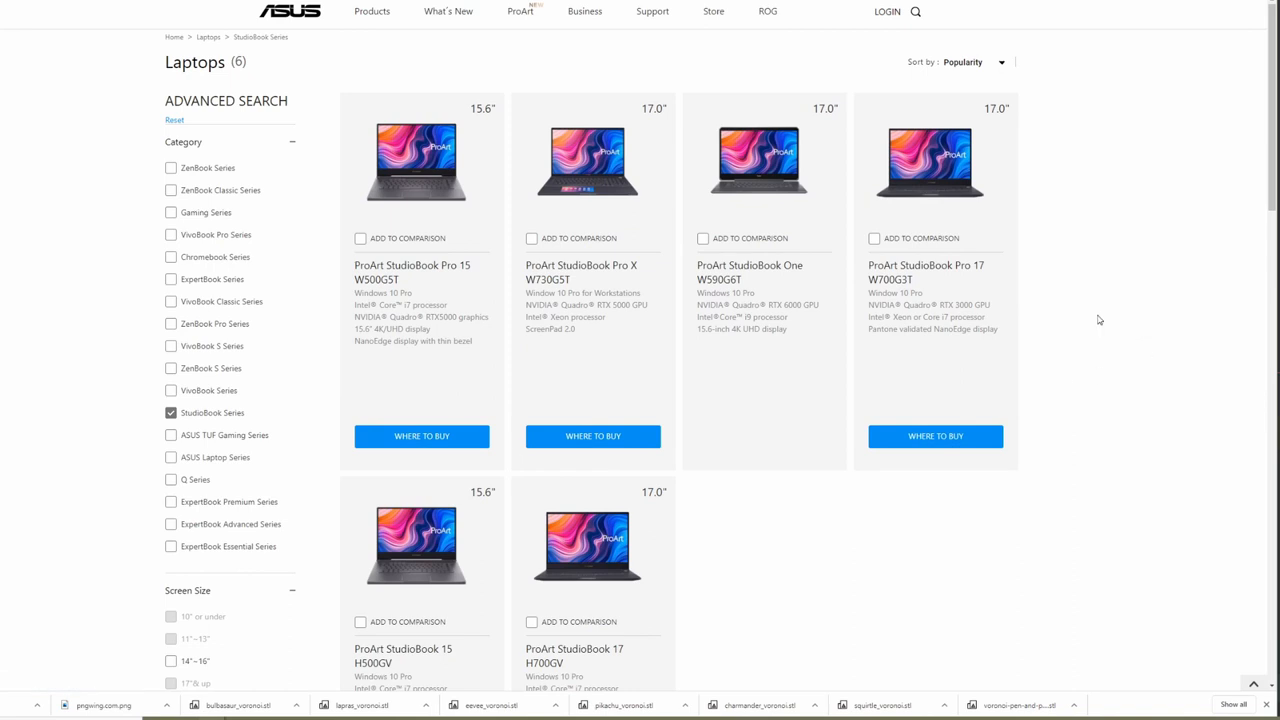
pyautogui.moveTo(588, 160)
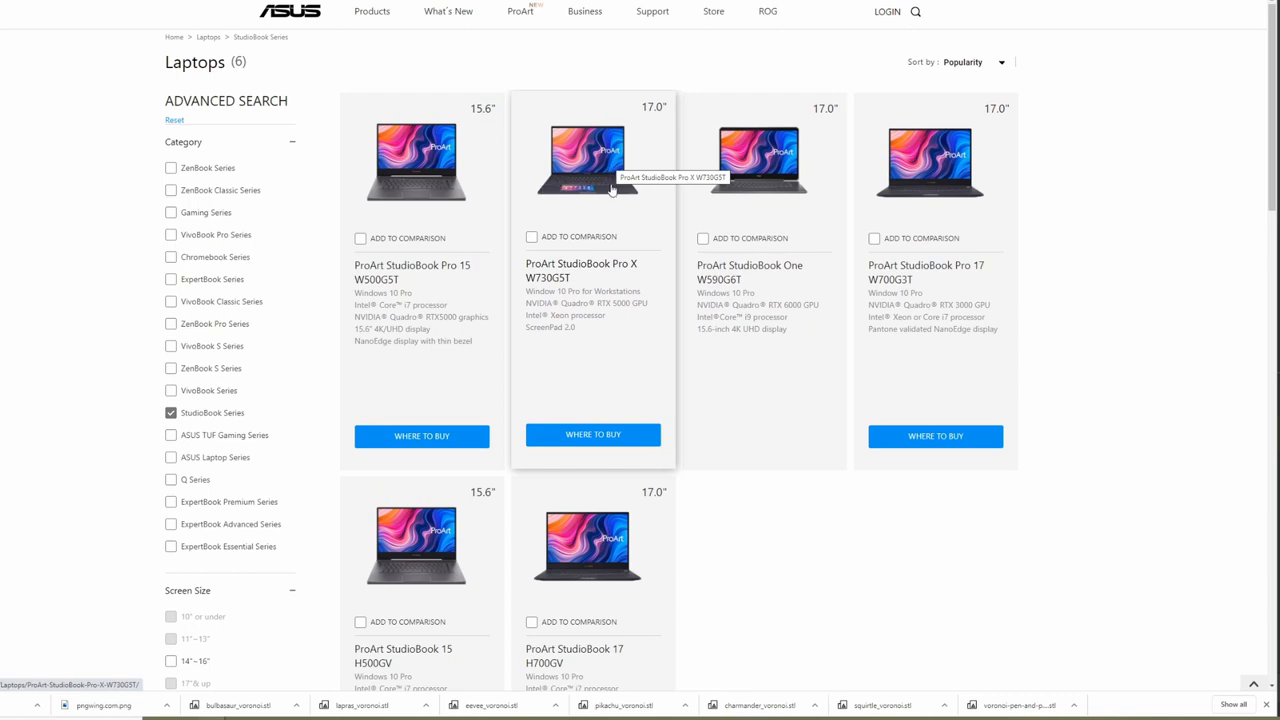
pyautogui.moveTo(1229, 352)
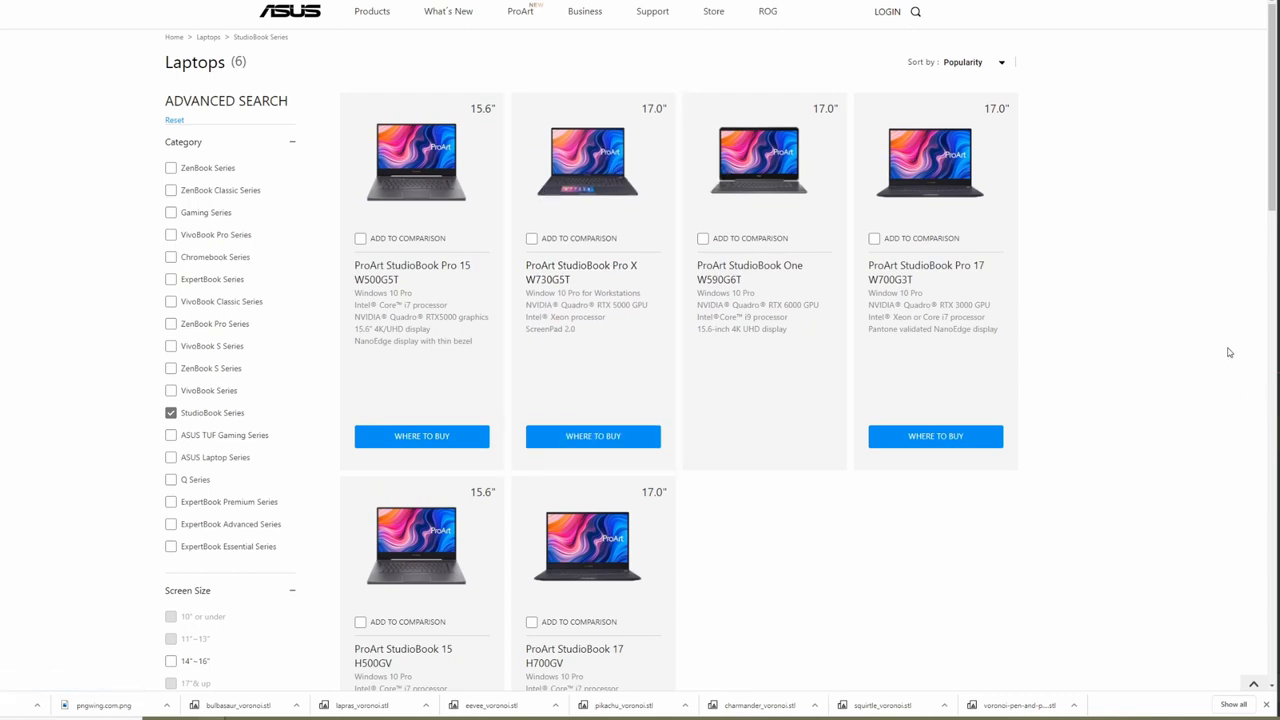
pyautogui.moveTo(1166, 313)
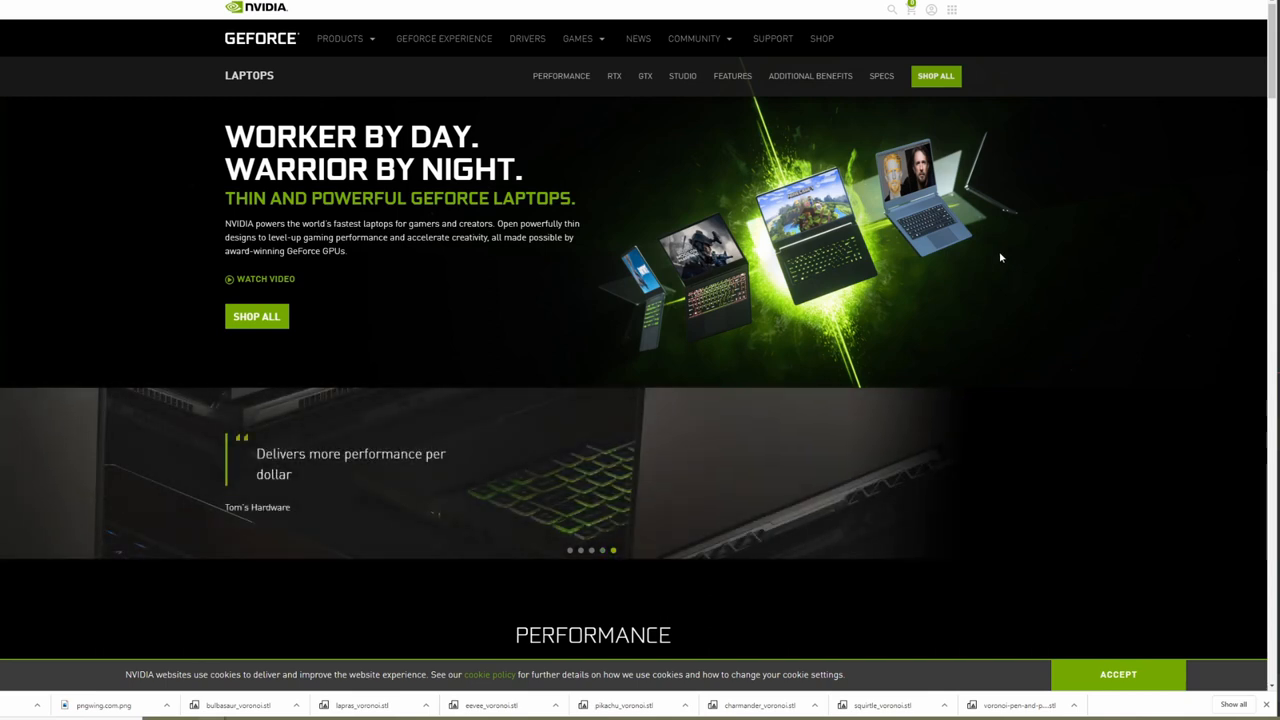
# Scroll to the GPU specs table, switch to the RTX comparison and highlight CUDA cores.
pyautogui.scroll(-3)
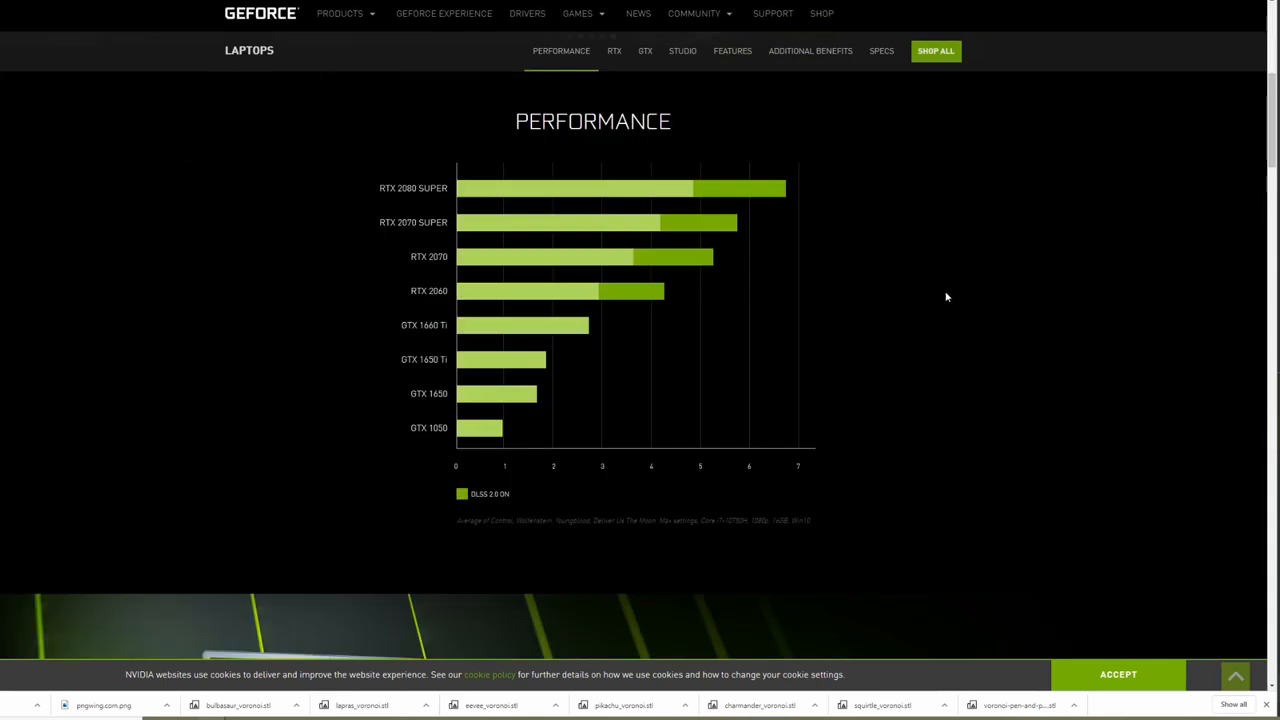
pyautogui.moveTo(916, 430)
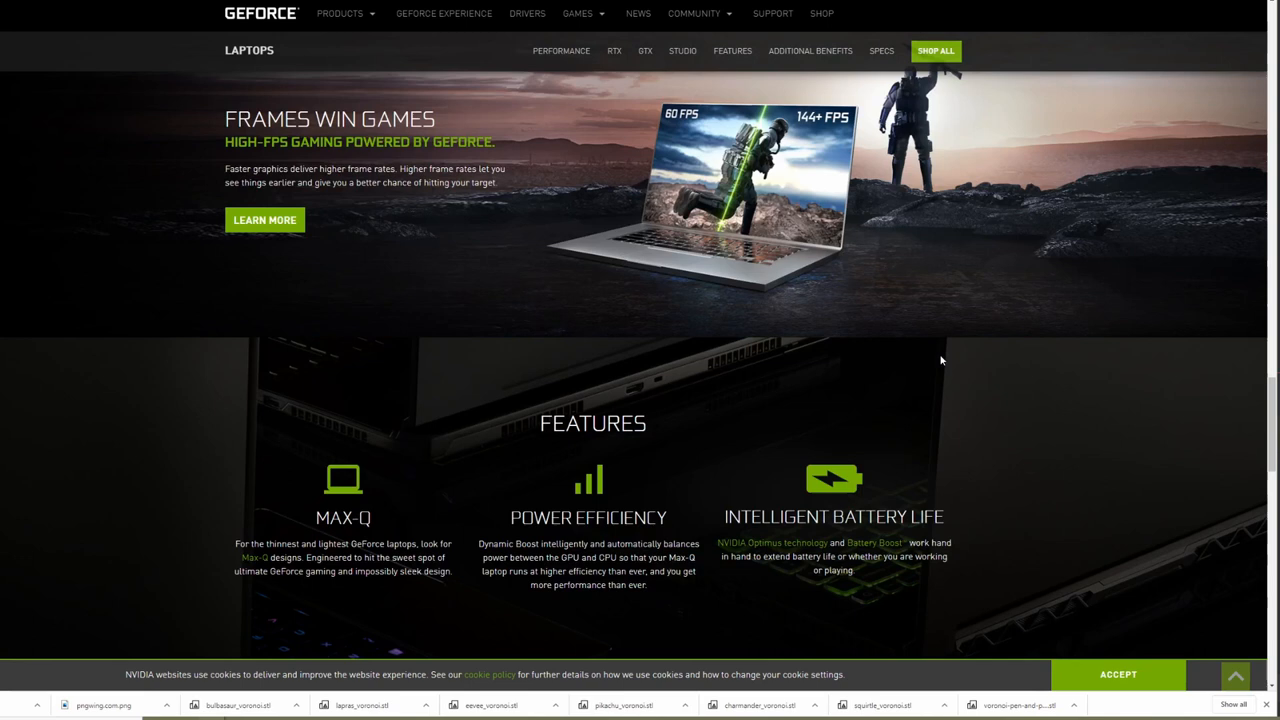
pyautogui.scroll(-3)
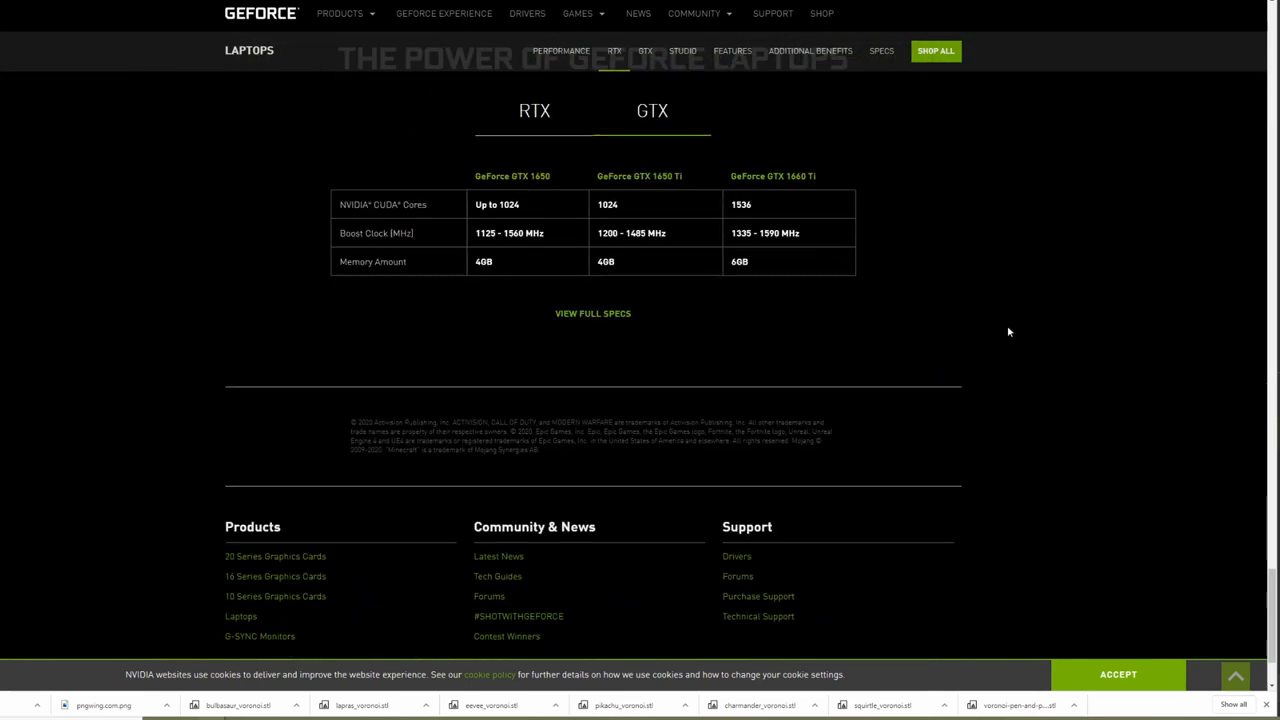
pyautogui.moveTo(972, 321)
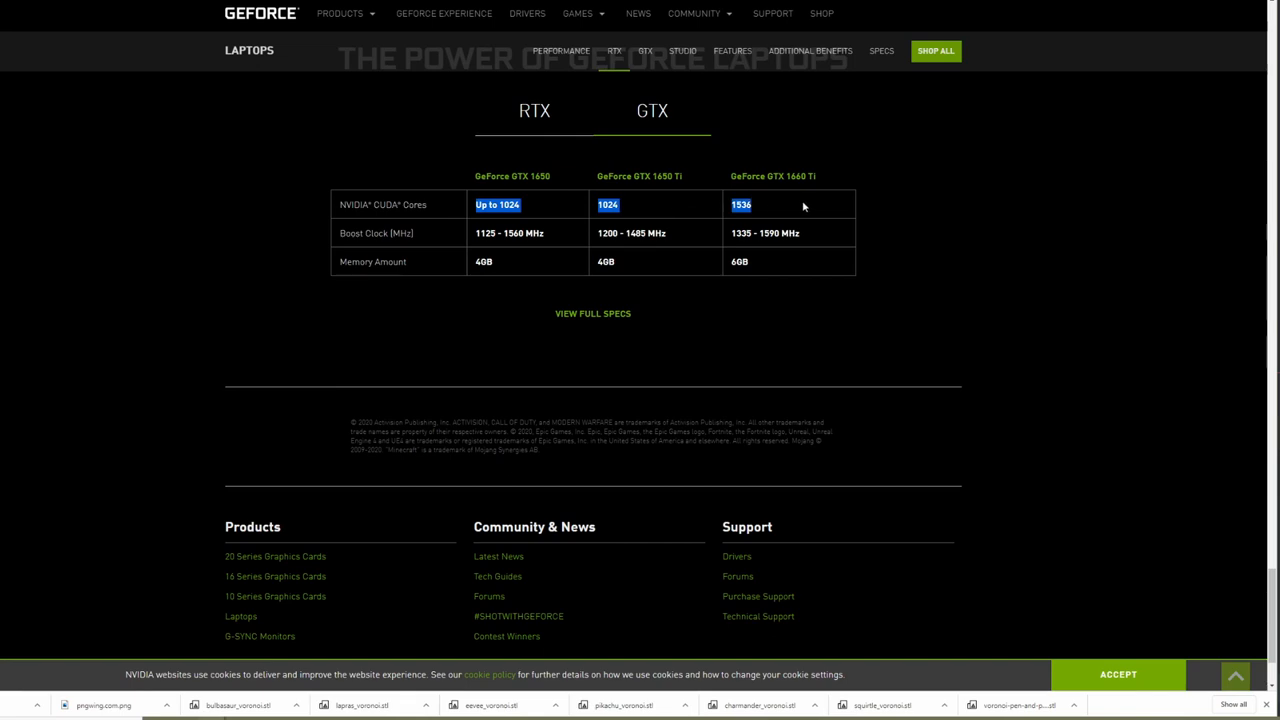
pyautogui.click(534, 111)
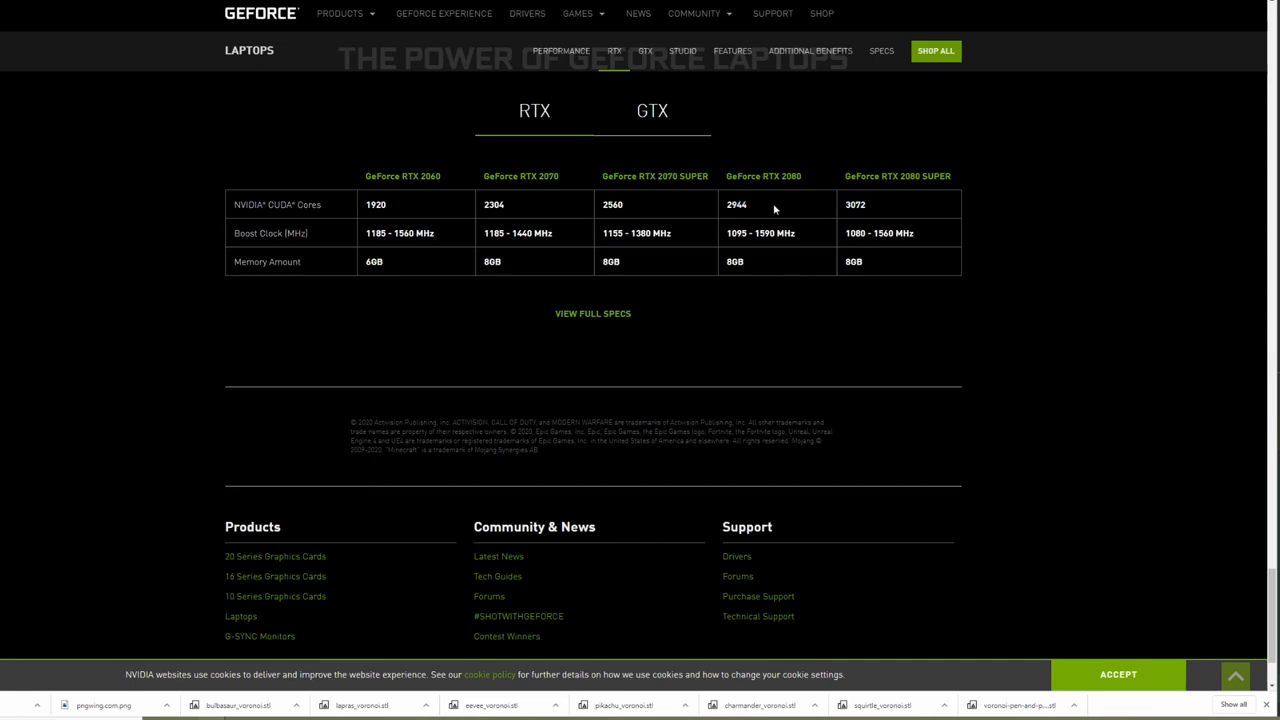
pyautogui.doubleClick(375, 204)
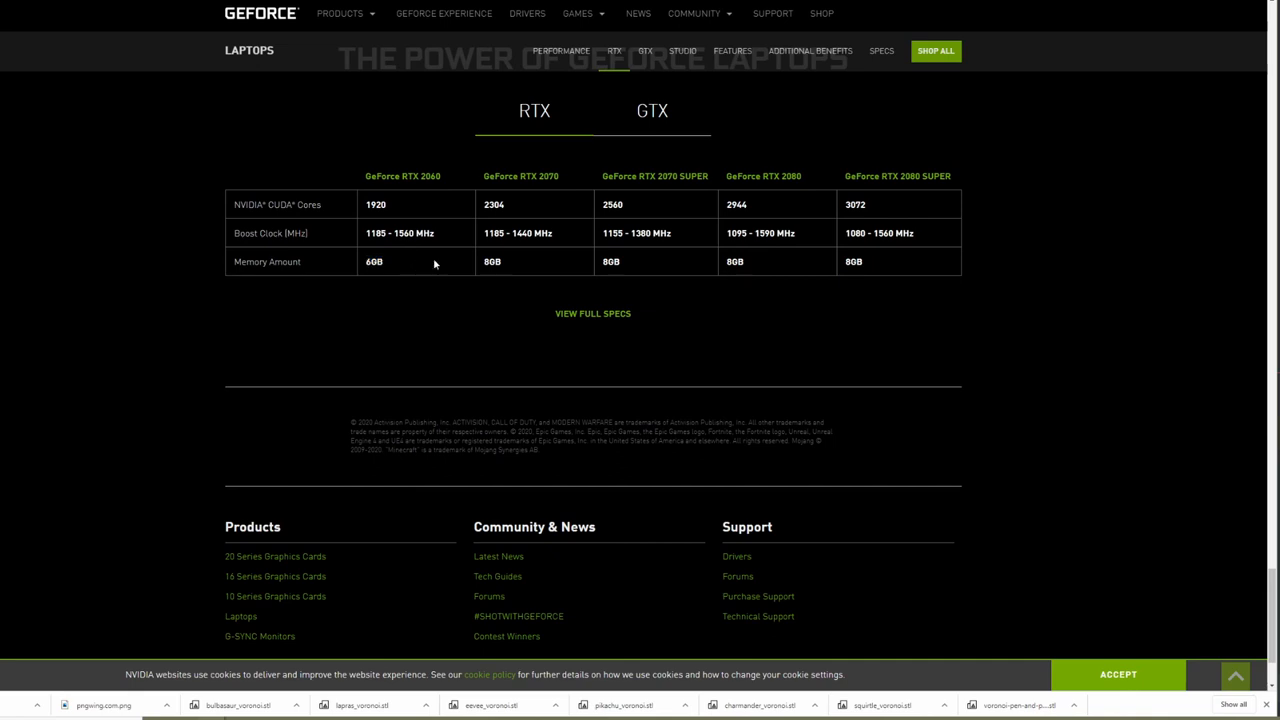
pyautogui.moveTo(390, 315)
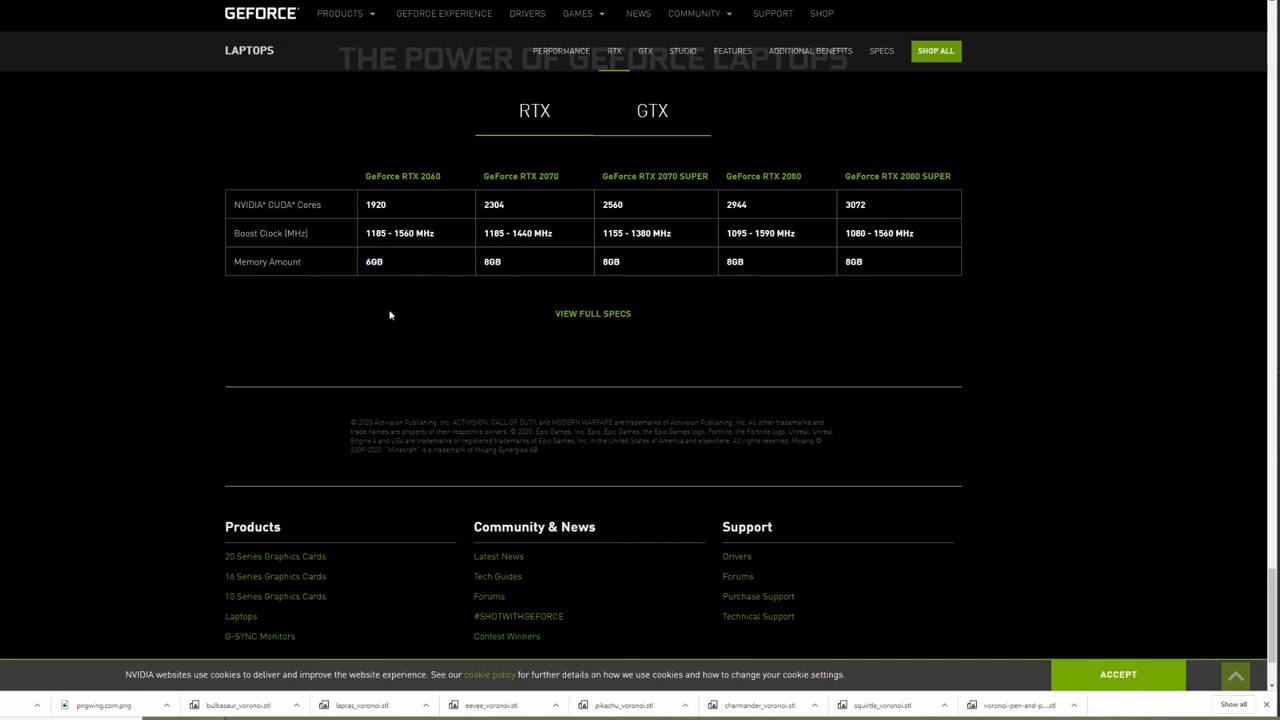
pyautogui.moveTo(897, 358)
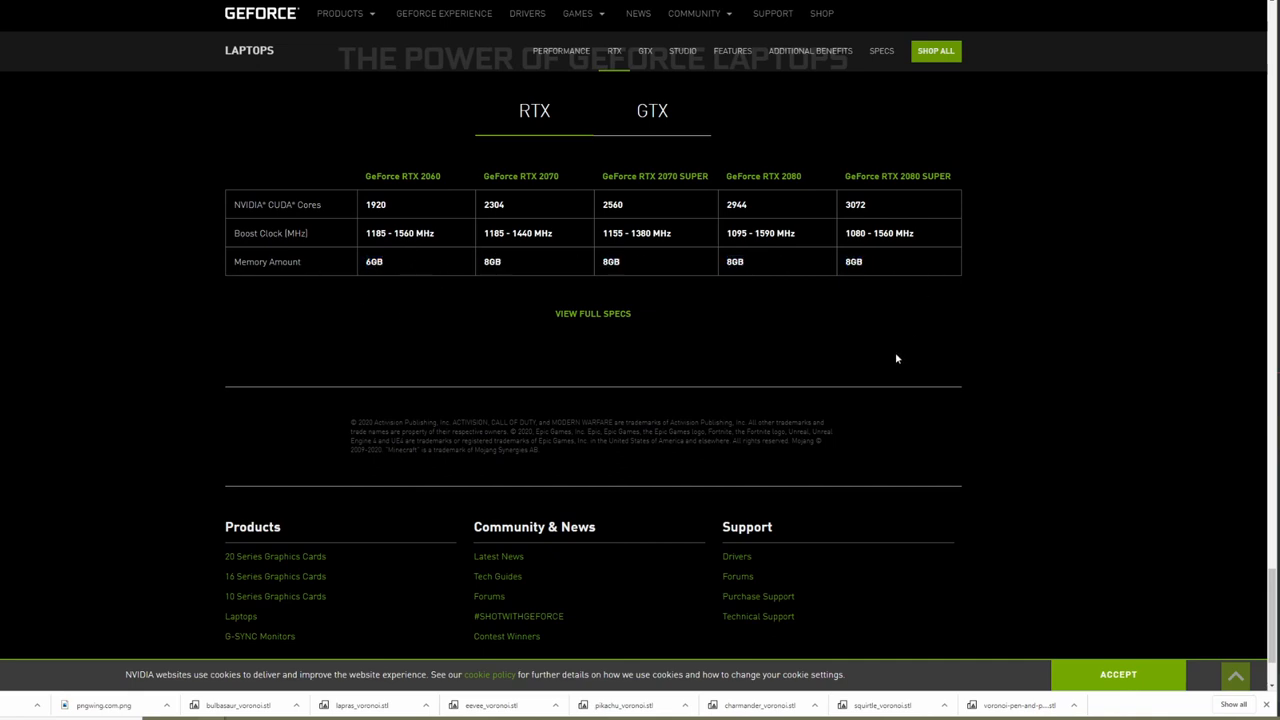
pyautogui.moveTo(362, 199)
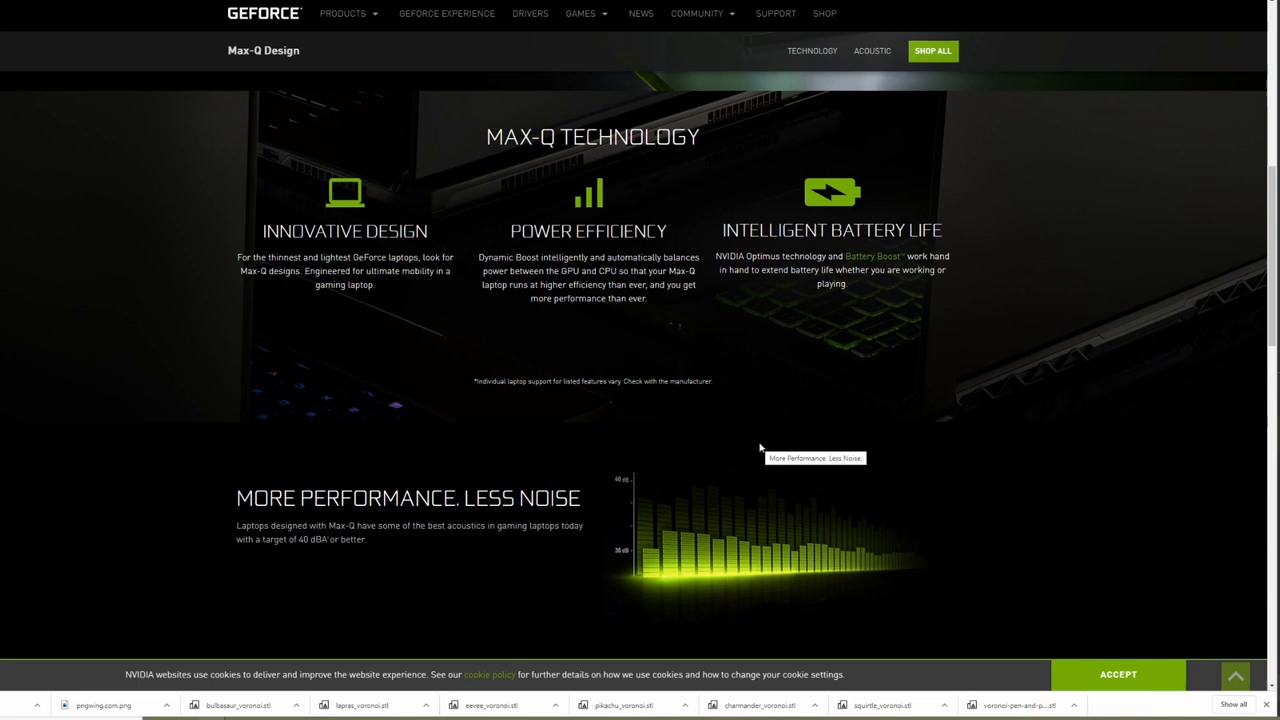
pyautogui.moveTo(661, 419)
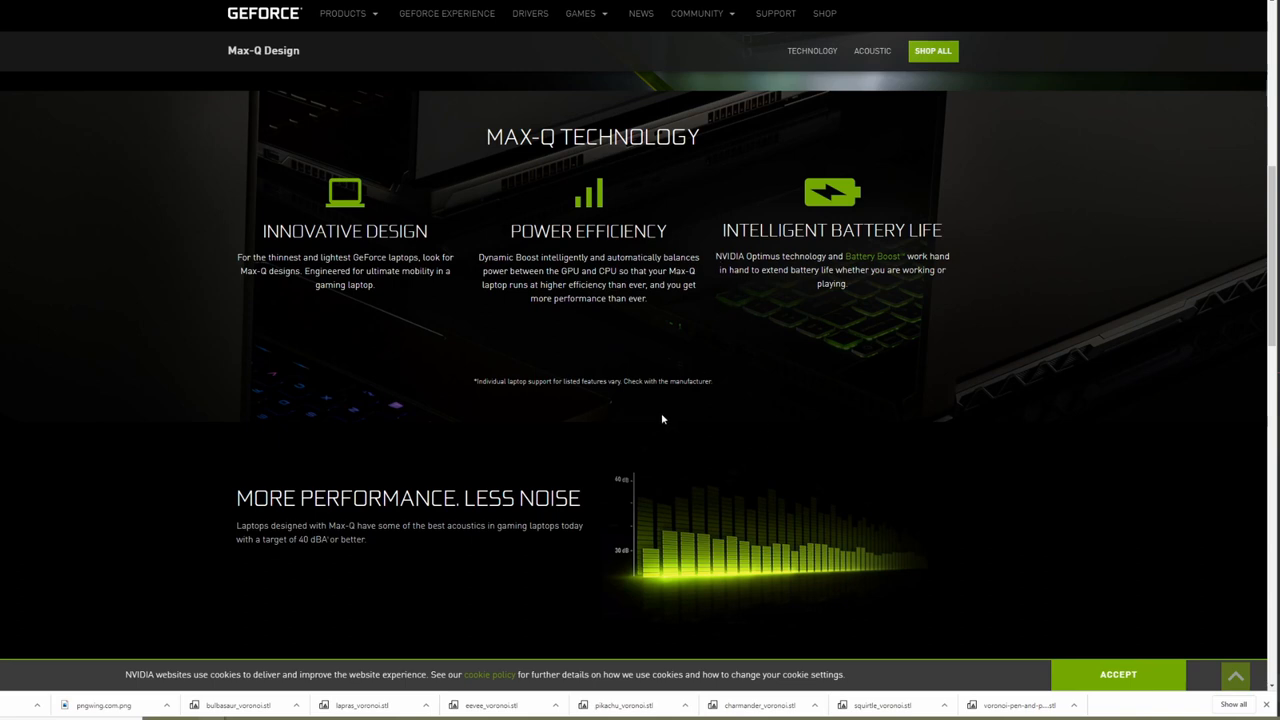
pyautogui.moveTo(648, 390)
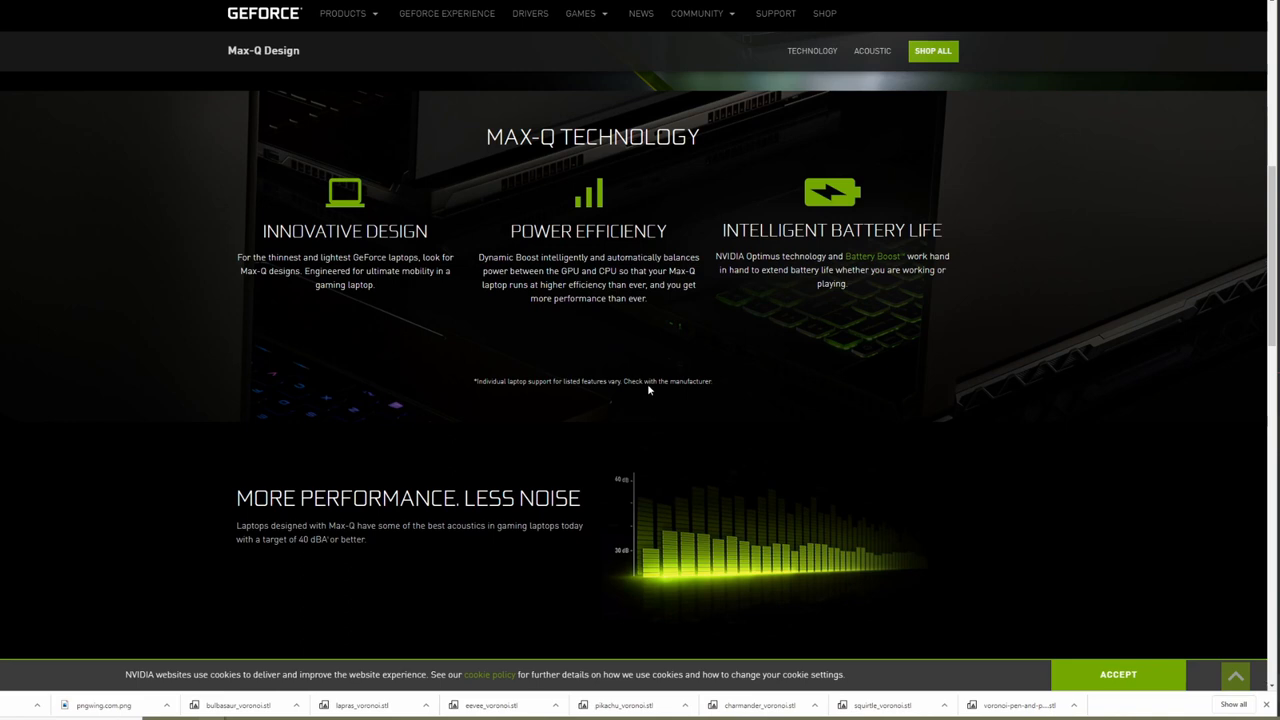
# Jump down the Max-Q Design page to the RTX Studio and Shop Now sections.
pyautogui.click(872, 51)
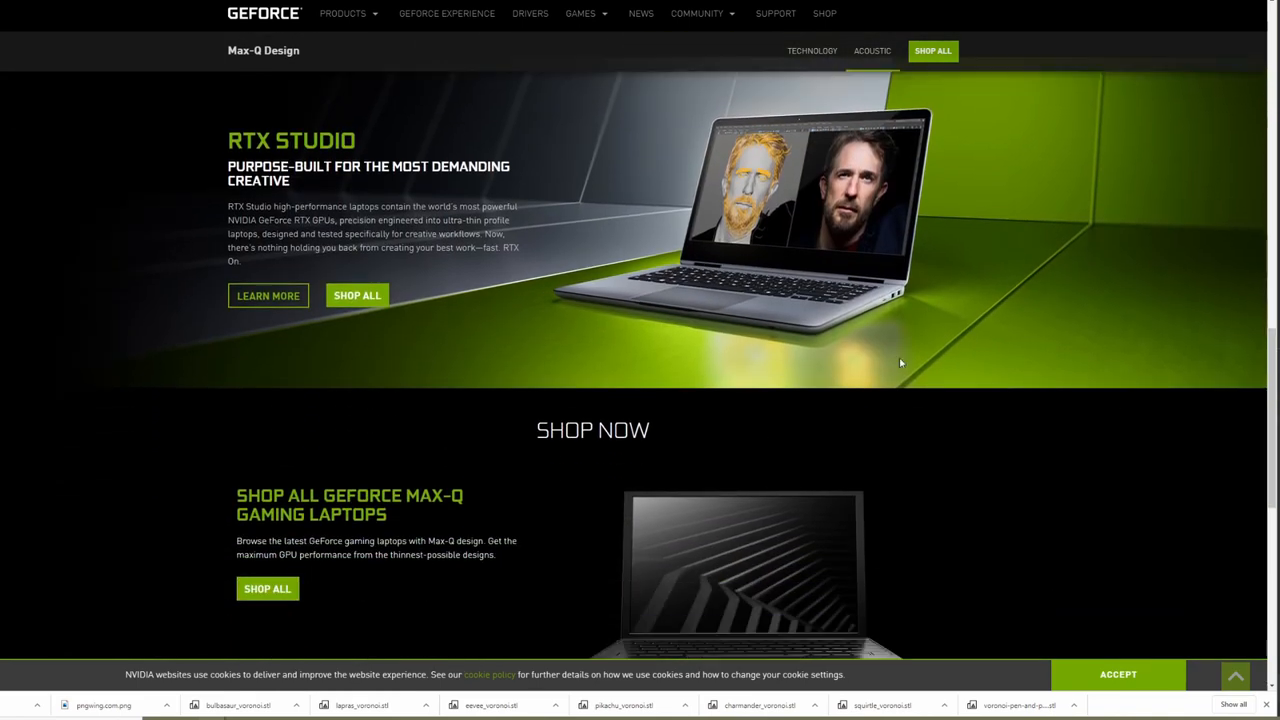
pyautogui.moveTo(876, 366)
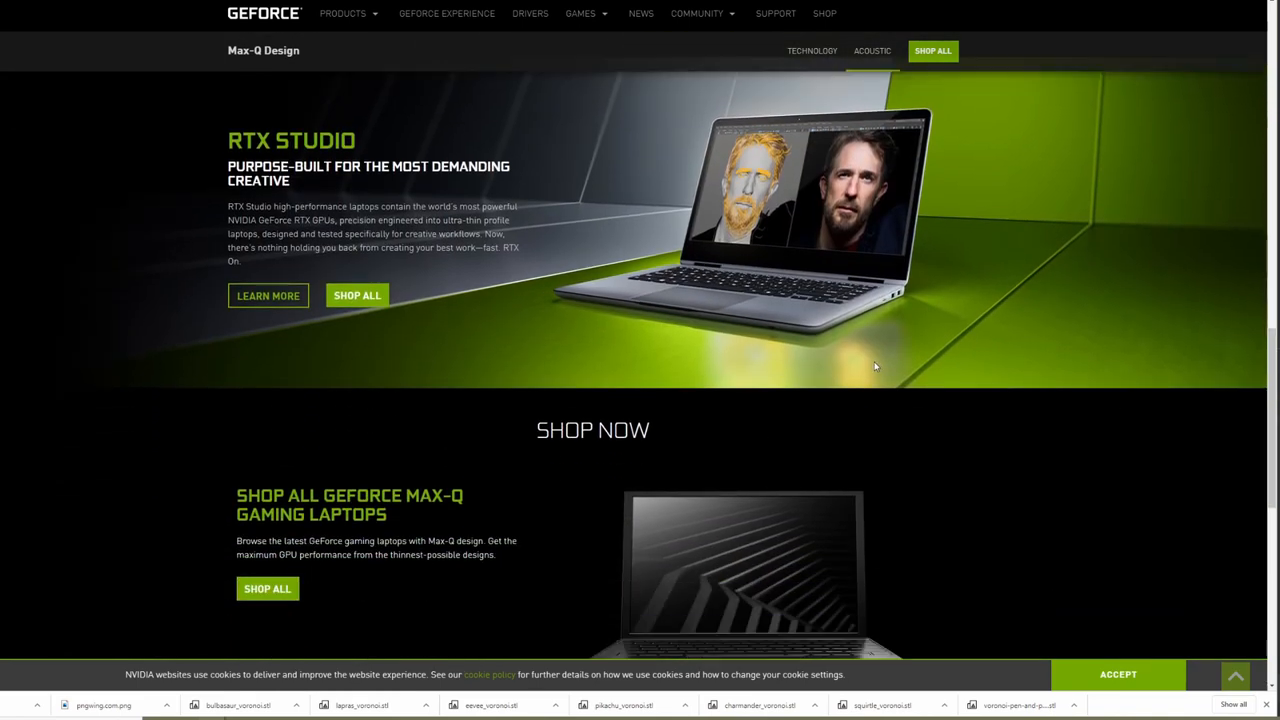
pyautogui.moveTo(879, 358)
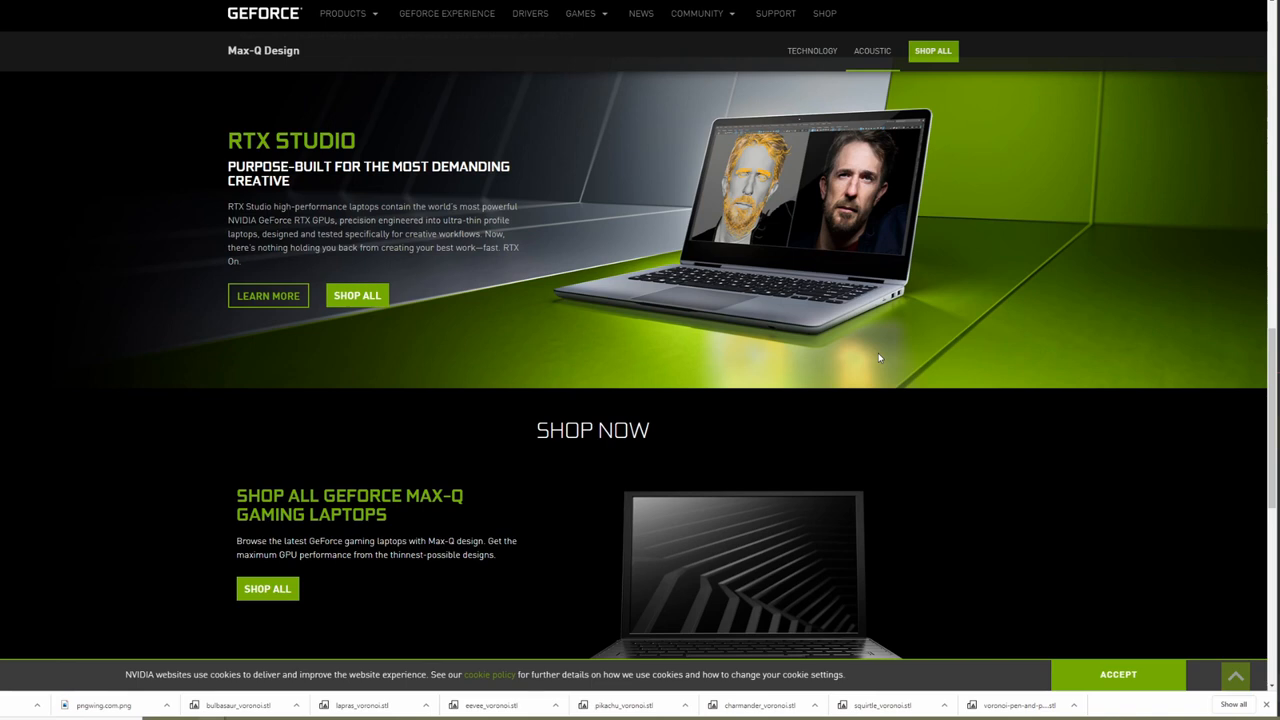
pyautogui.moveTo(1175, 178)
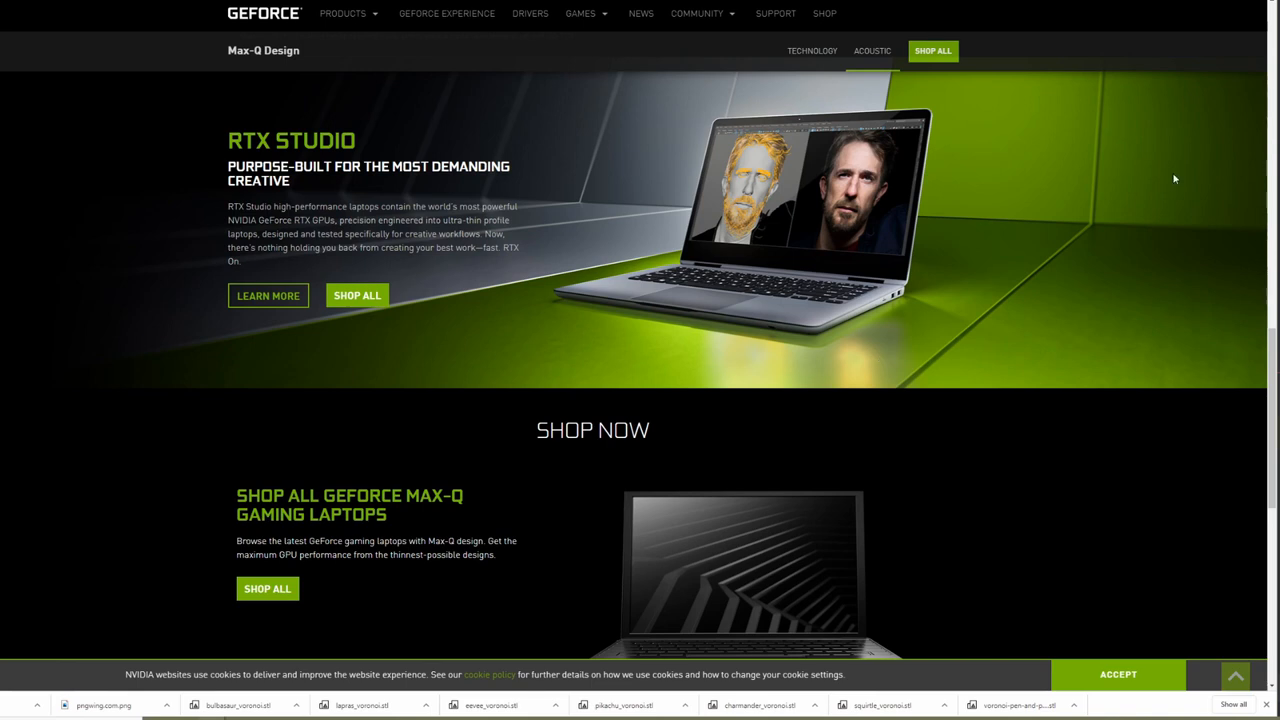